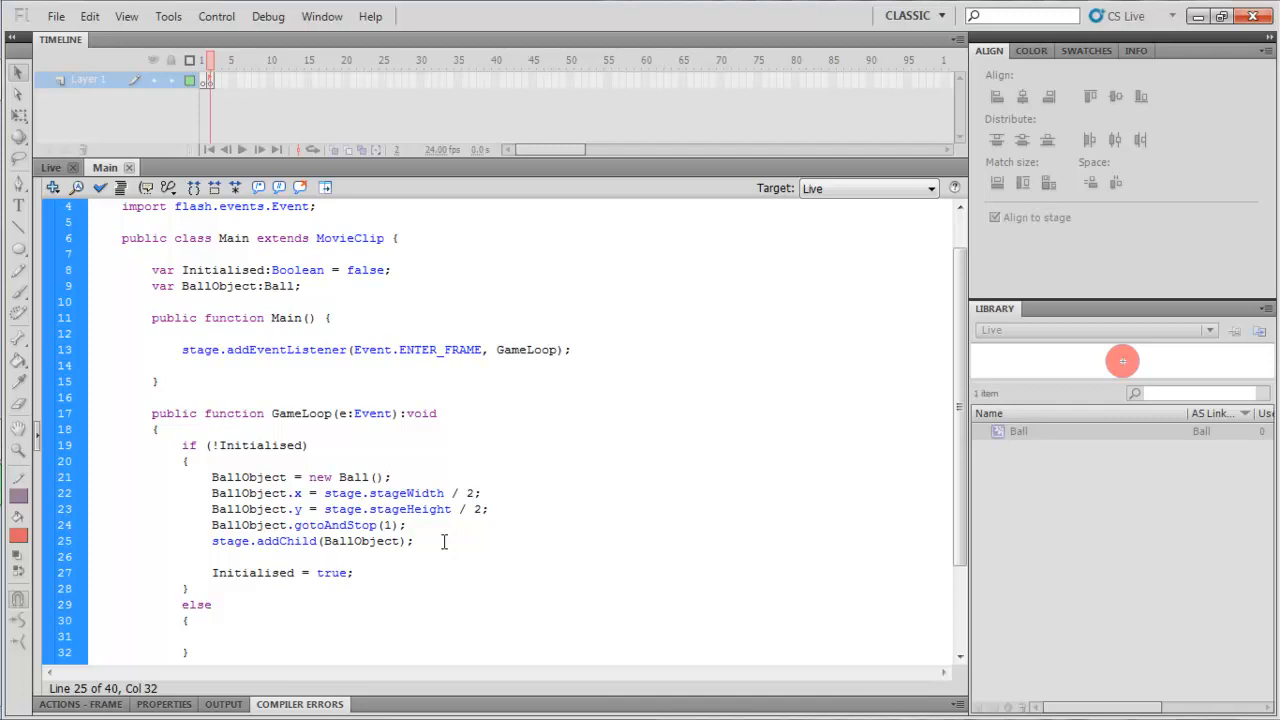
# Step: Declare var IsMouseDown:Boolean = false; on a new line after the BallObject declaration
pyautogui.click(412, 540)
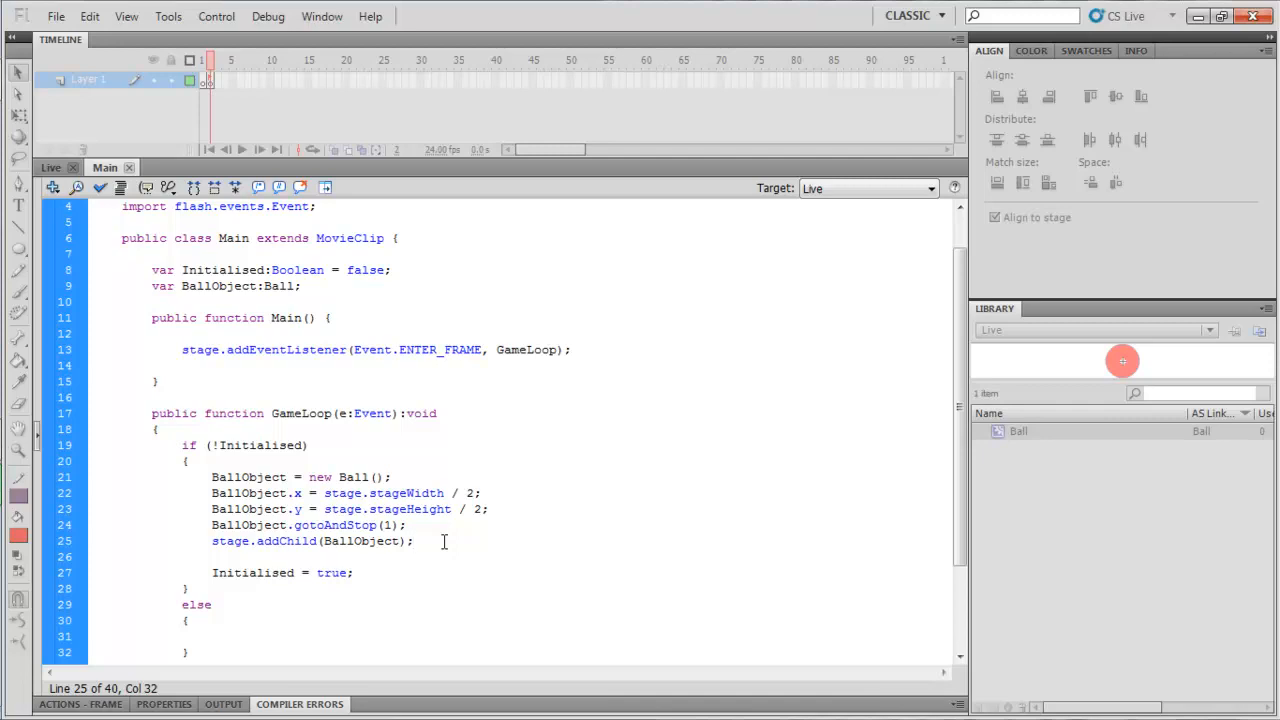
pyautogui.click(410, 540)
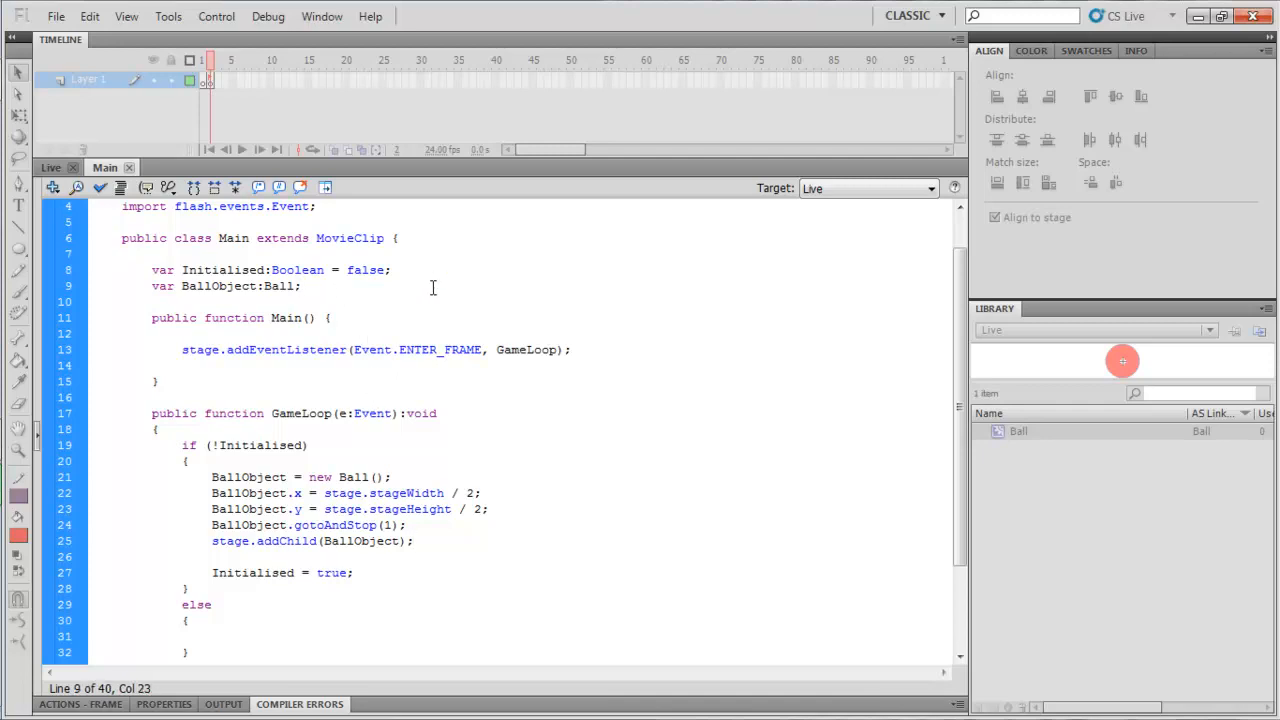
pyautogui.write('var')
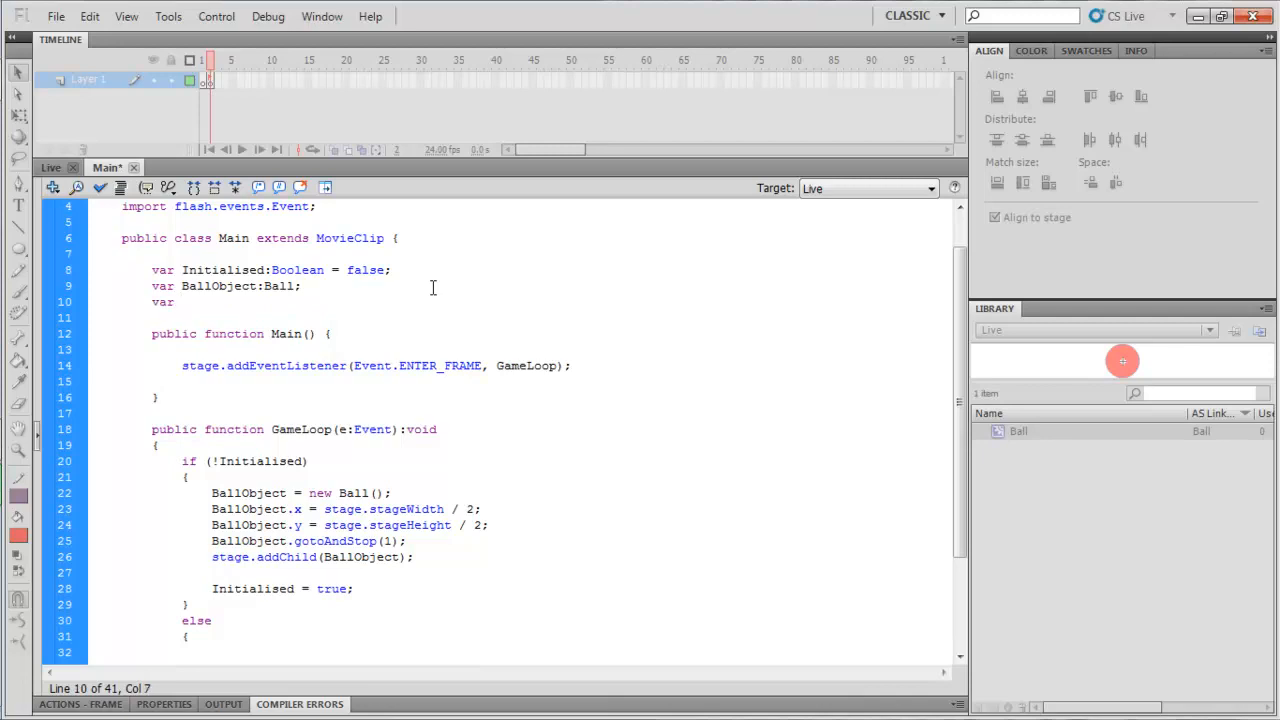
pyautogui.write('IsMouseDown:B')
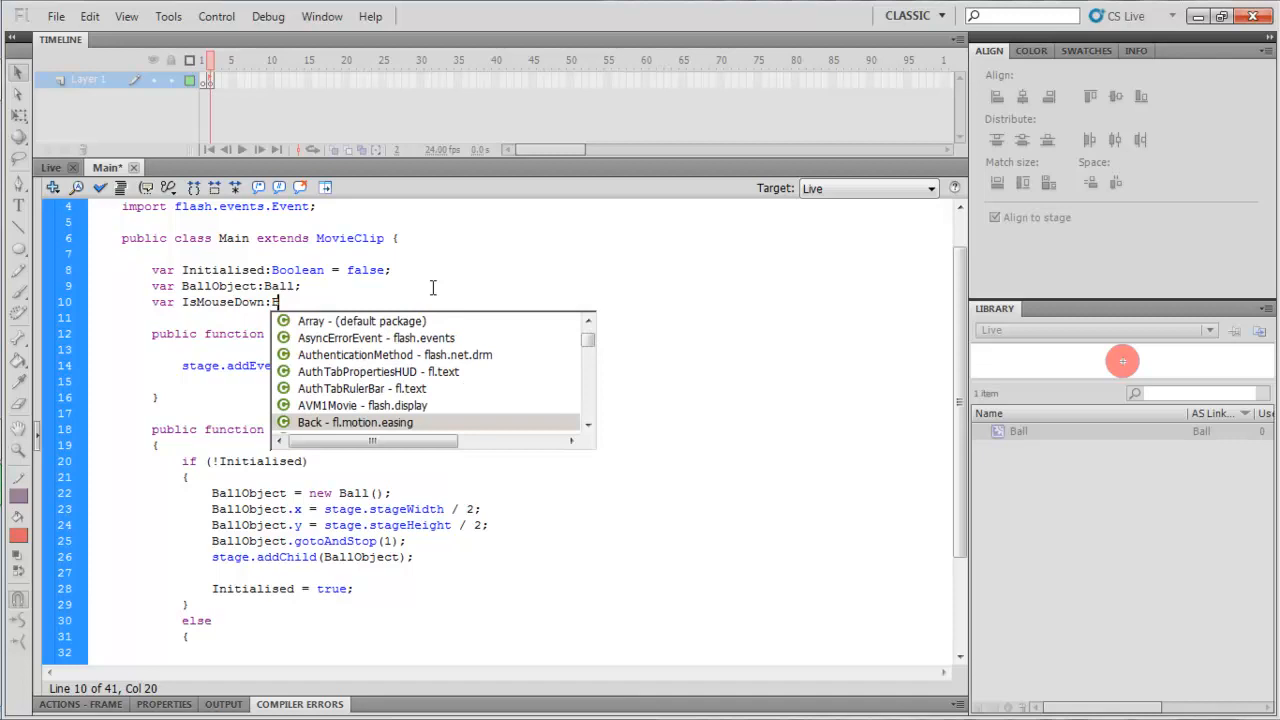
pyautogui.write('t')
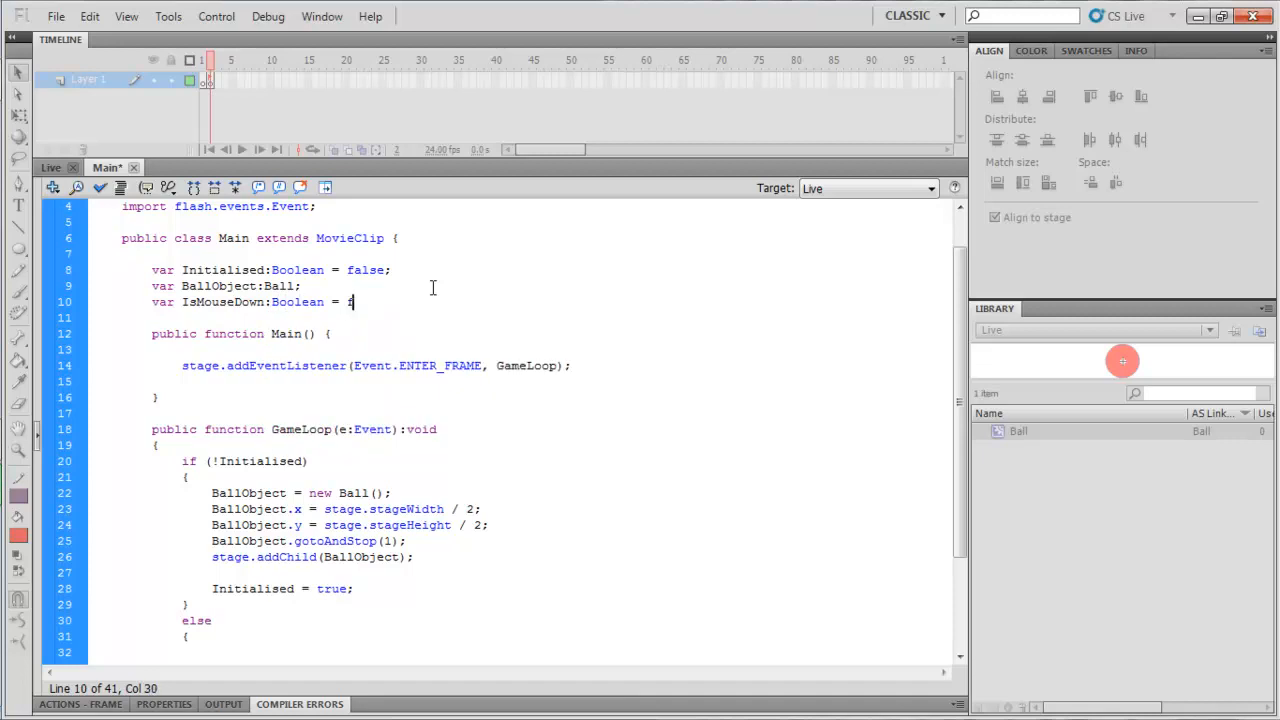
pyautogui.write('alse;')
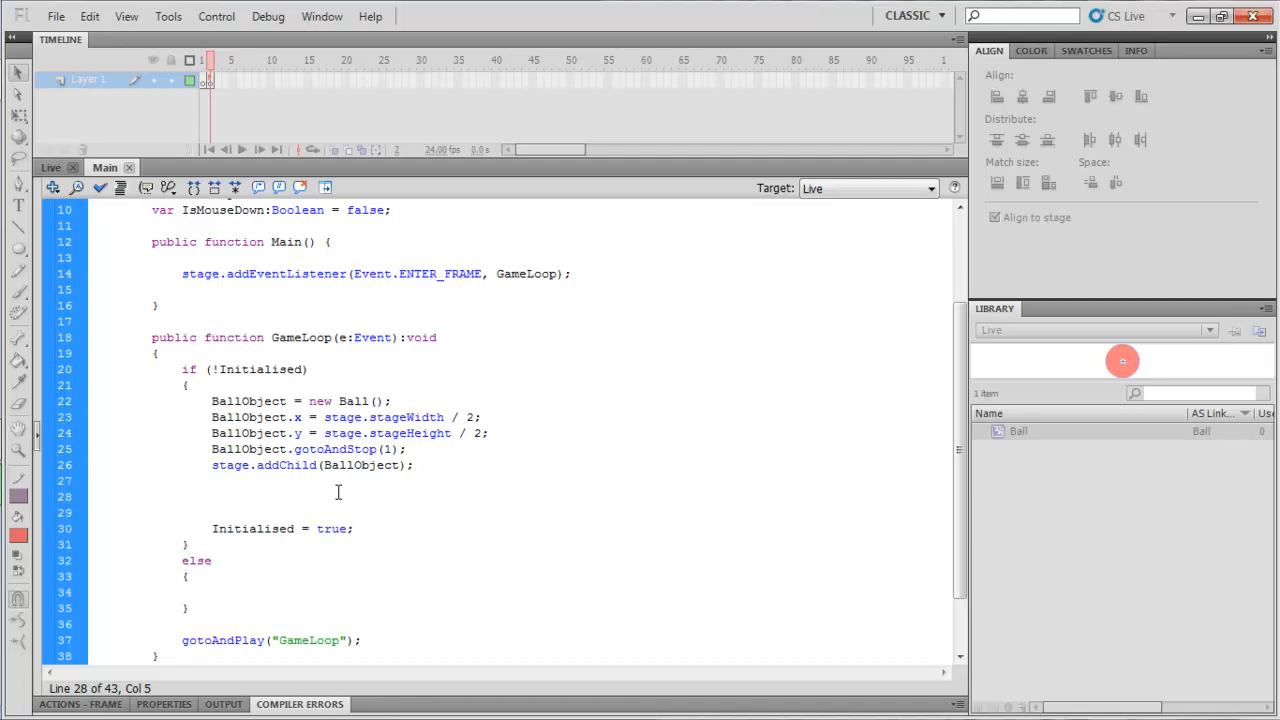
# Step: Add a stage listener for MouseEvent.MOUSE_UP calling MouseUp after addChild(BallObject)
pyautogui.click(210, 496)
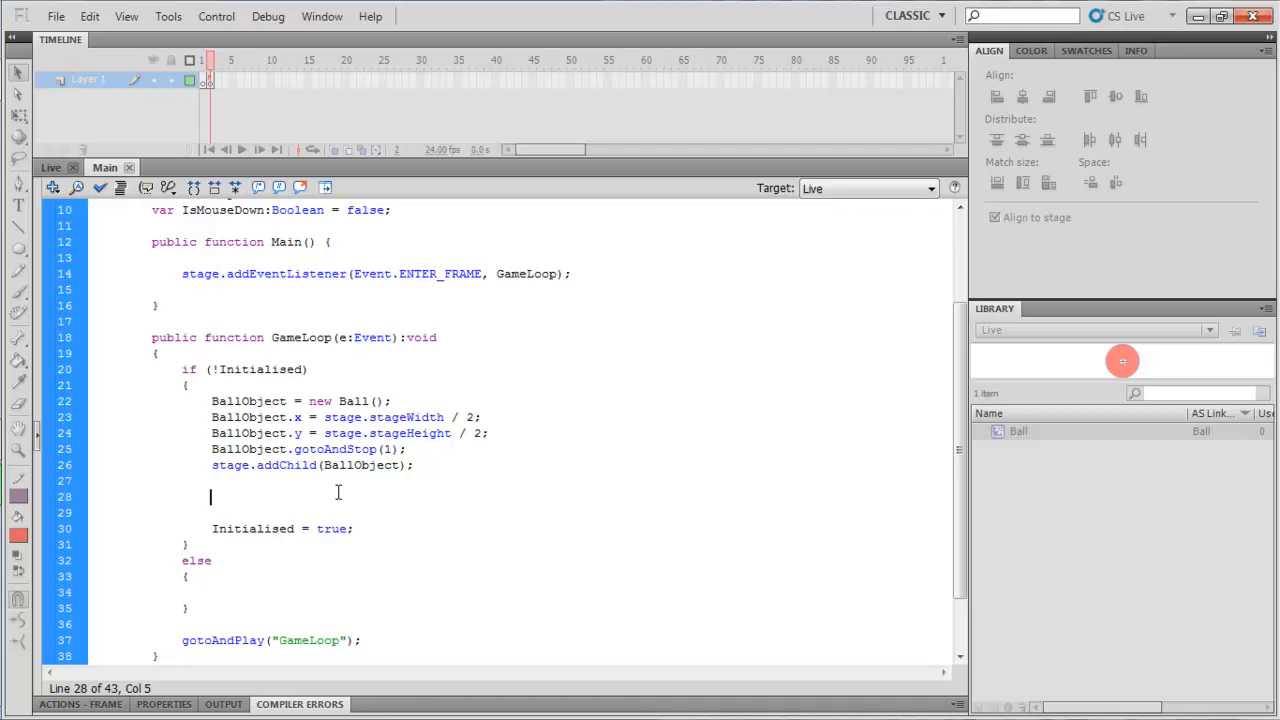
pyautogui.write('stage.')
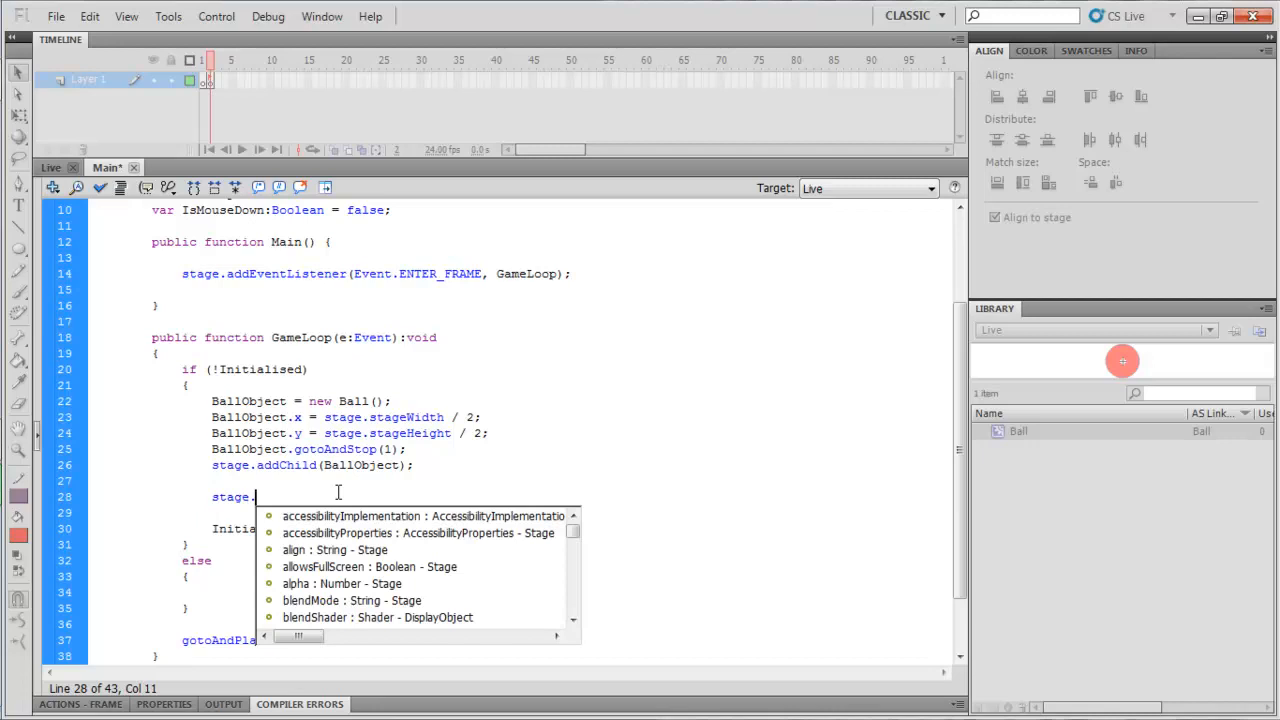
pyautogui.write('addEventListener(')
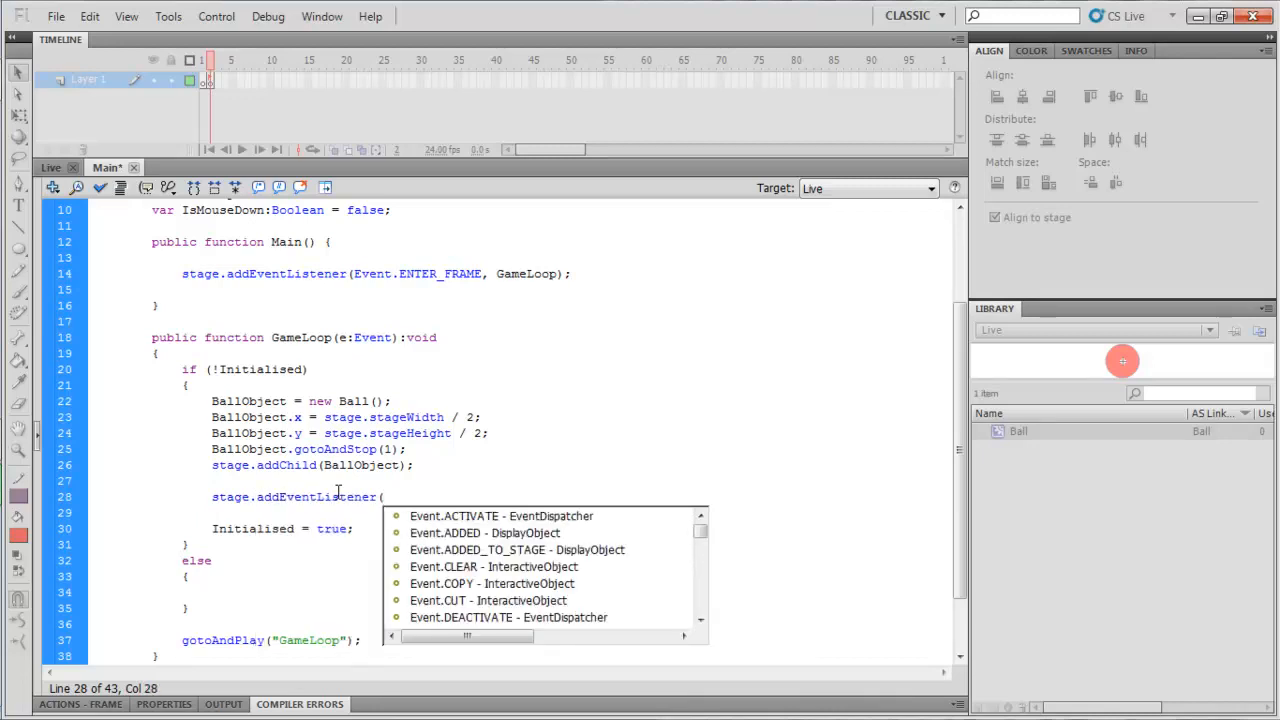
pyautogui.write('Mouse')
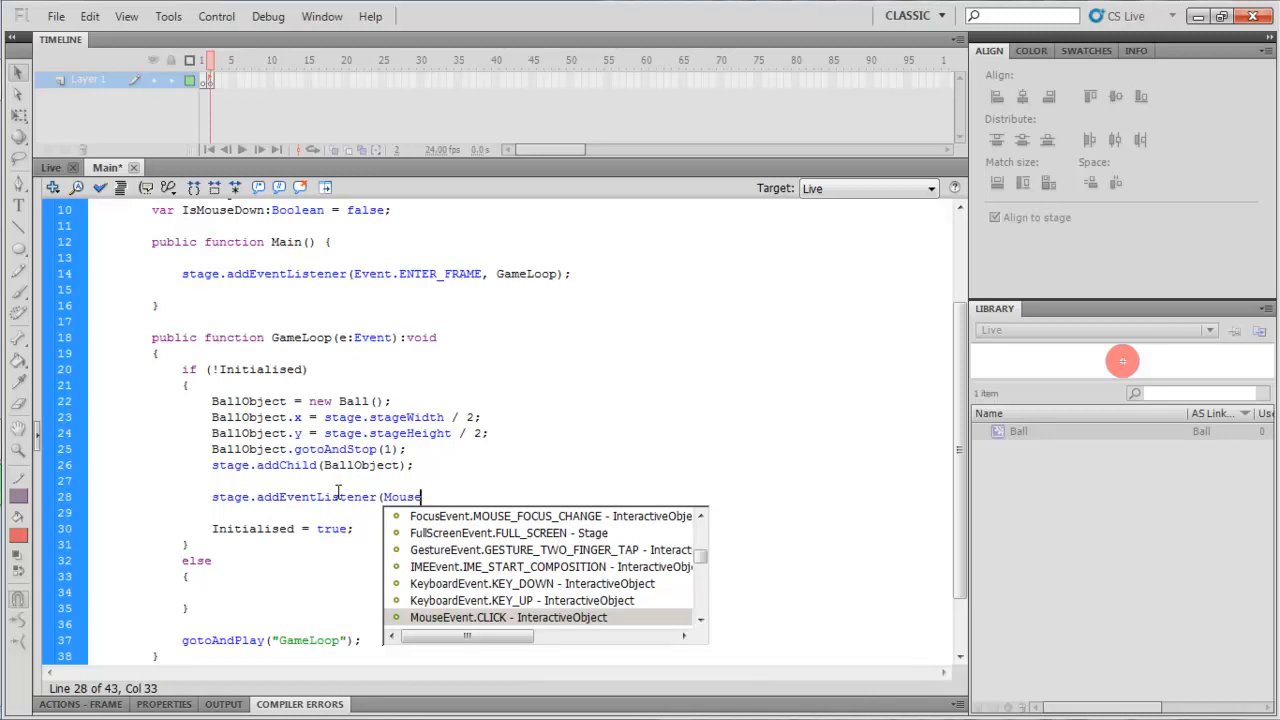
pyautogui.write('Event.')
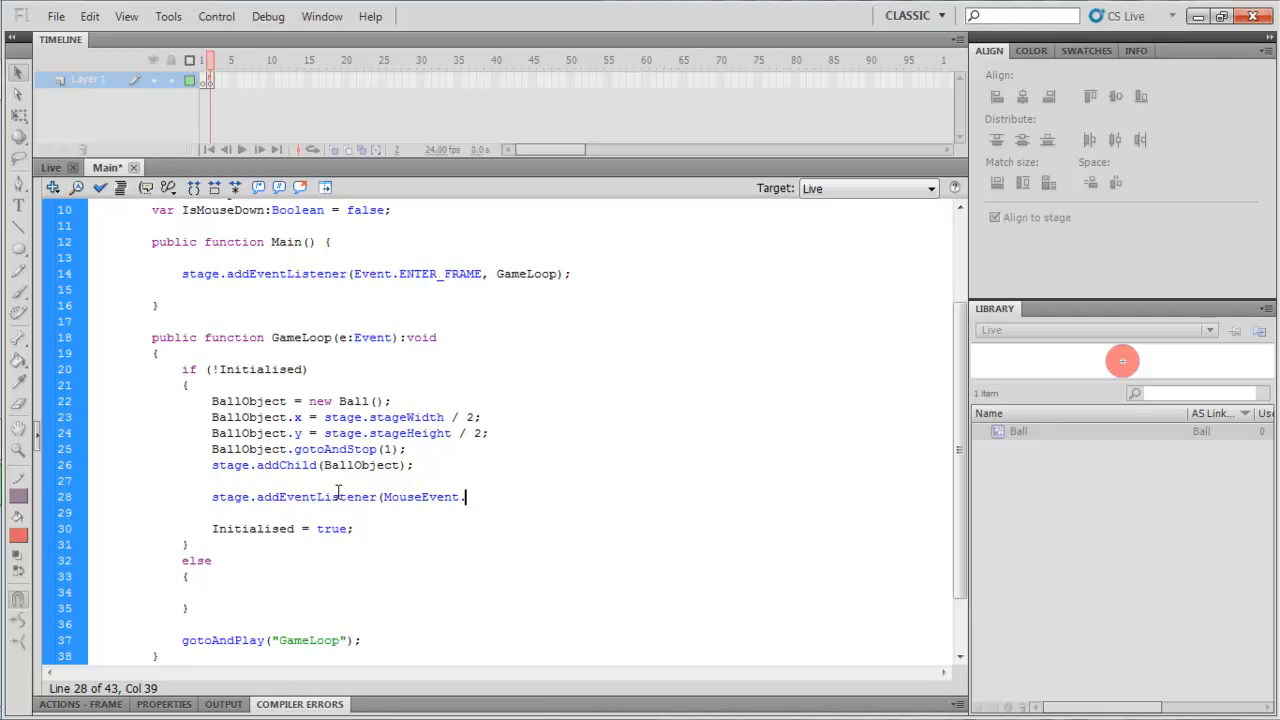
pyautogui.write('MOUSE_UP, MouseUp);')
pyautogui.write('st')
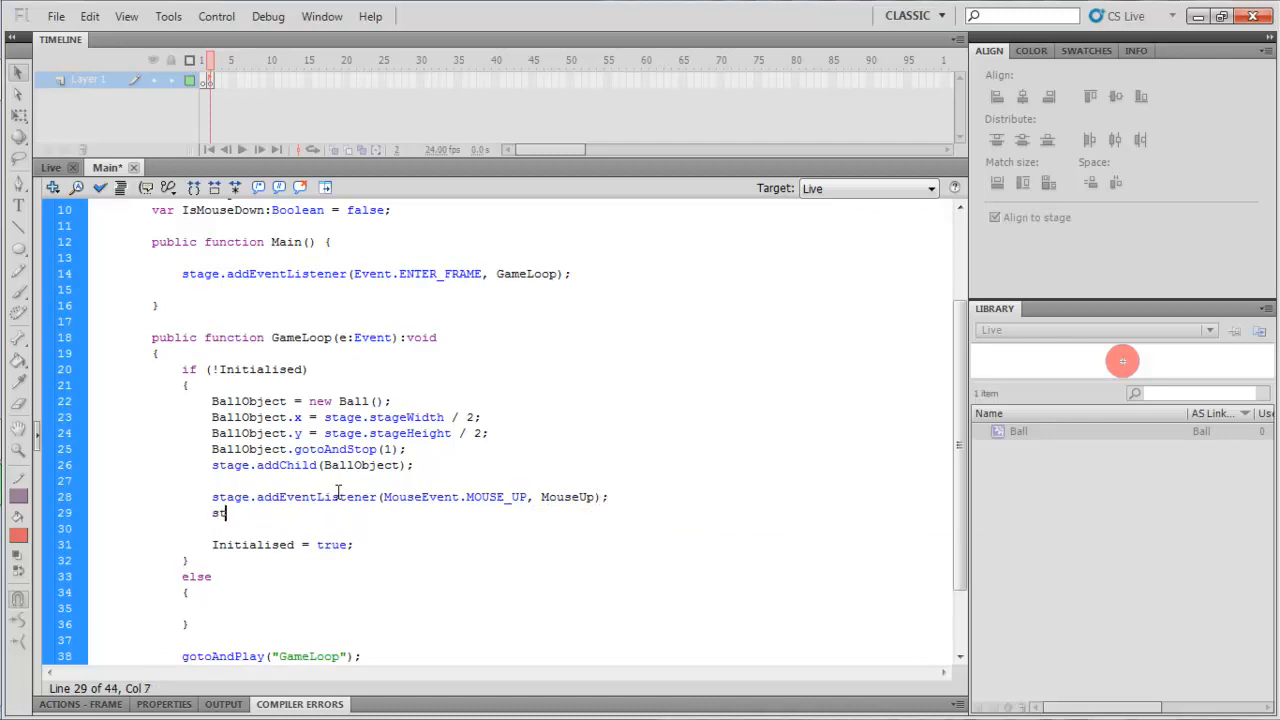
# Step: Add a stage listener for MouseEvent.MOUSE_DOWN calling MouseDown
pyautogui.write('age.addEven')
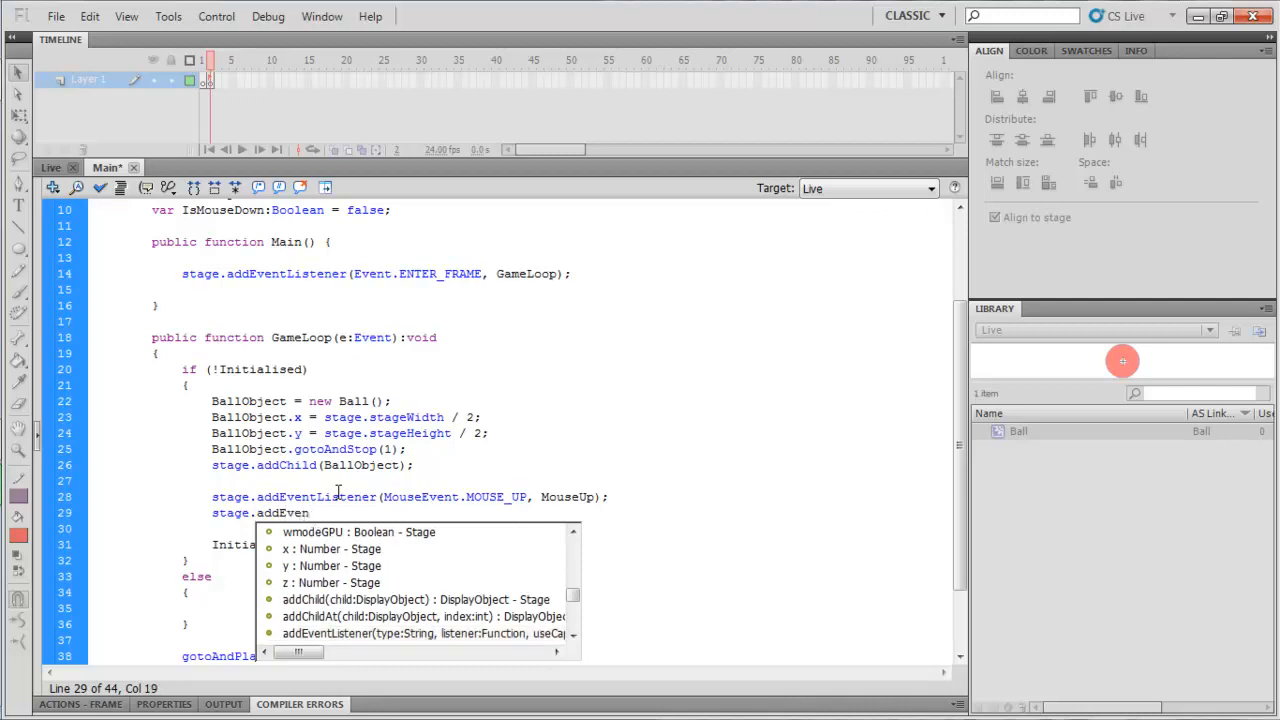
pyautogui.write('tLi')
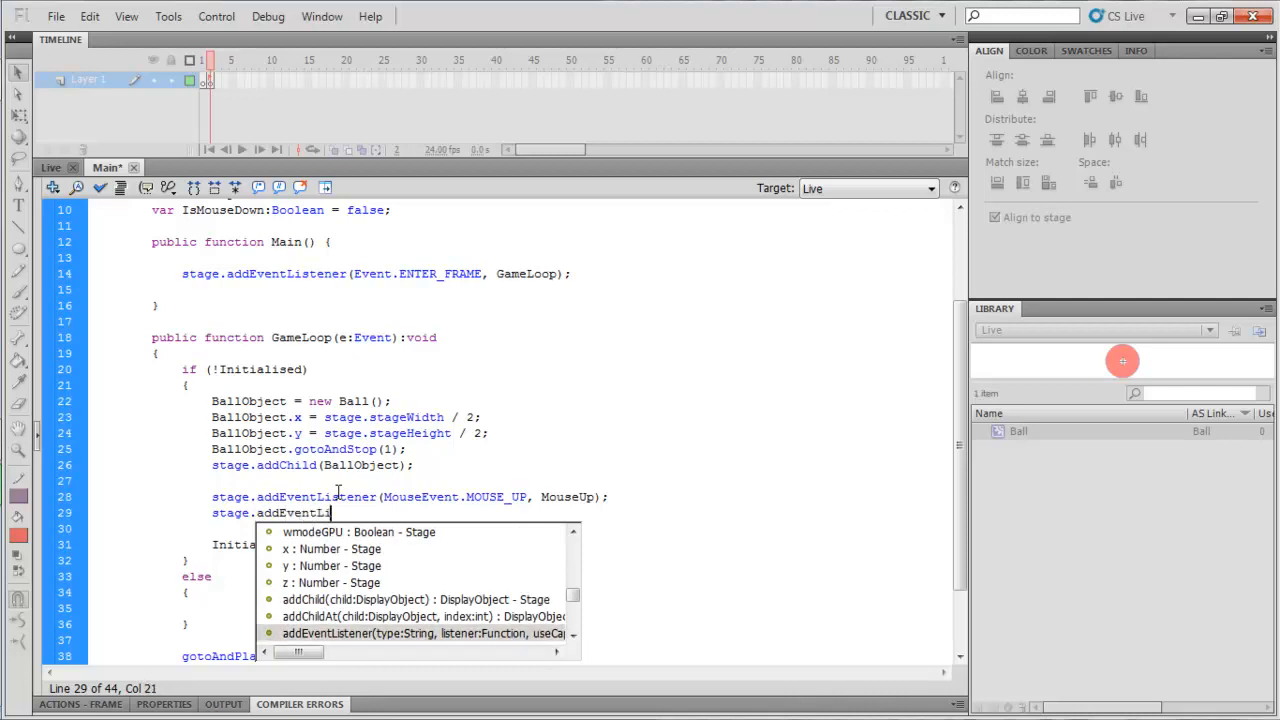
pyautogui.write('(')
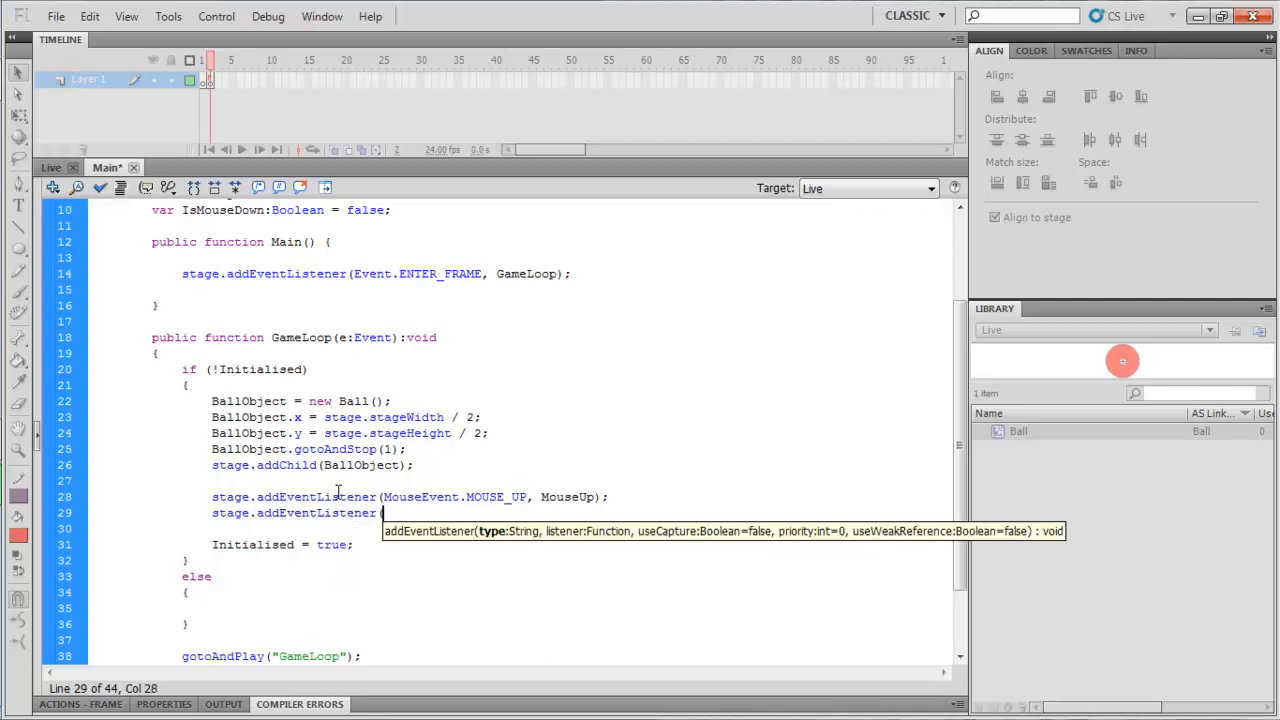
pyautogui.write('MouseEvent.')
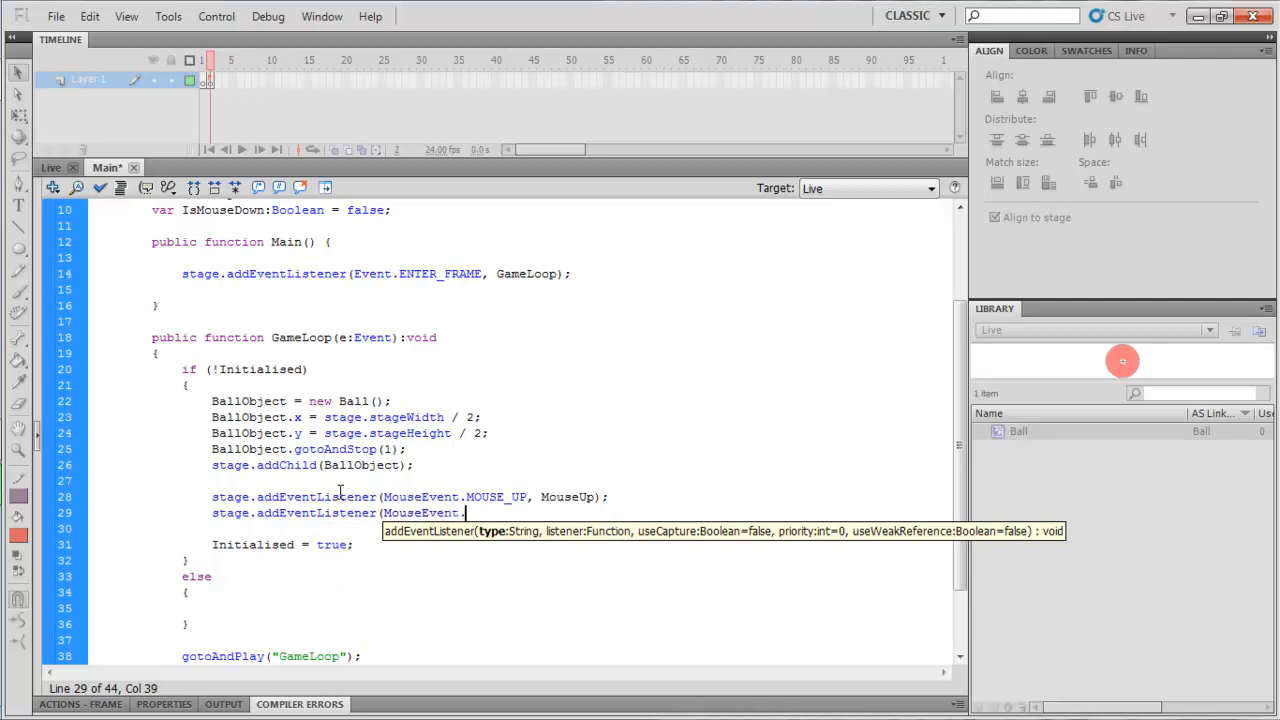
pyautogui.write('M')
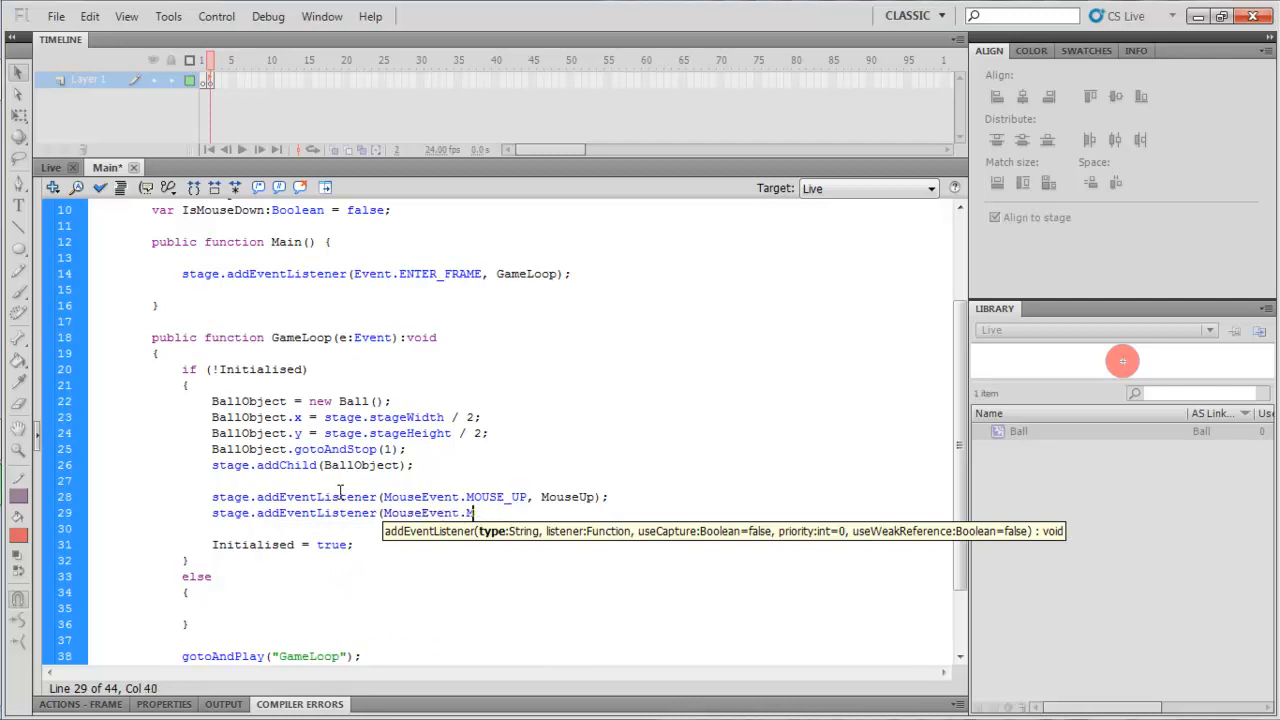
pyautogui.write('OUSE_DOWN')
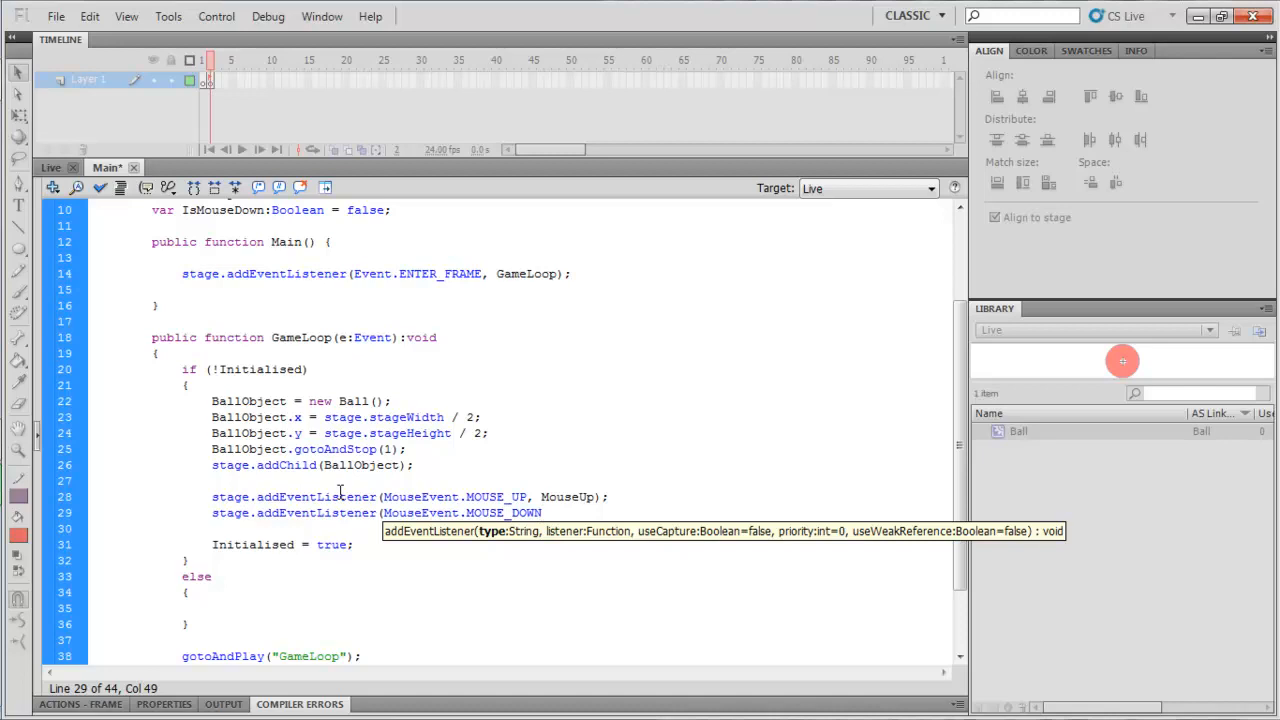
pyautogui.write('Mouse')
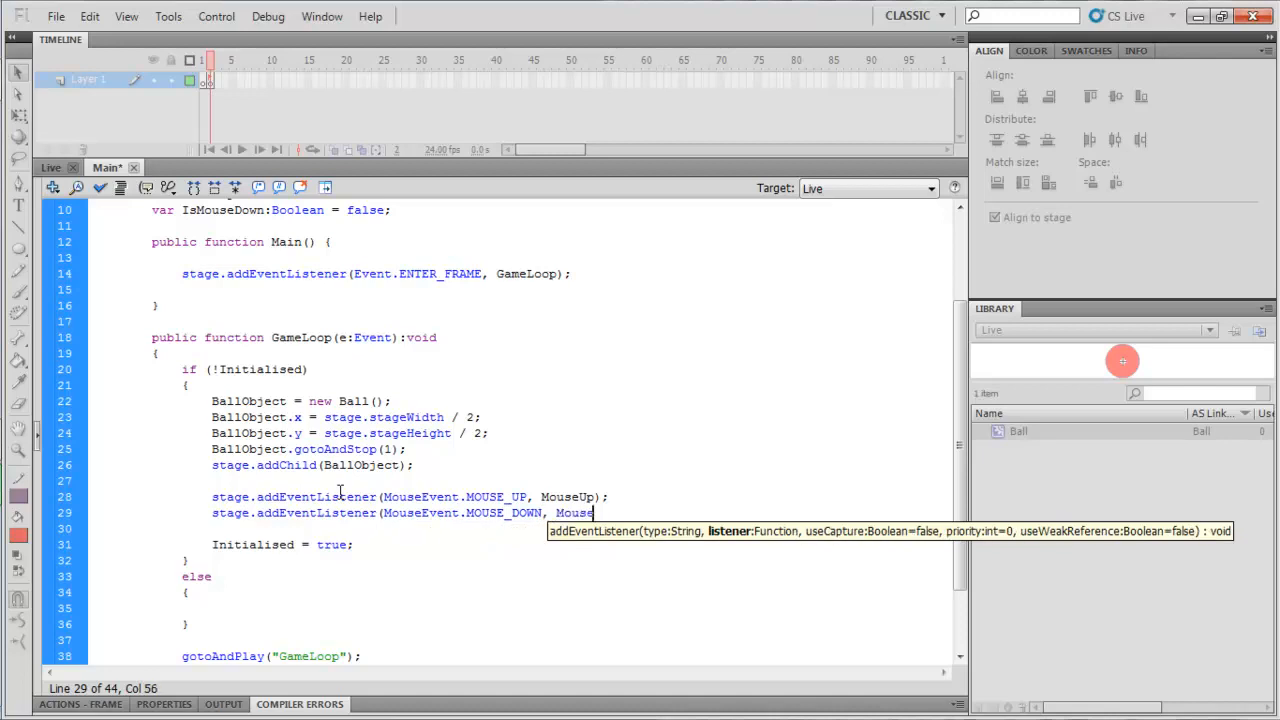
pyautogui.write('Down);')
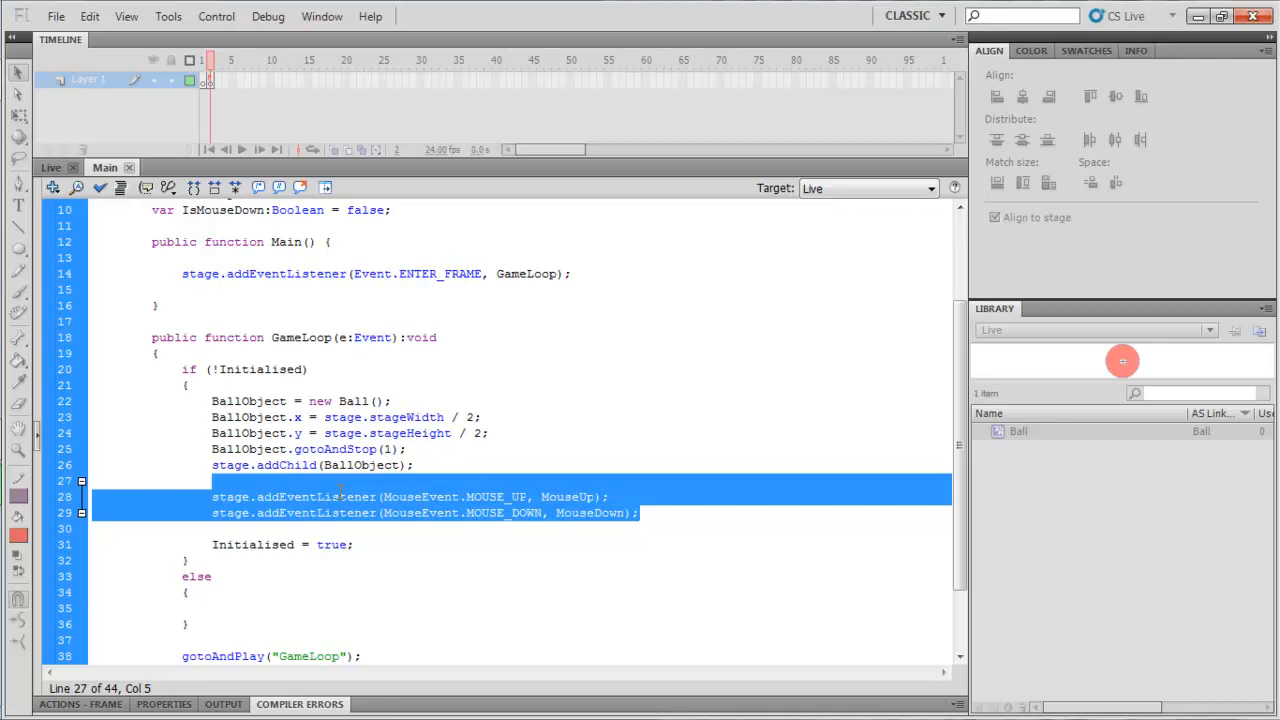
pyautogui.doubleClick(566, 496)
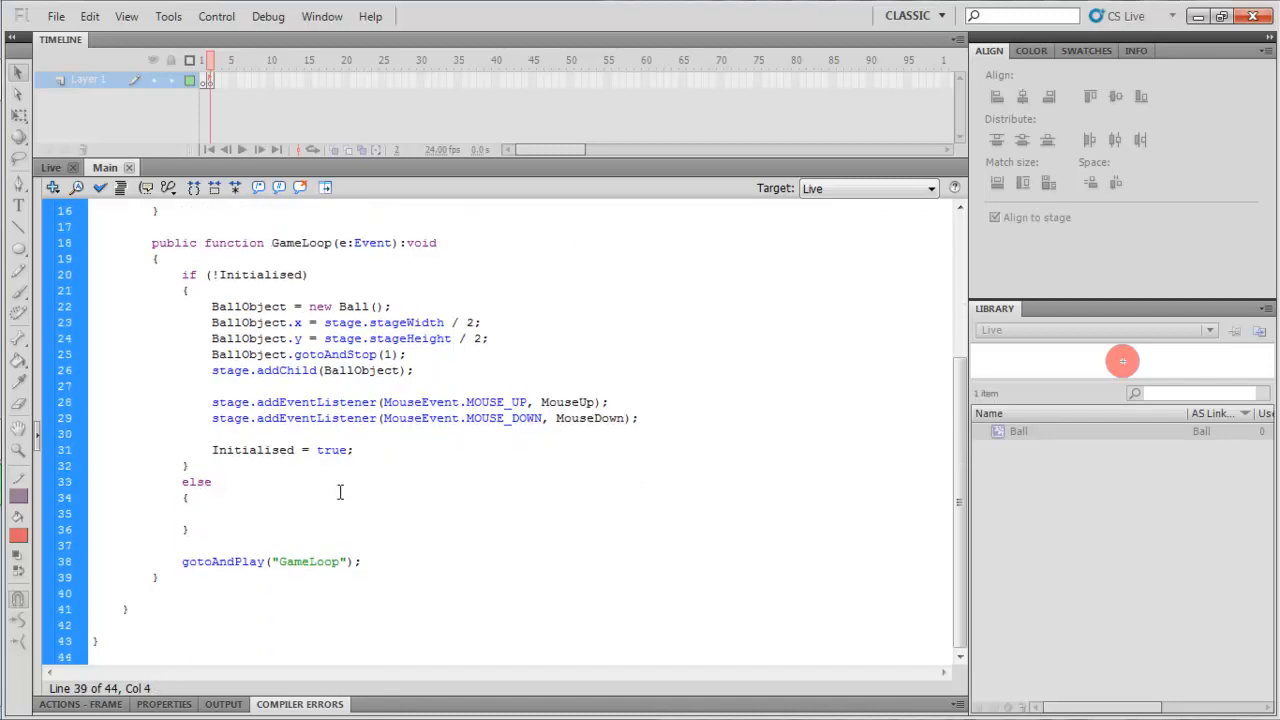
# Step: Write the public function MouseUp() and public function MouseDown headers
pyautogui.write('public function MouseU')
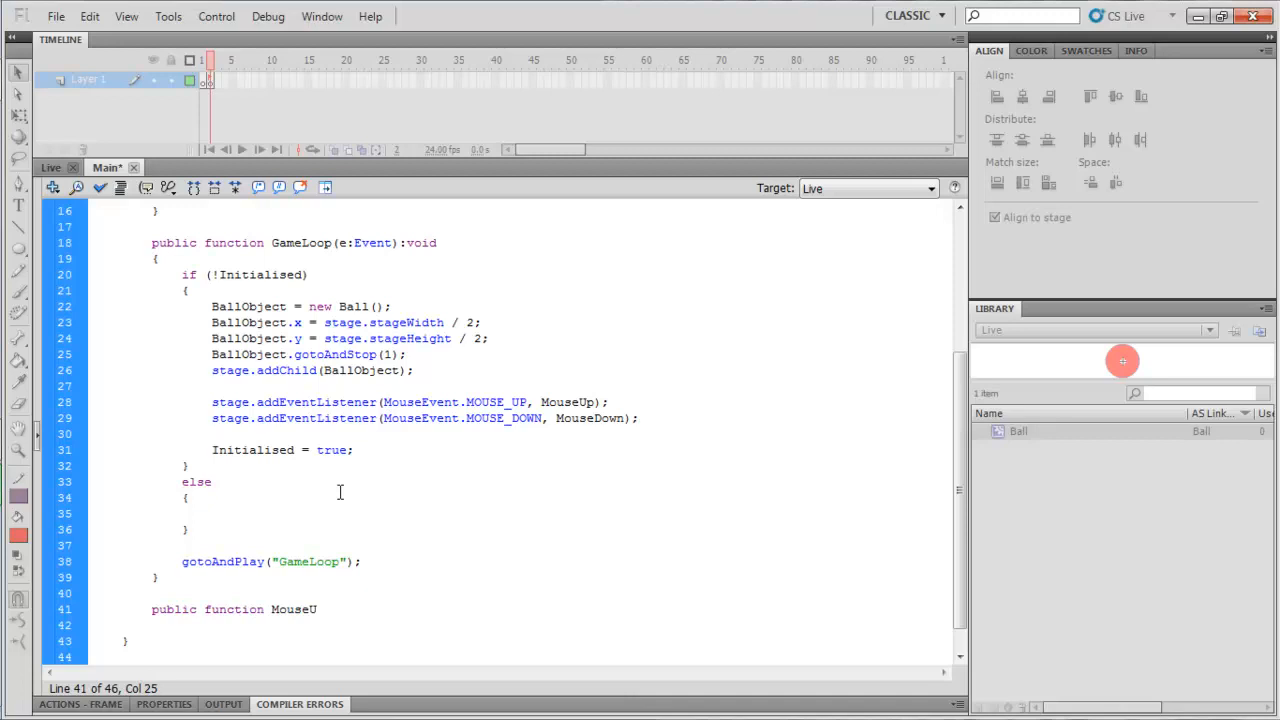
pyautogui.write('p()')
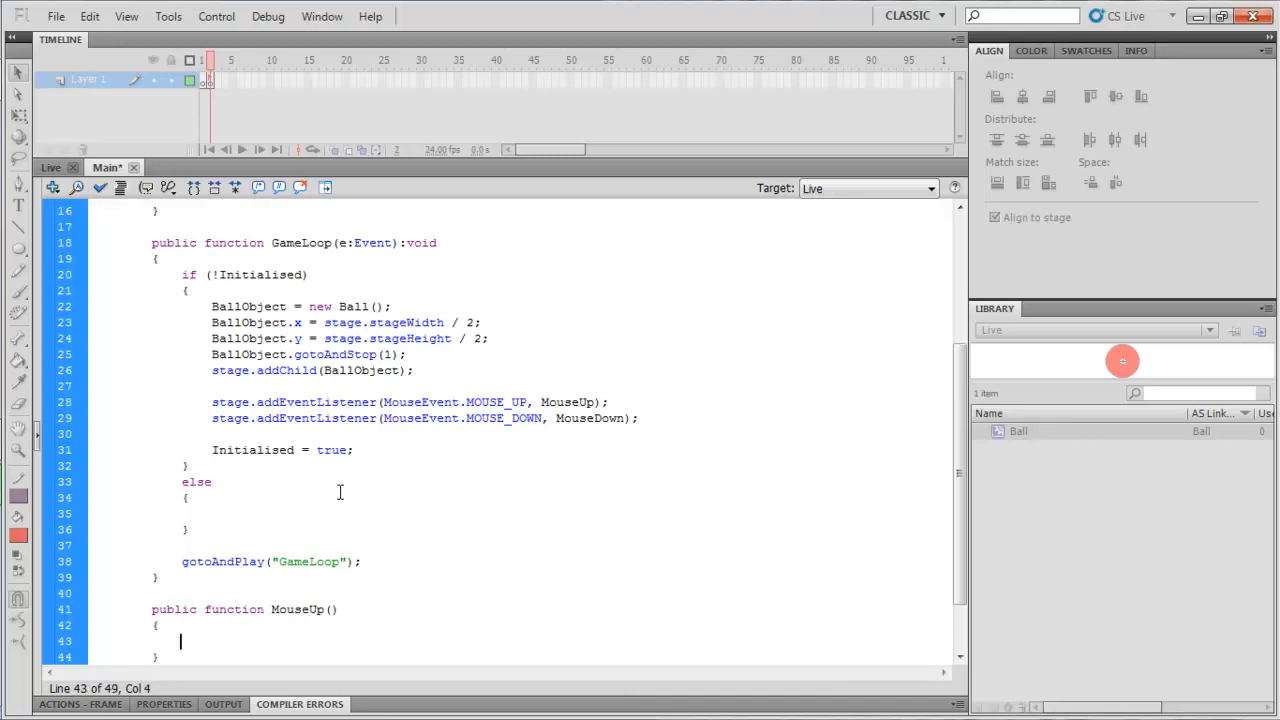
pyautogui.write('pub')
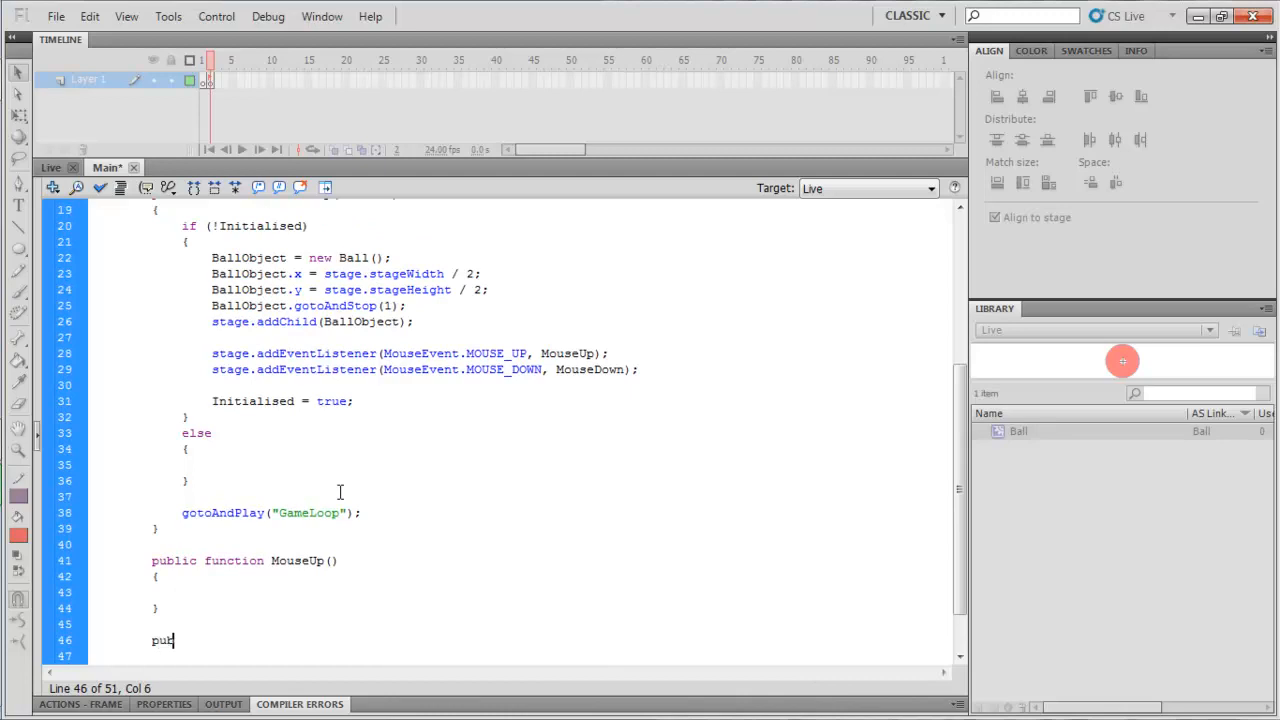
pyautogui.write('lic function')
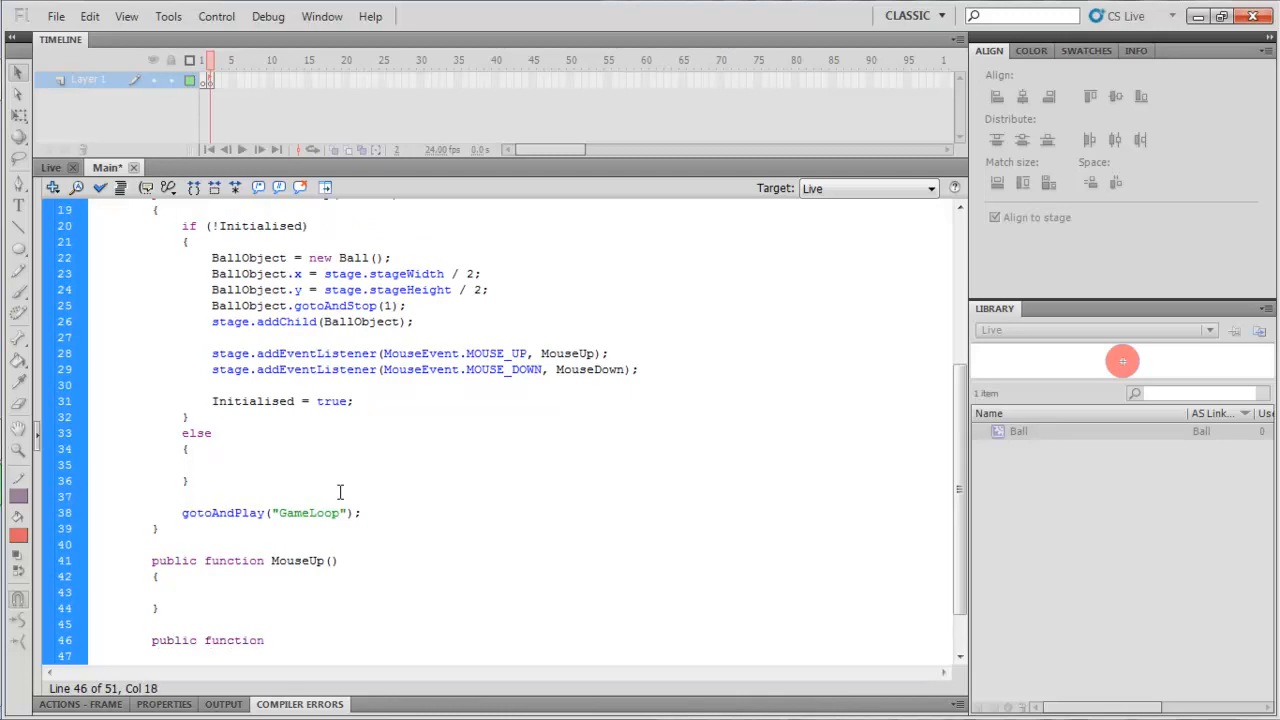
pyautogui.write('MouseDown(')
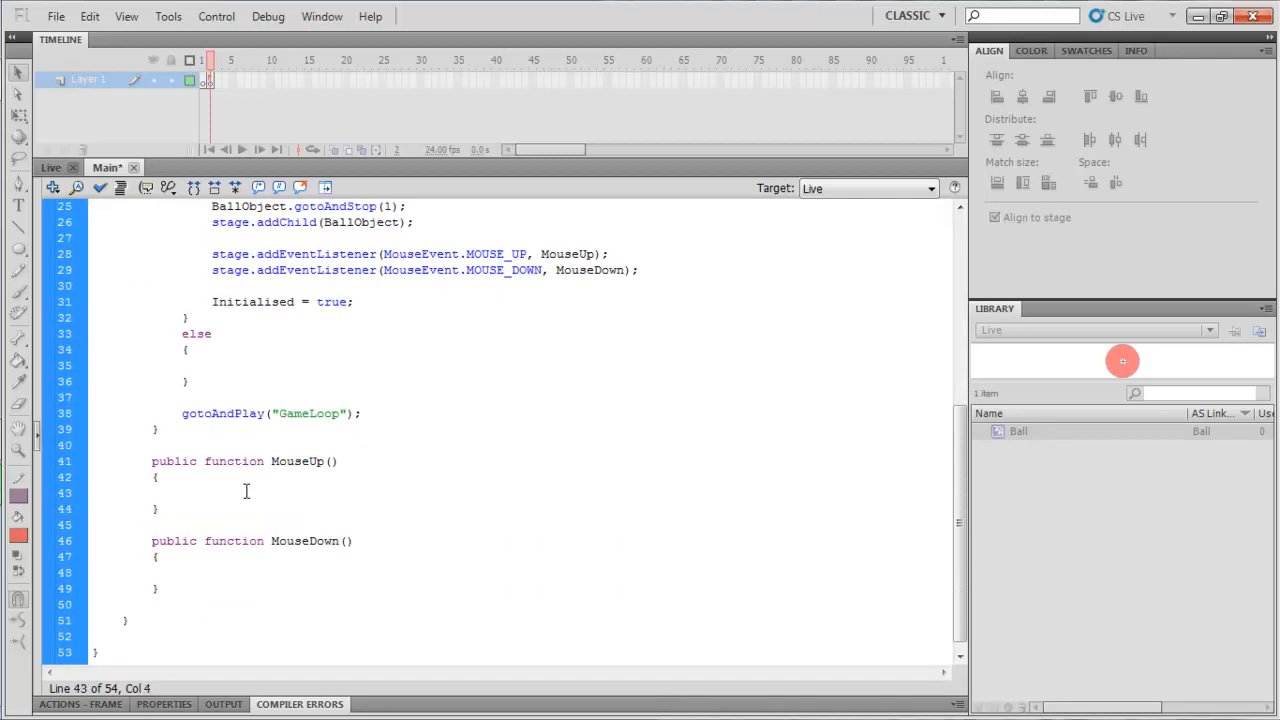
# Step: Make MouseUp set IsMouseDown = false and MouseDown set IsMouseDown = true
pyautogui.write('IsMouseDown = false;')
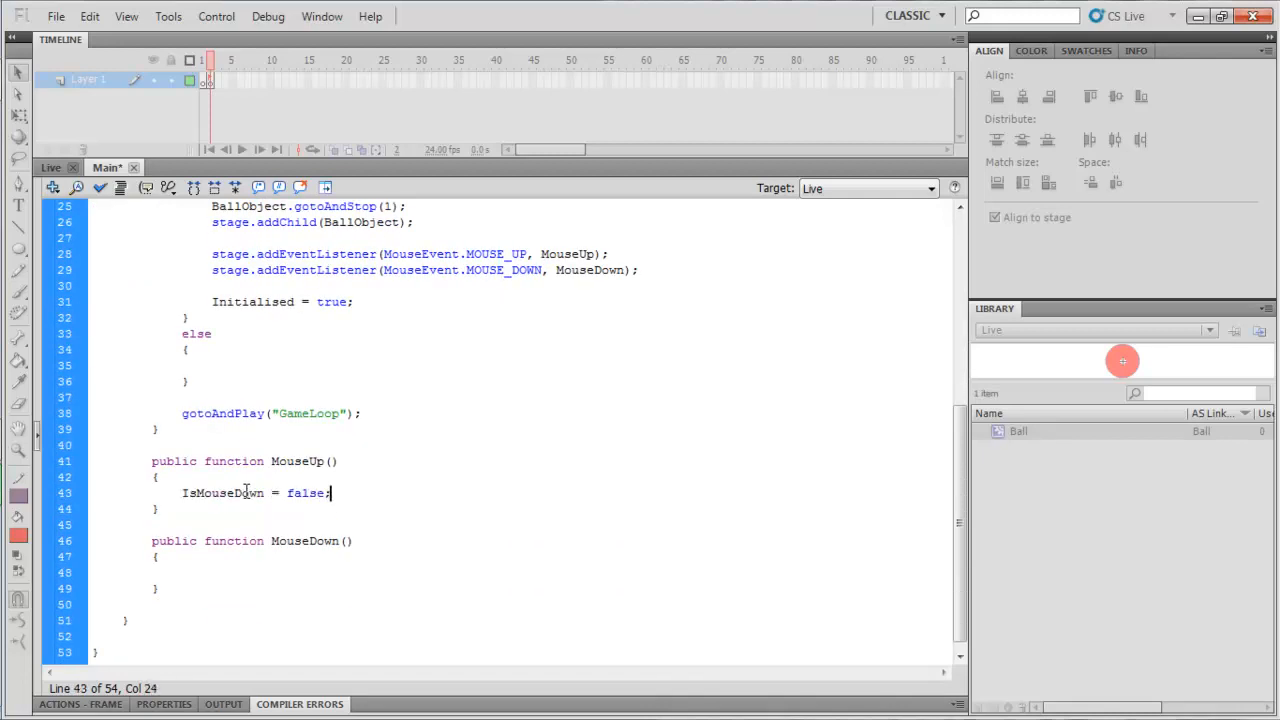
pyautogui.write('IsMouseDown')
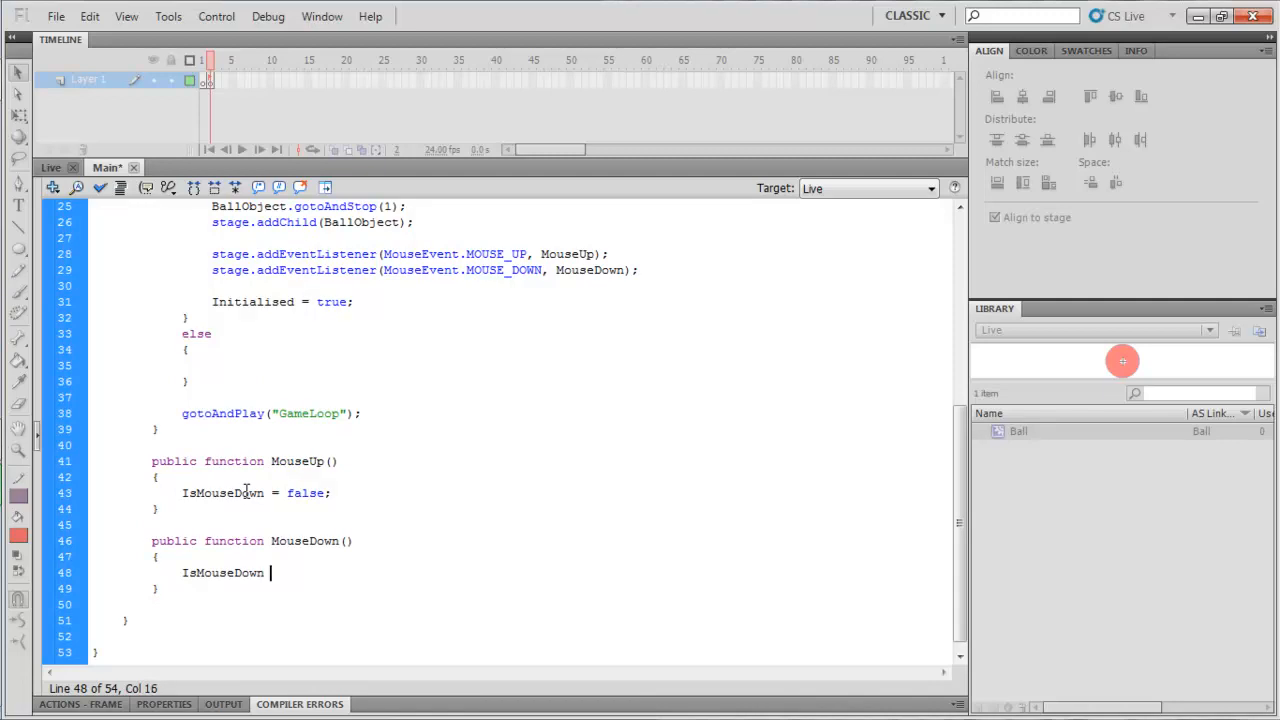
pyautogui.write('= true;')
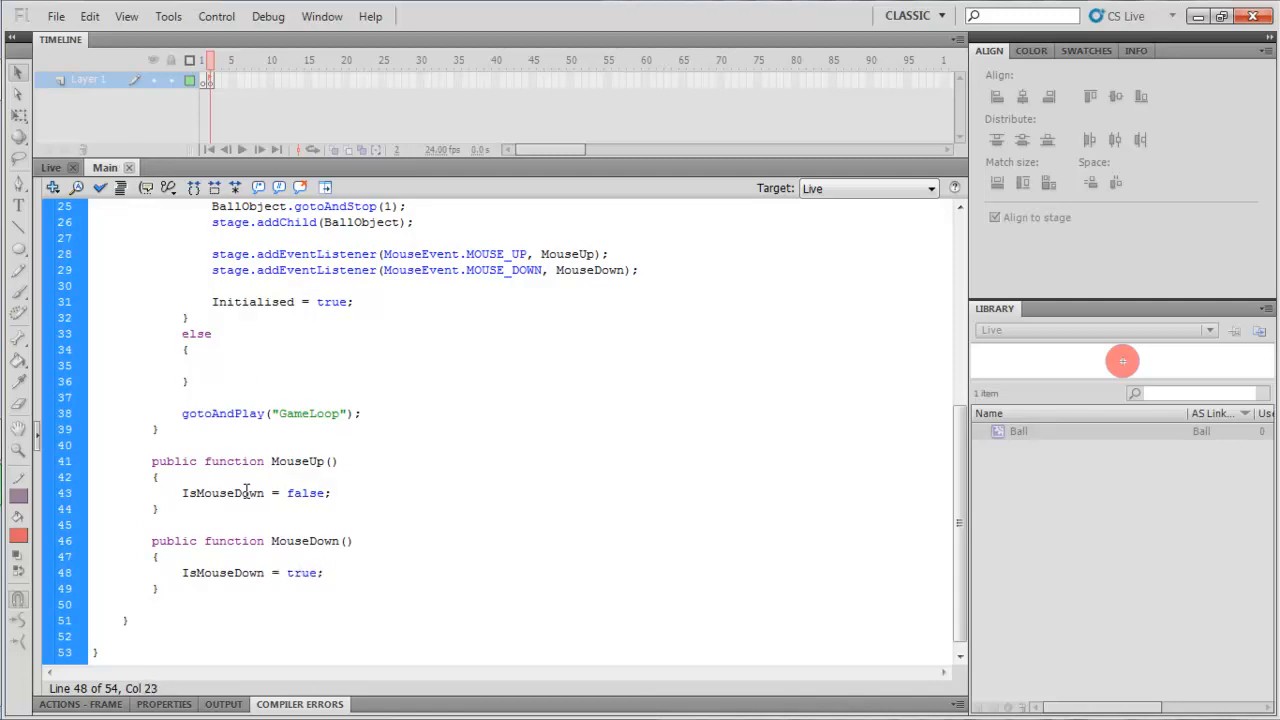
pyautogui.click(320, 300)
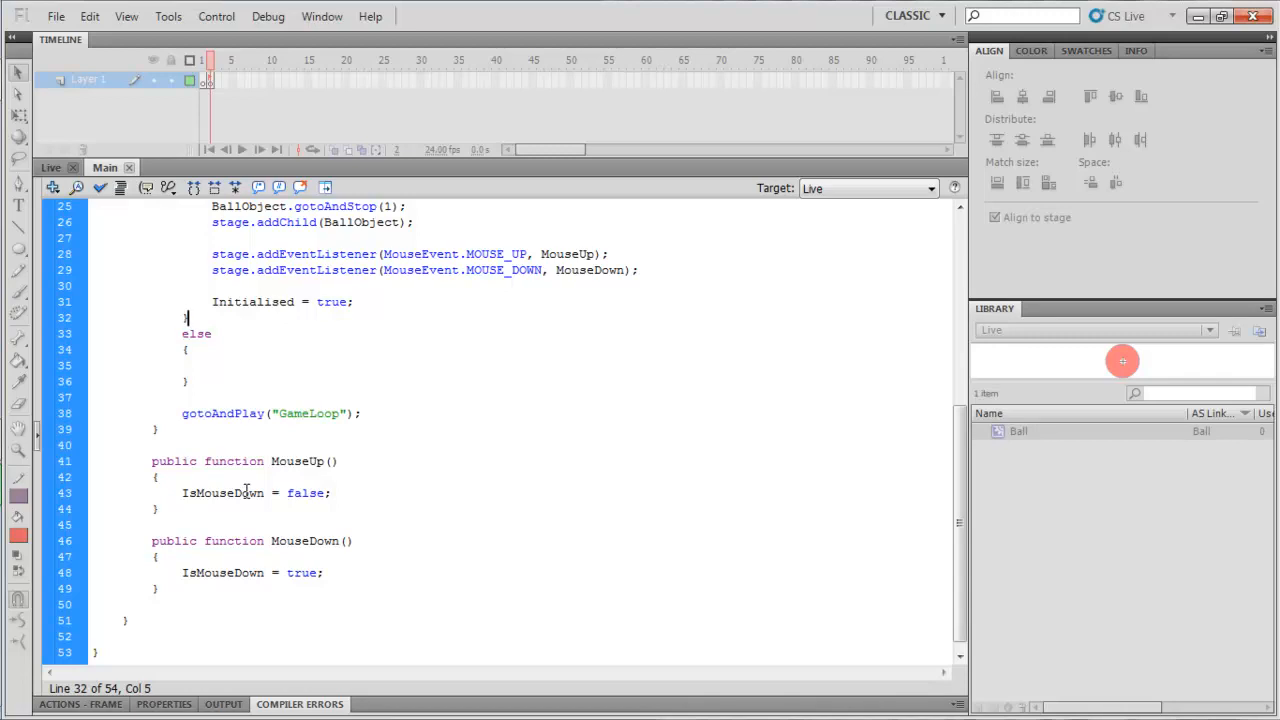
pyautogui.click(320, 302)
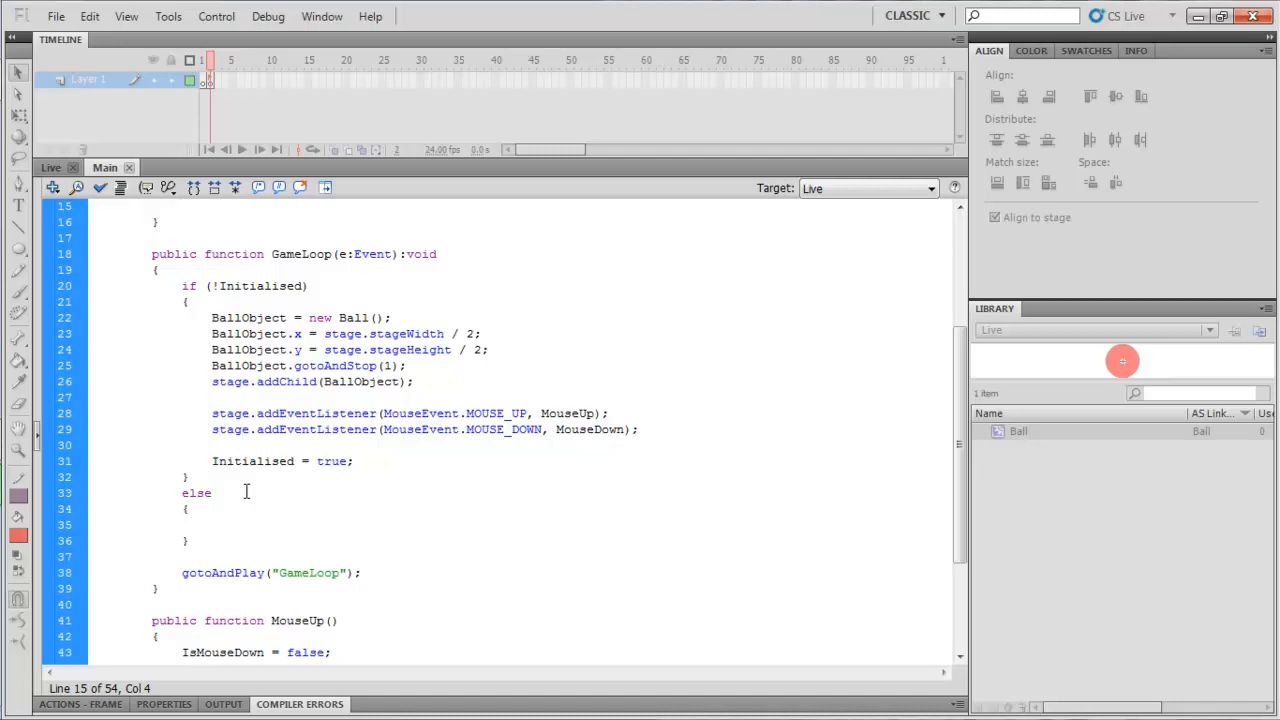
# Step: Add an empty if (IsMouseDown) block inside GameLoop's else branch
pyautogui.click(322, 412)
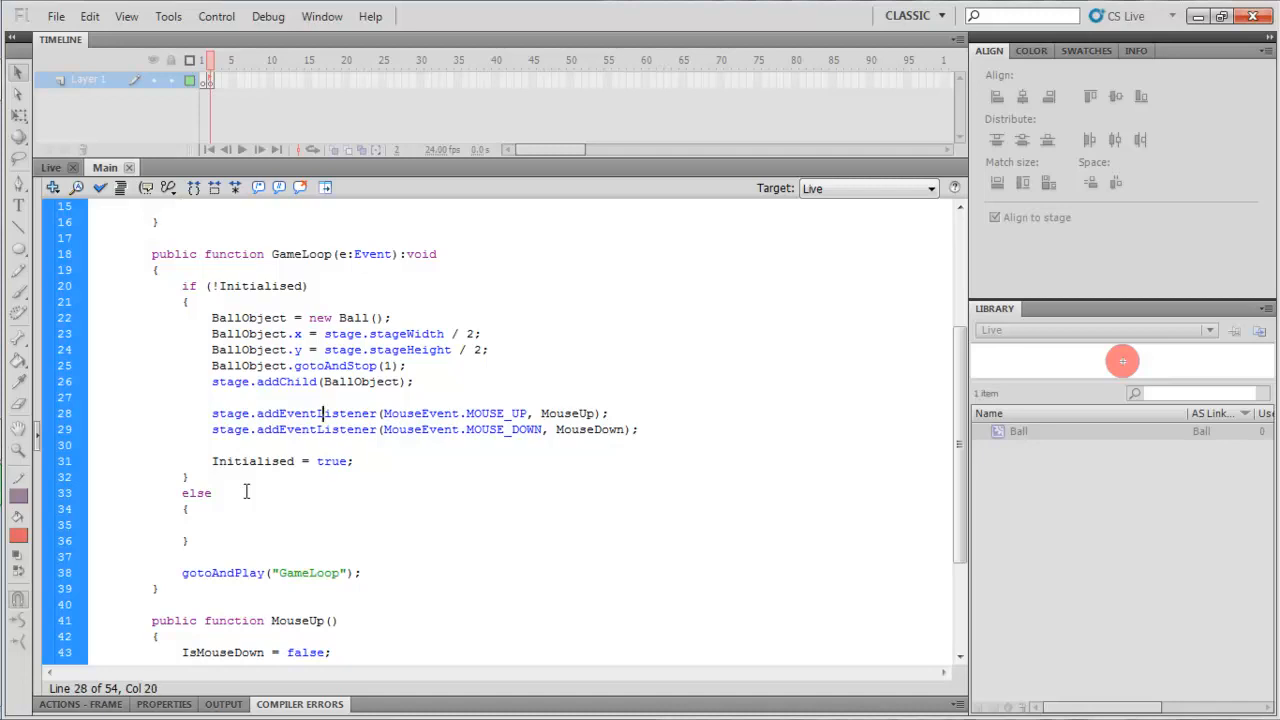
pyautogui.click(188, 476)
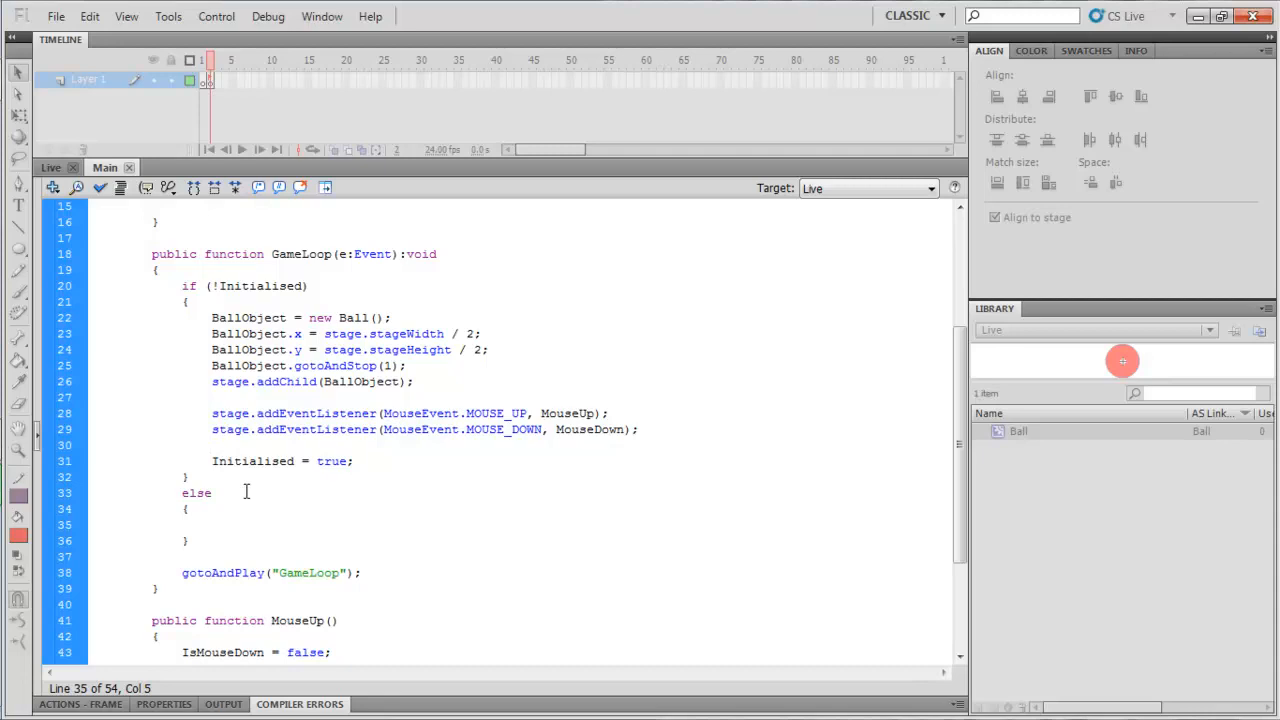
pyautogui.write('if (')
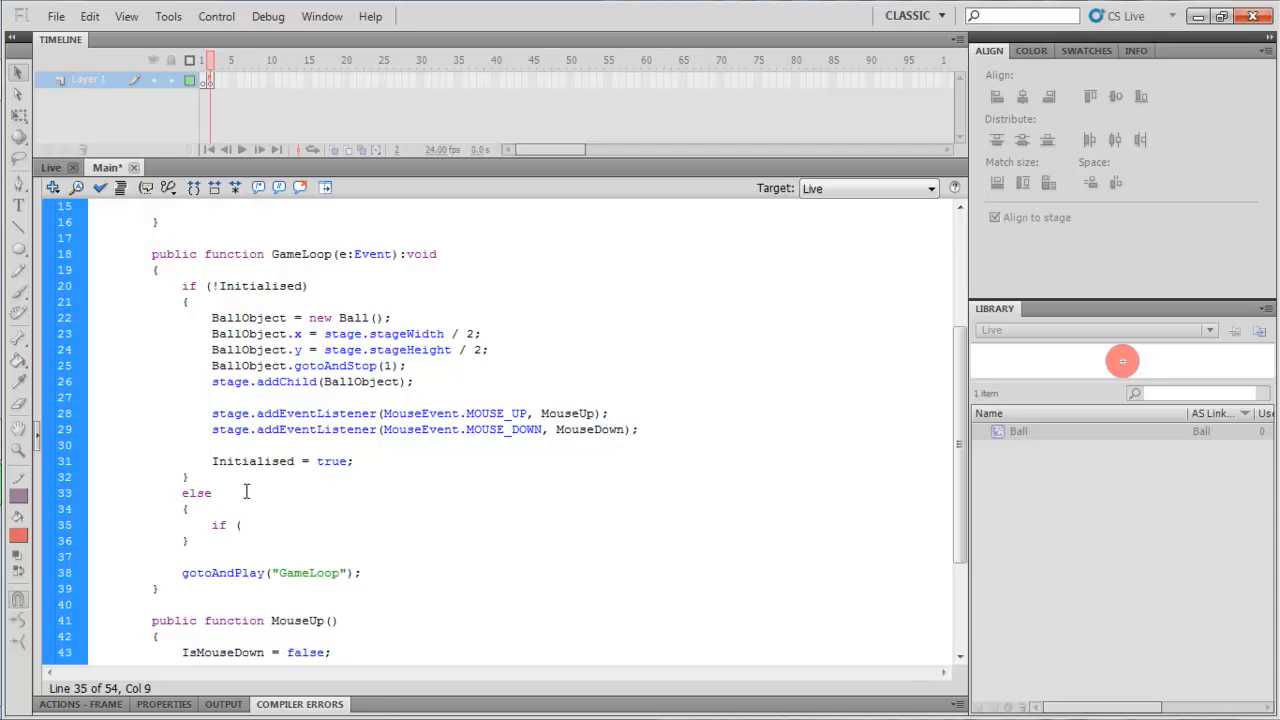
pyautogui.write('IsMouseDown')
pyautogui.write('{')
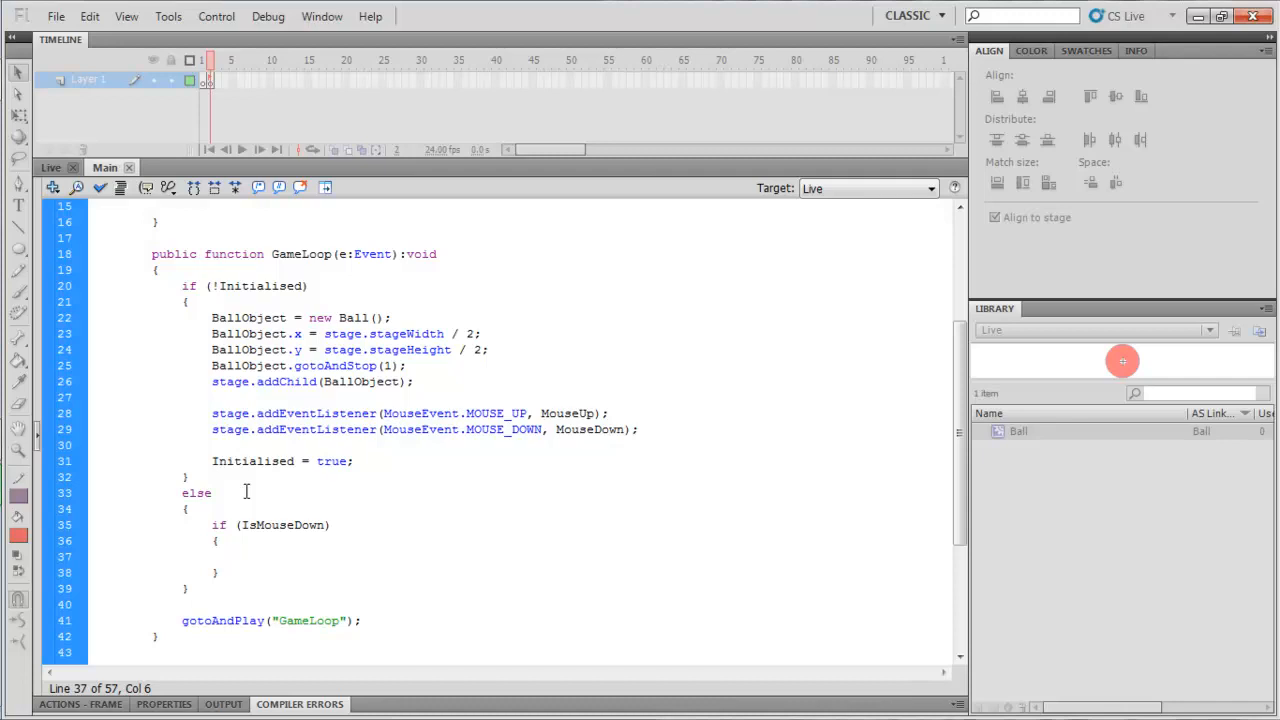
pyautogui.click(224, 272)
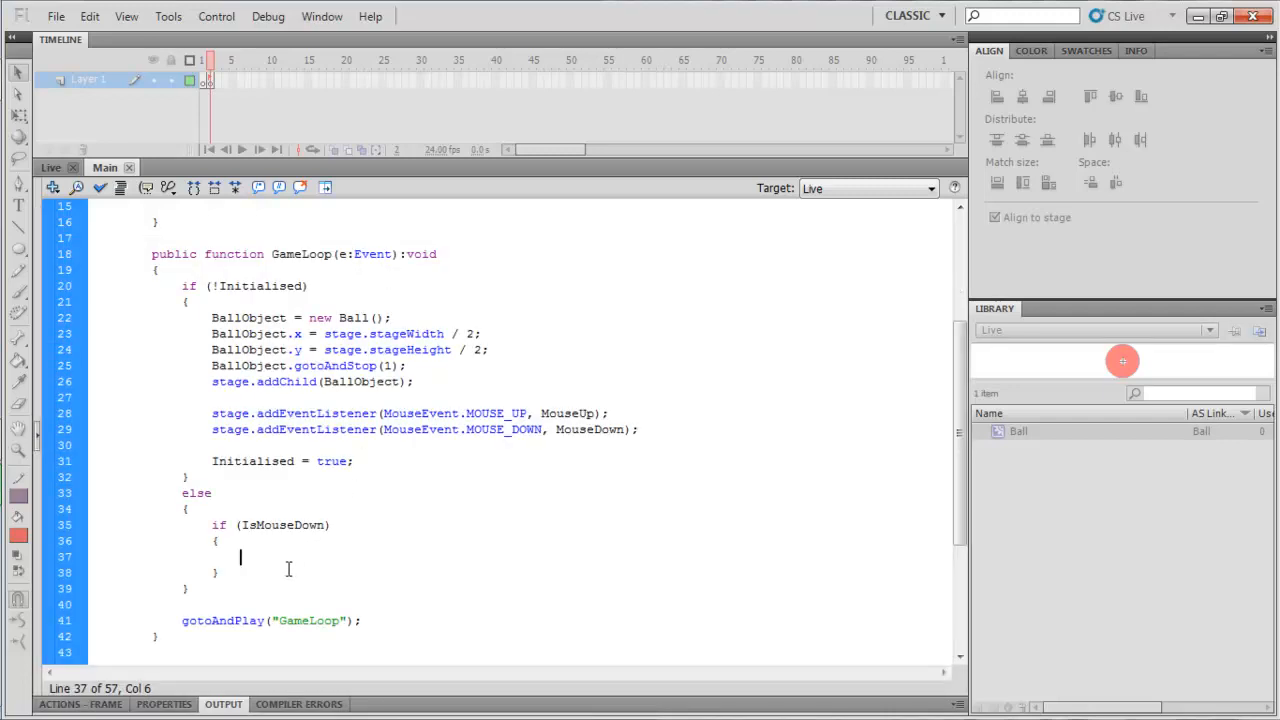
# Step: Trace "Mouse Is Down" inside the IsMouseDown block and test the movie
pyautogui.write('trace("Mouse Is Down')
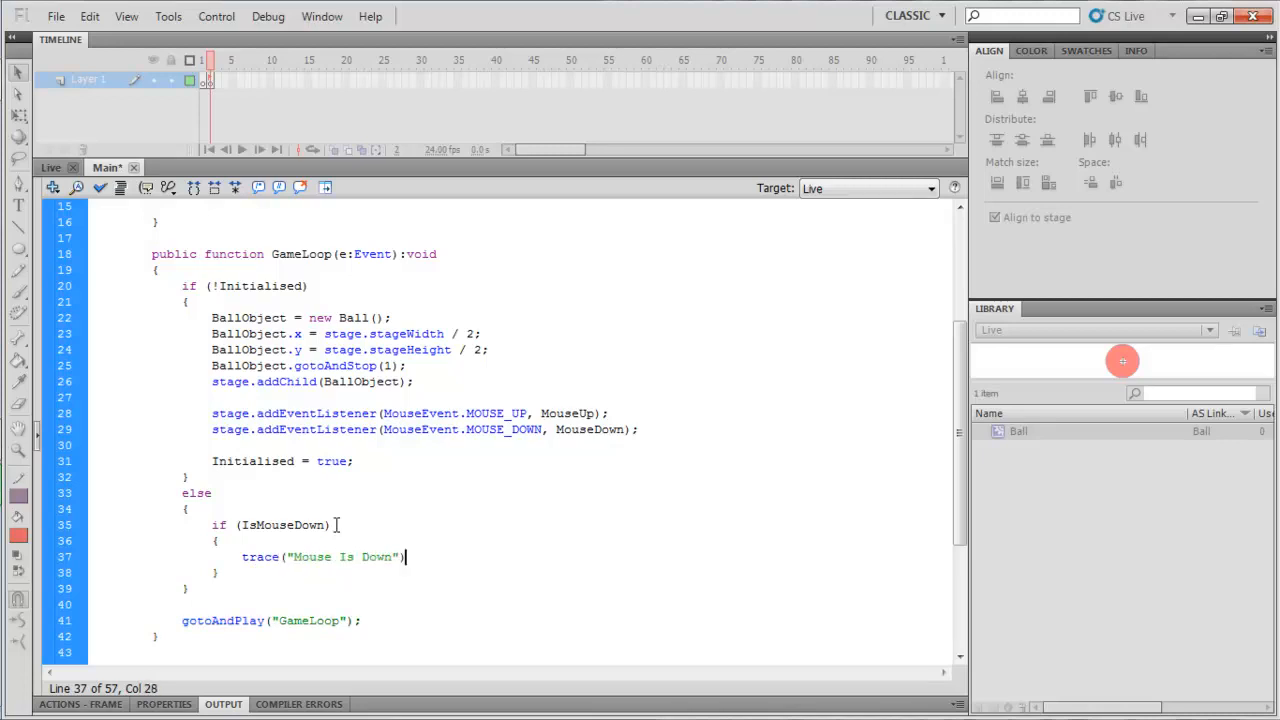
pyautogui.write(';')
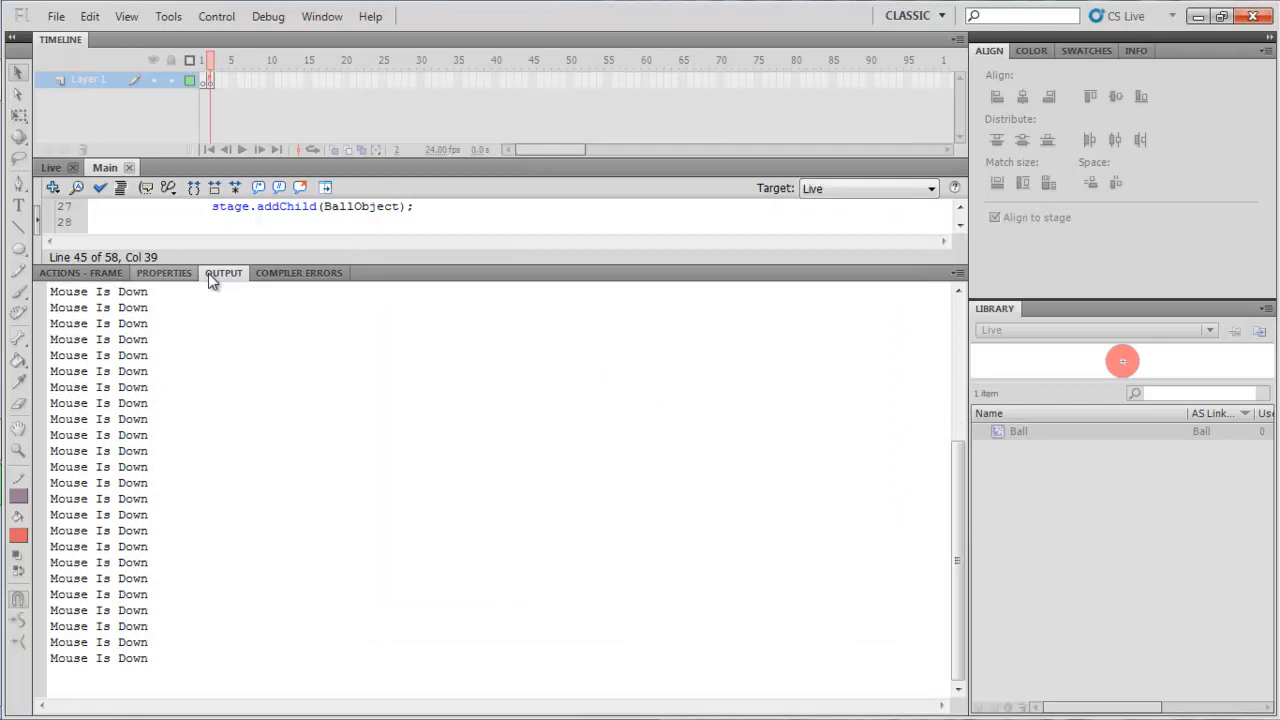
# Step: Give MouseUp and MouseDown an e:MouseEvent parameter and :void, opening a line in MouseUp's body
pyautogui.click(80, 272)
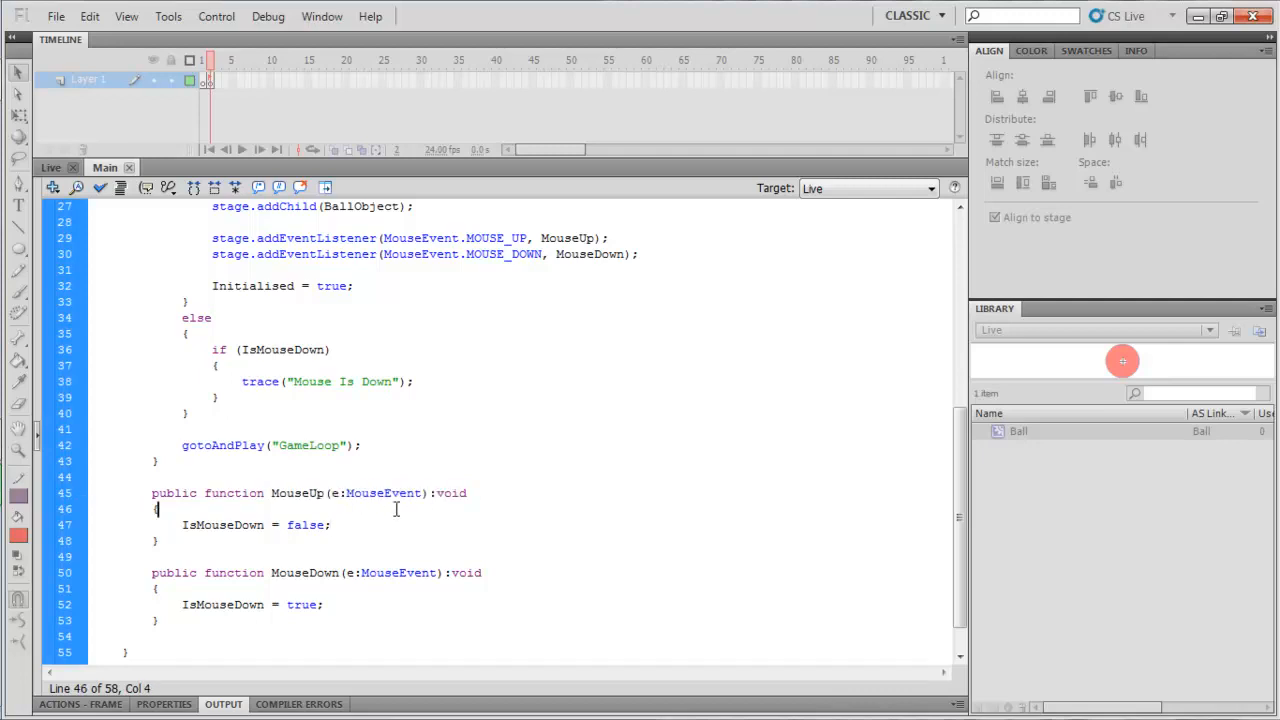
pyautogui.write('e.')
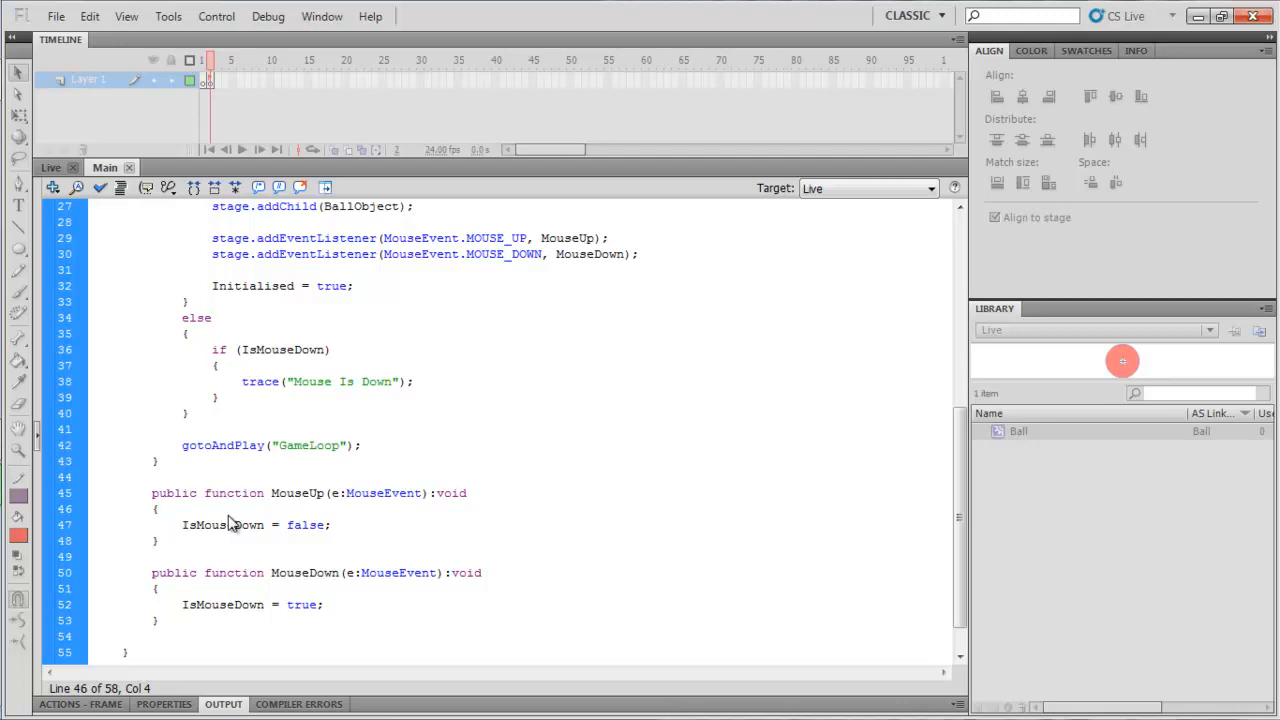
pyautogui.click(156, 508)
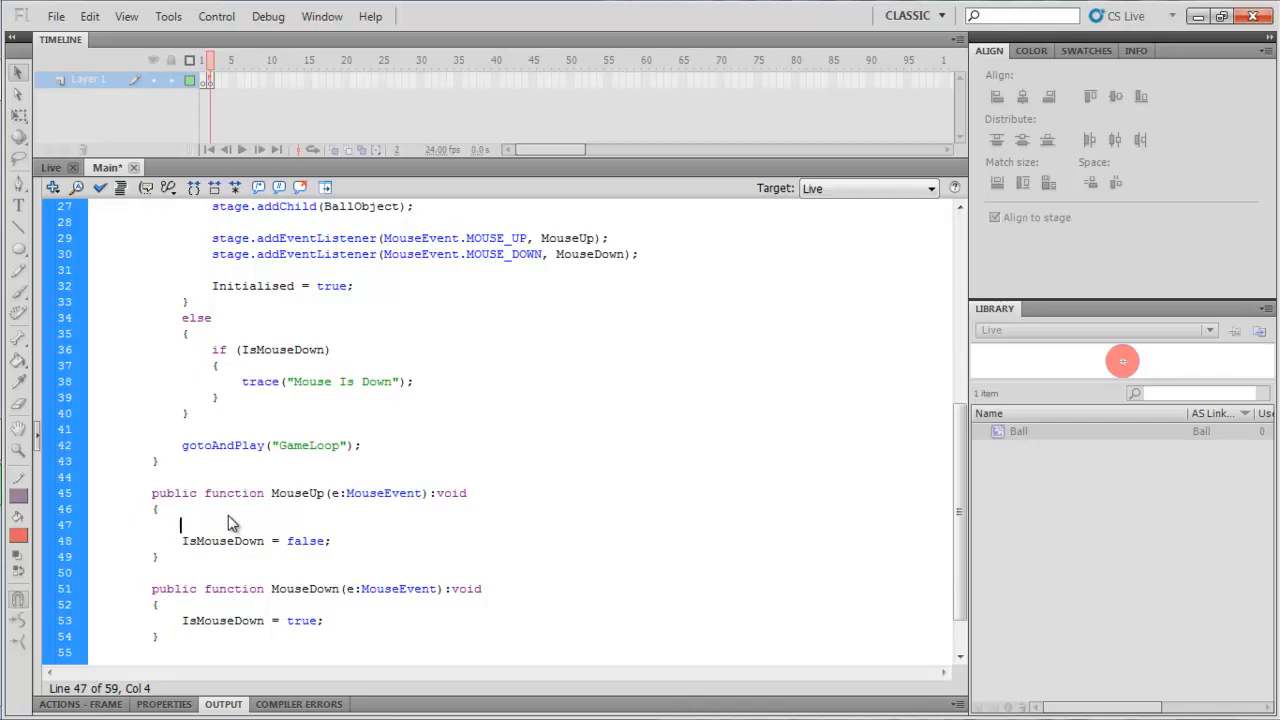
# Step: Call BallObject.gotoAndStop(1) in MouseUp and BallObject.gotoAndStop(2) in MouseDown
pyautogui.write('BallObject')
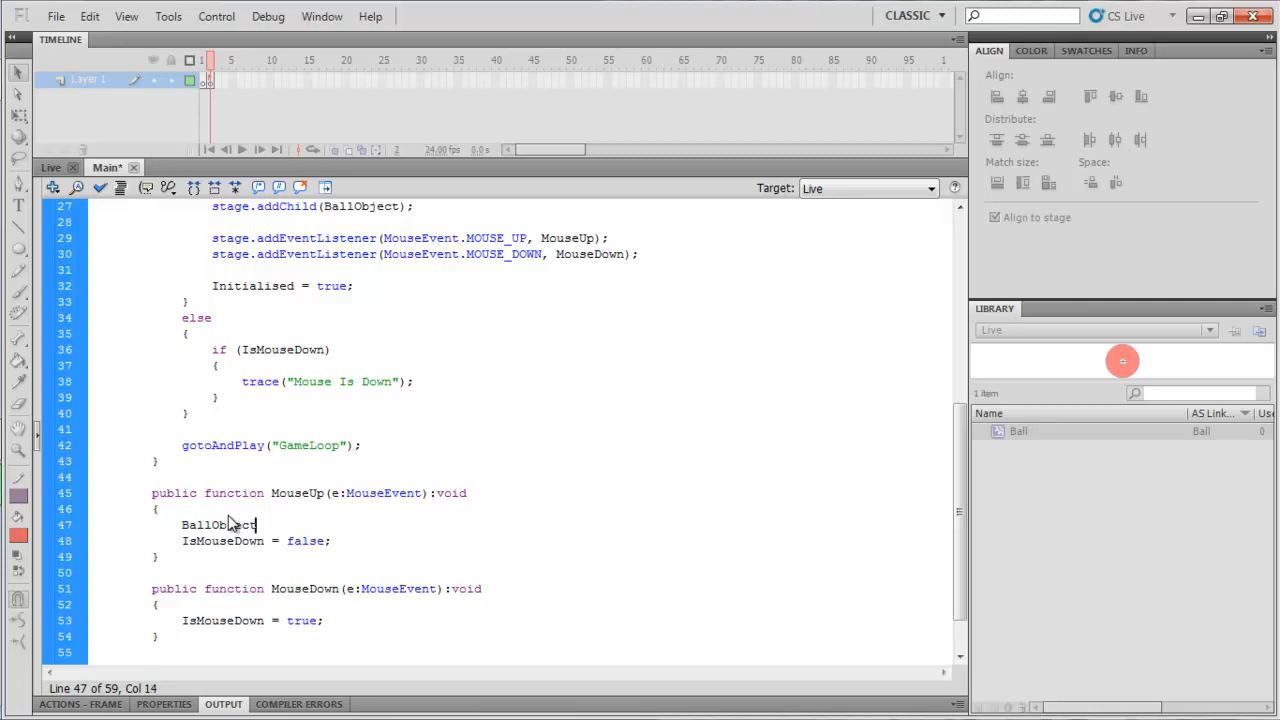
pyautogui.write('.goto')
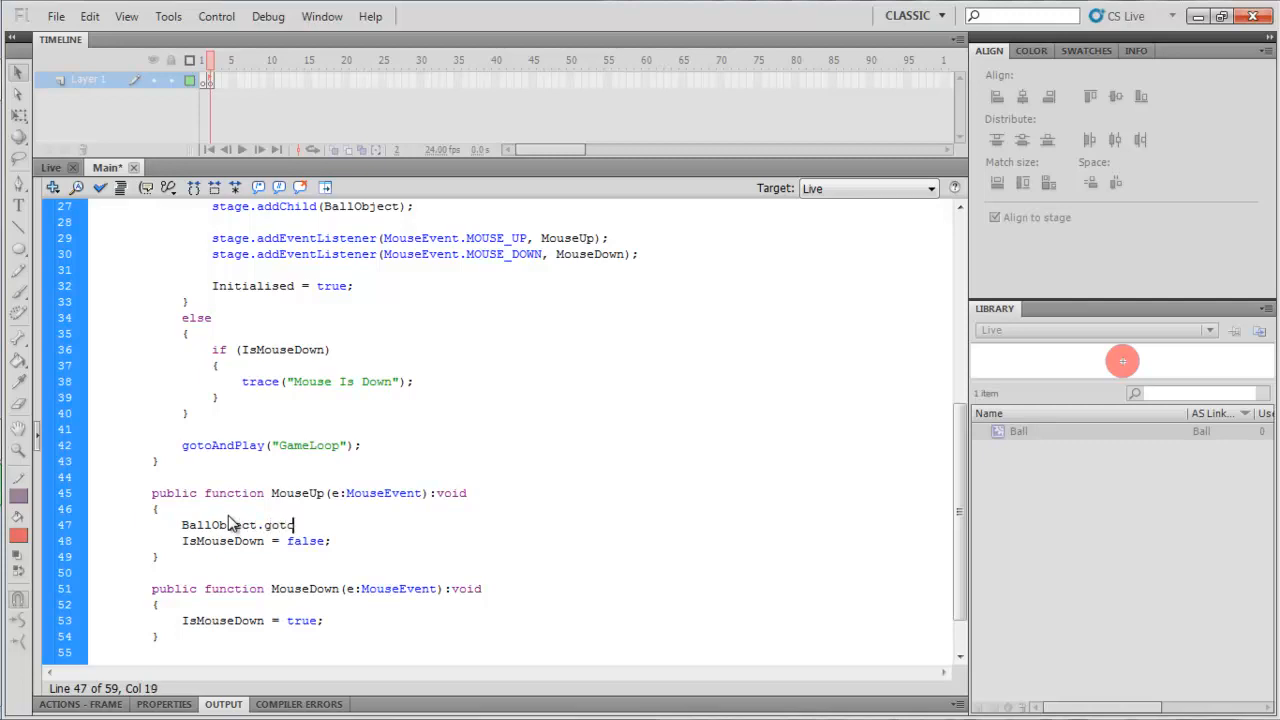
pyautogui.write('AndStop(1);')
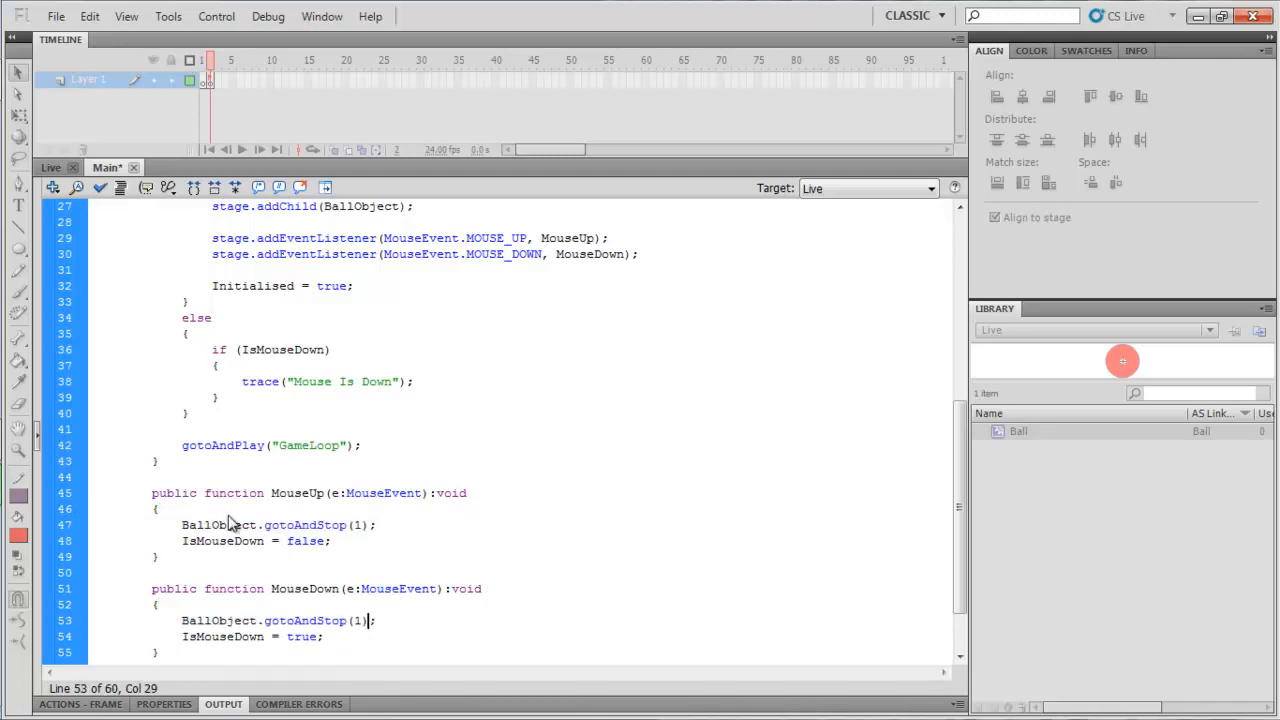
pyautogui.write('2')
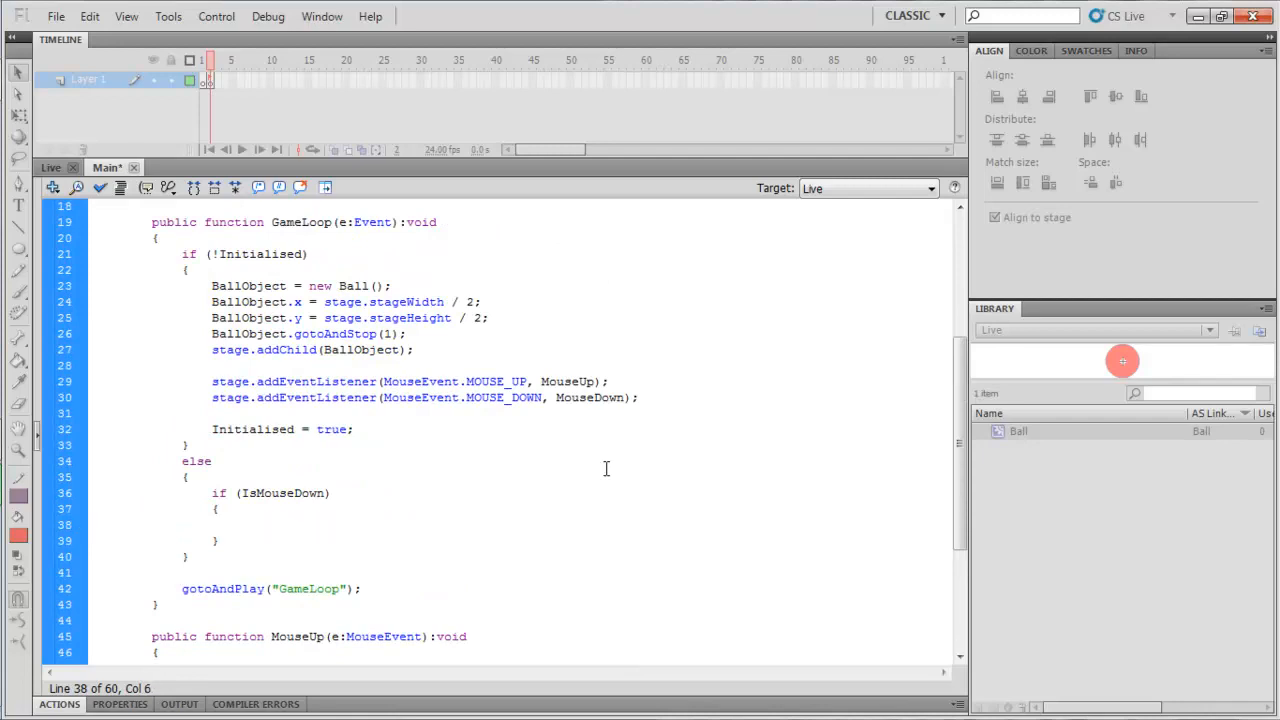
# Step: Reset IsMouseDown = false in the initialisation block before the mouse listeners
pyautogui.click(240, 524)
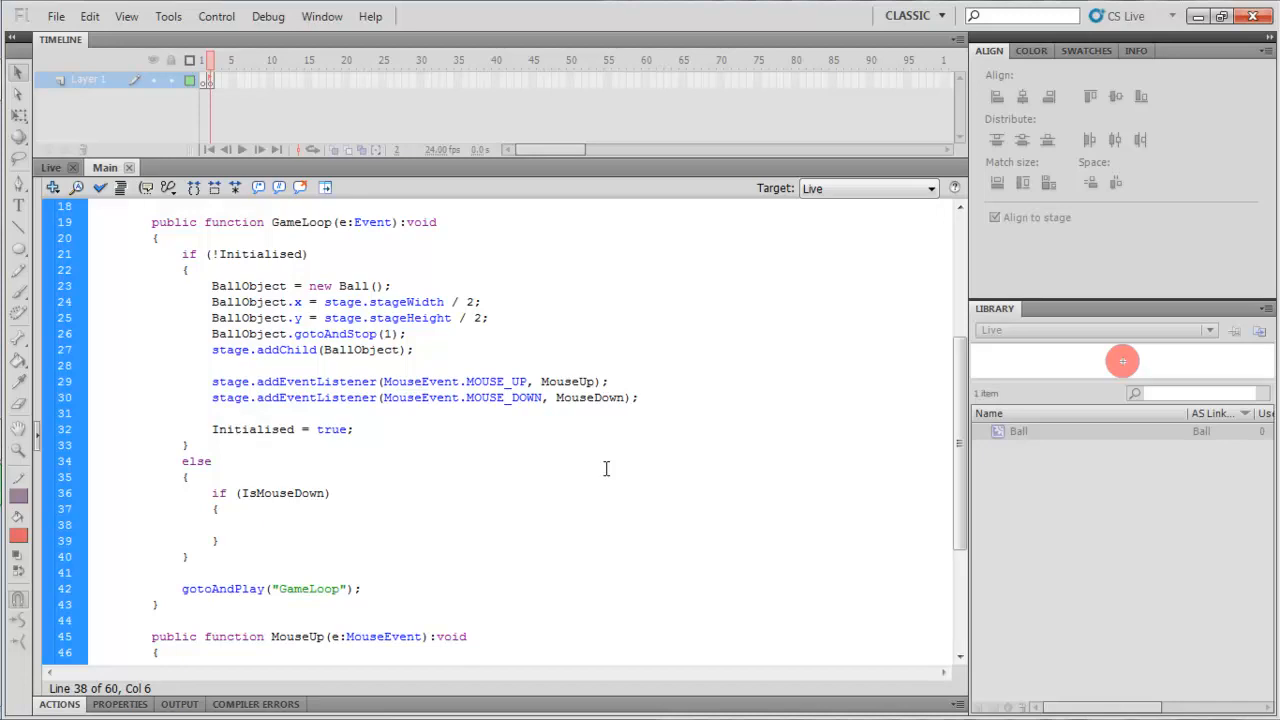
pyautogui.write('IsMouseDown = false;')
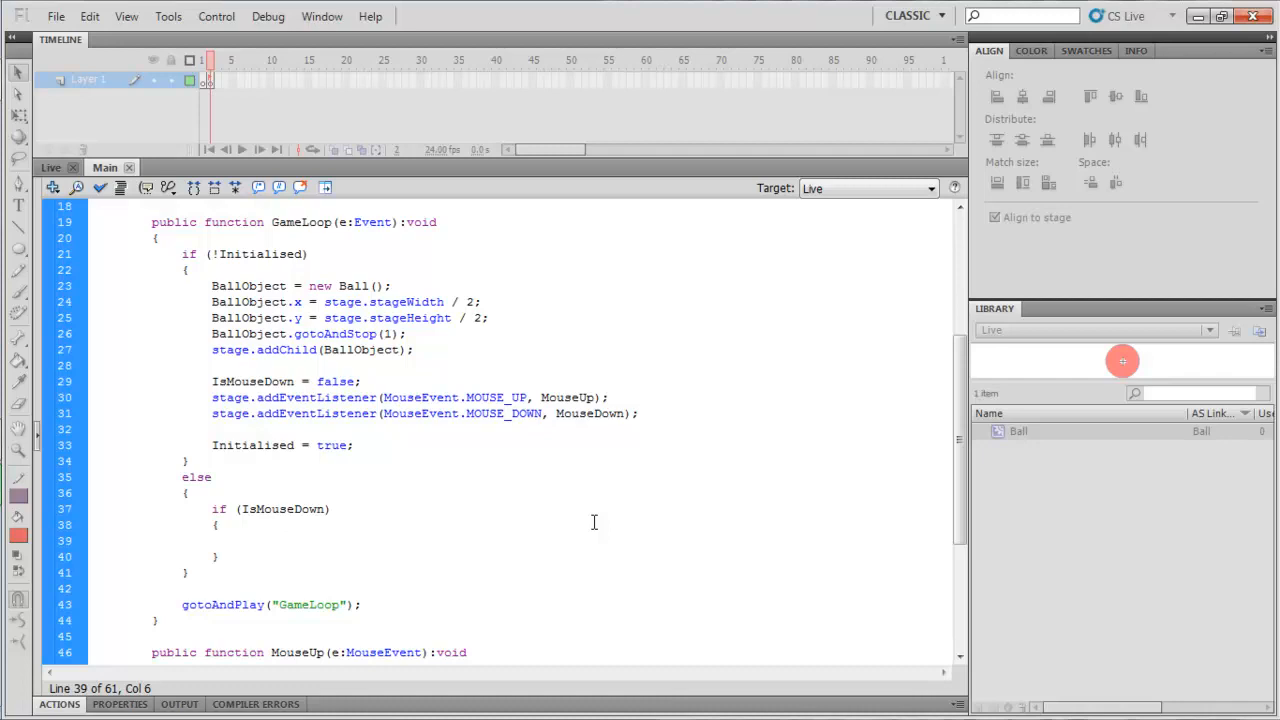
pyautogui.click(240, 540)
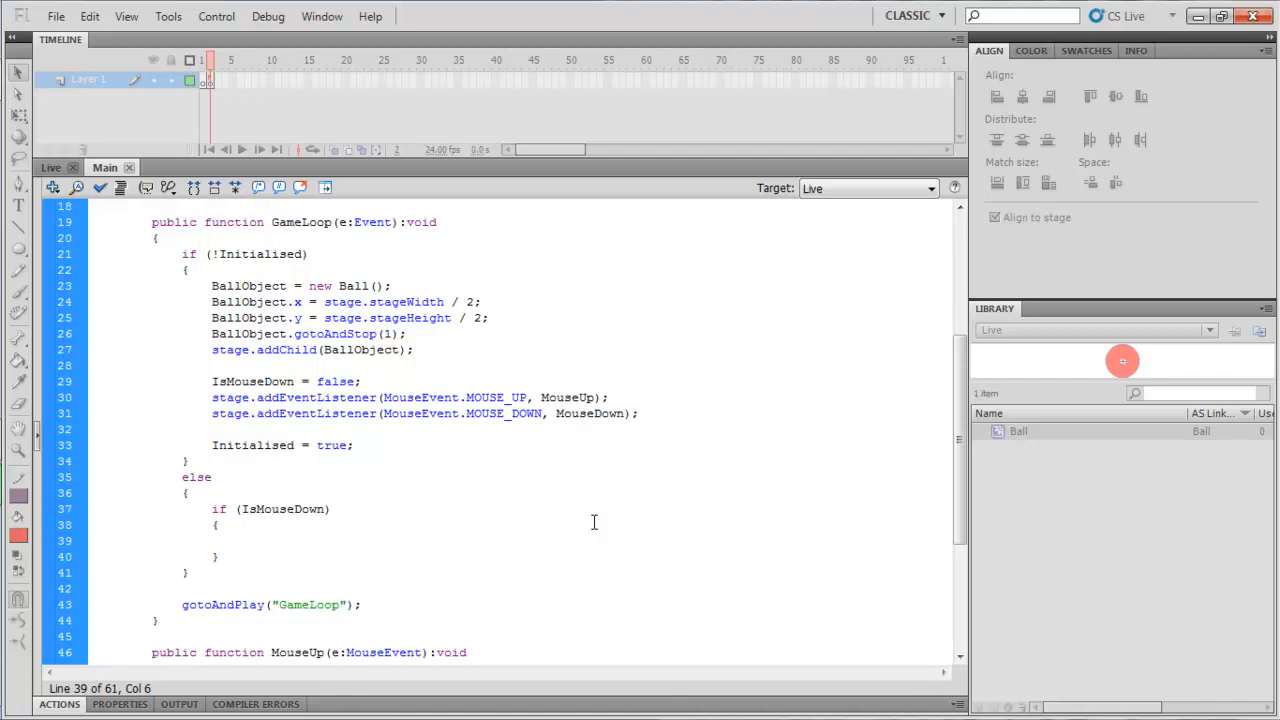
pyautogui.click(240, 540)
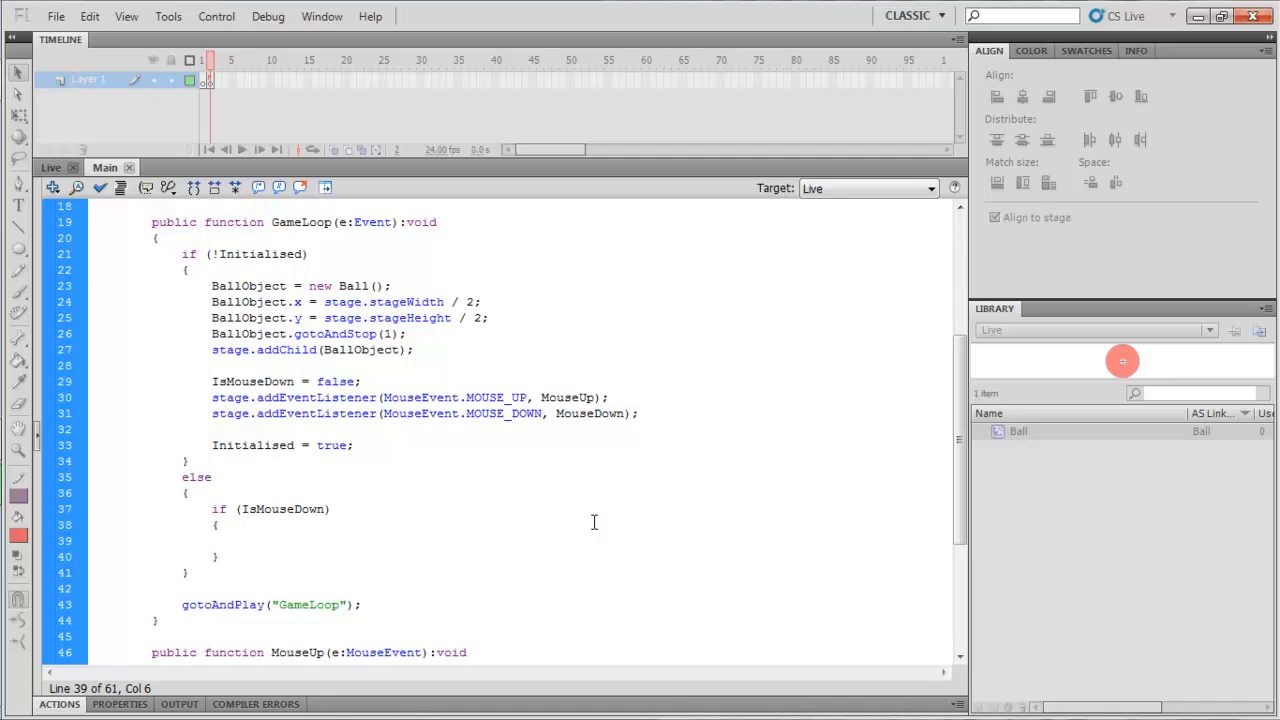
# Step: Set BallObject.x to stage.mouseX and BallObject.y to stage.mouseY in the IsMouseDown block, then test
pyautogui.write('BallObjec')
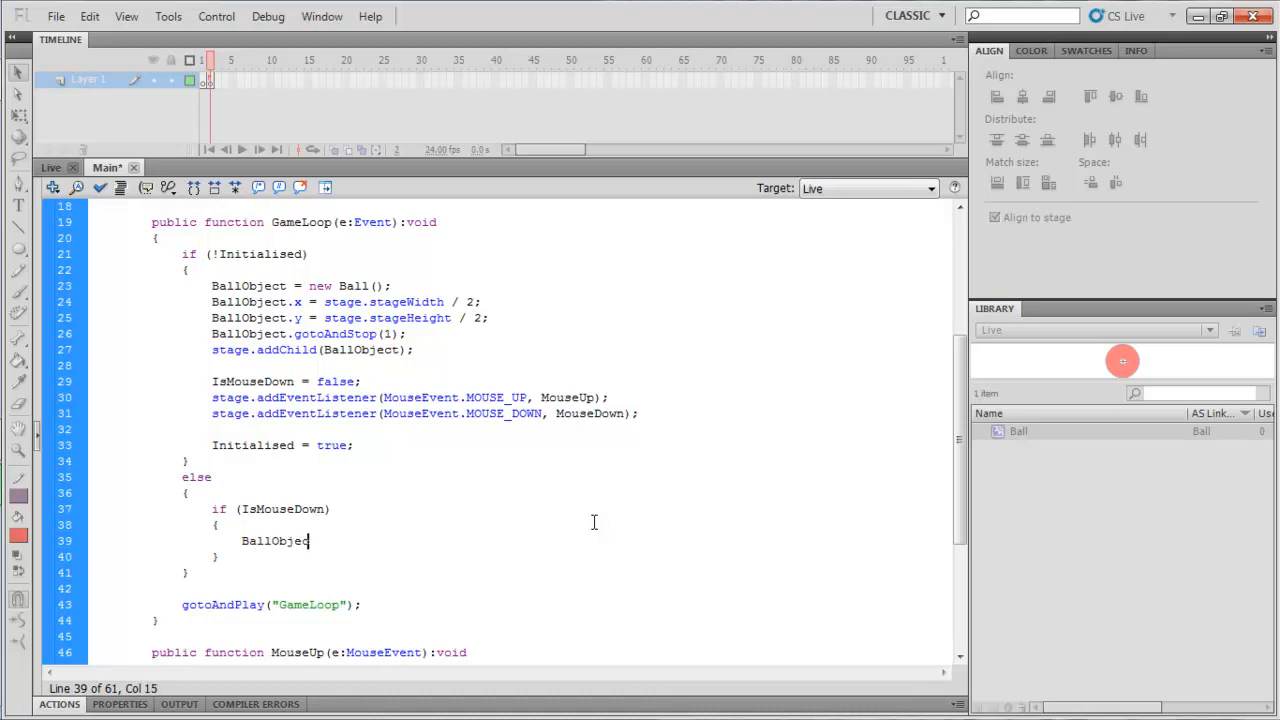
pyautogui.write('t.x =')
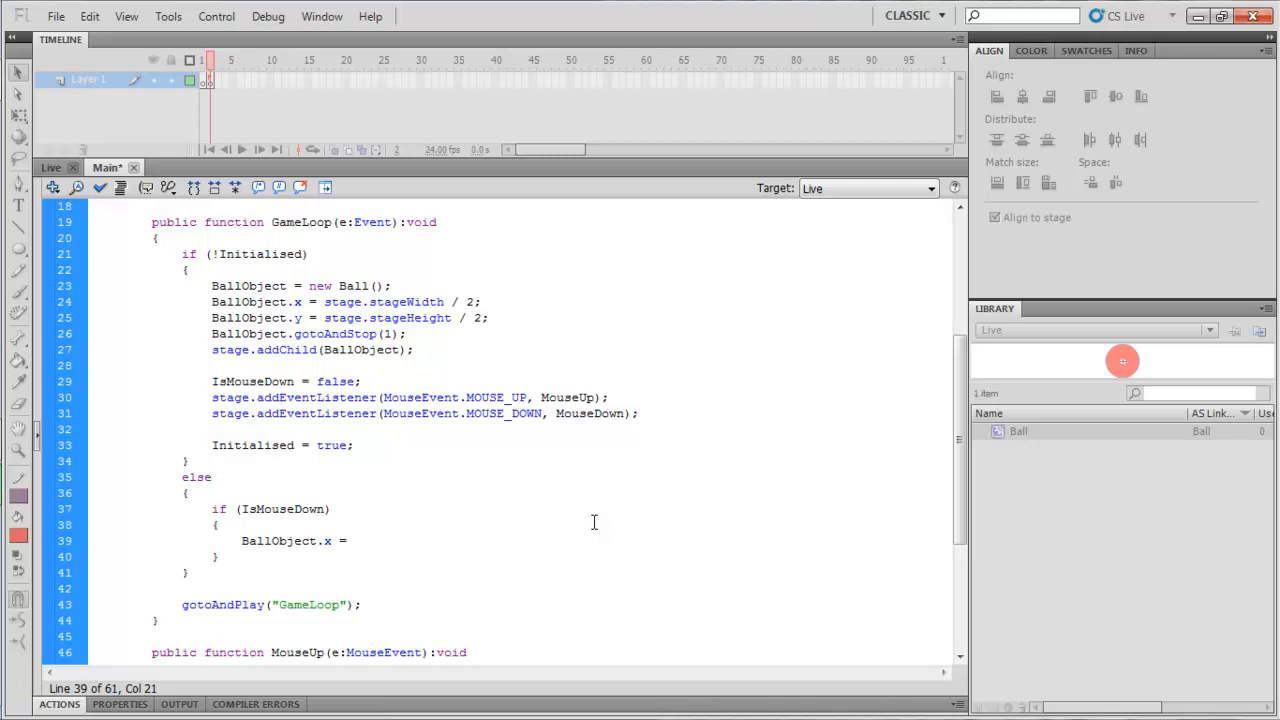
pyautogui.write('stage')
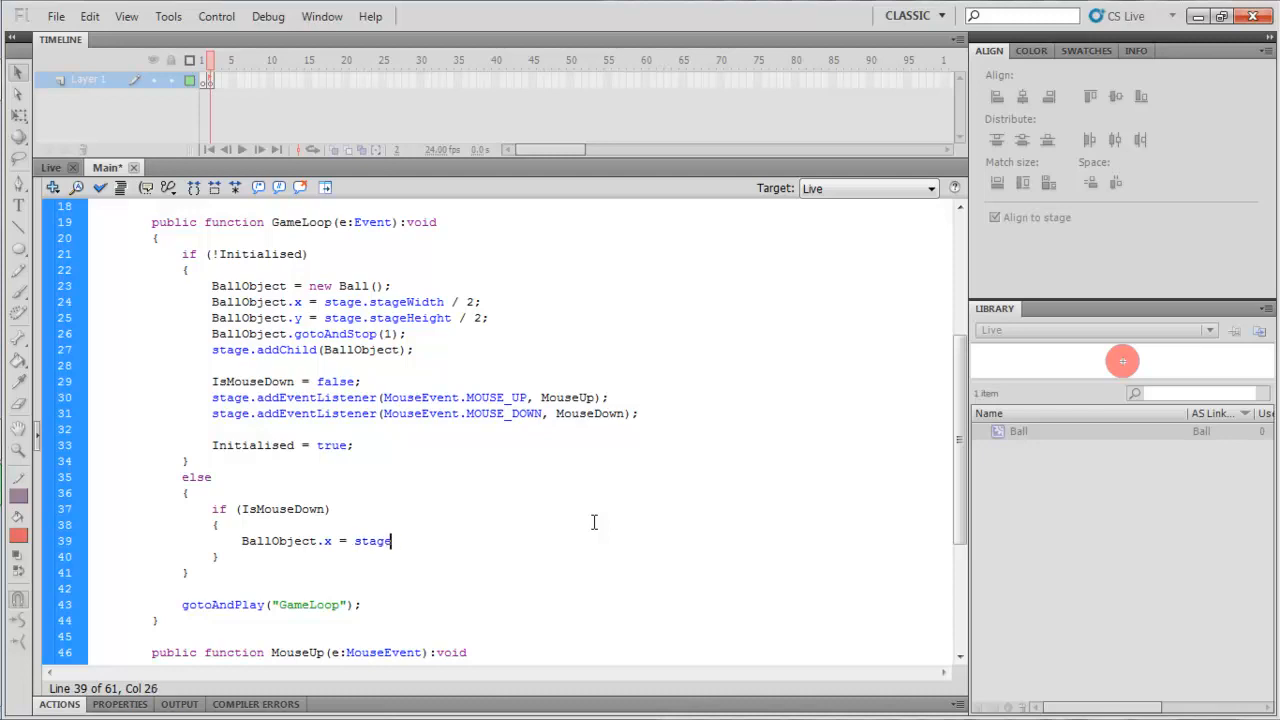
pyautogui.write('.MouseX;')
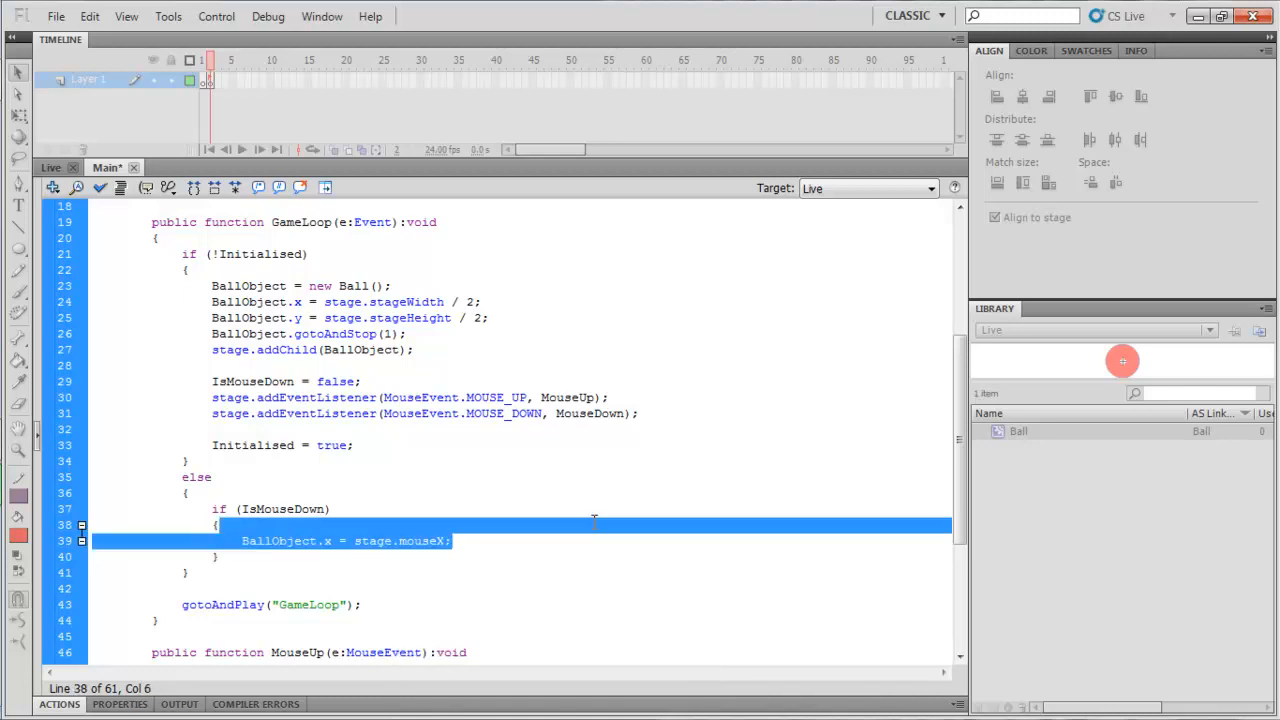
pyautogui.write('BallObject.x = stage.mouseY;')
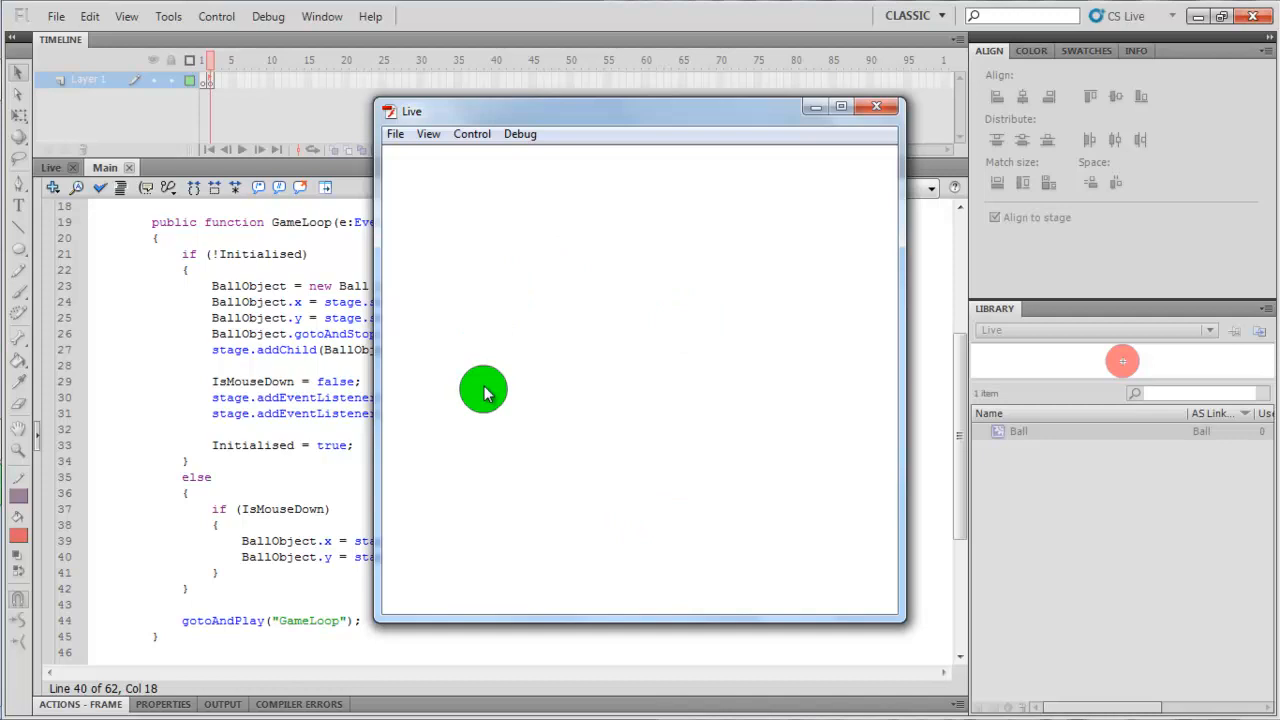
# Step: Hold and drag so the green ball follows the mouse, then close the test window
pyautogui.moveTo(484, 390); pyautogui.dragTo(488, 476)
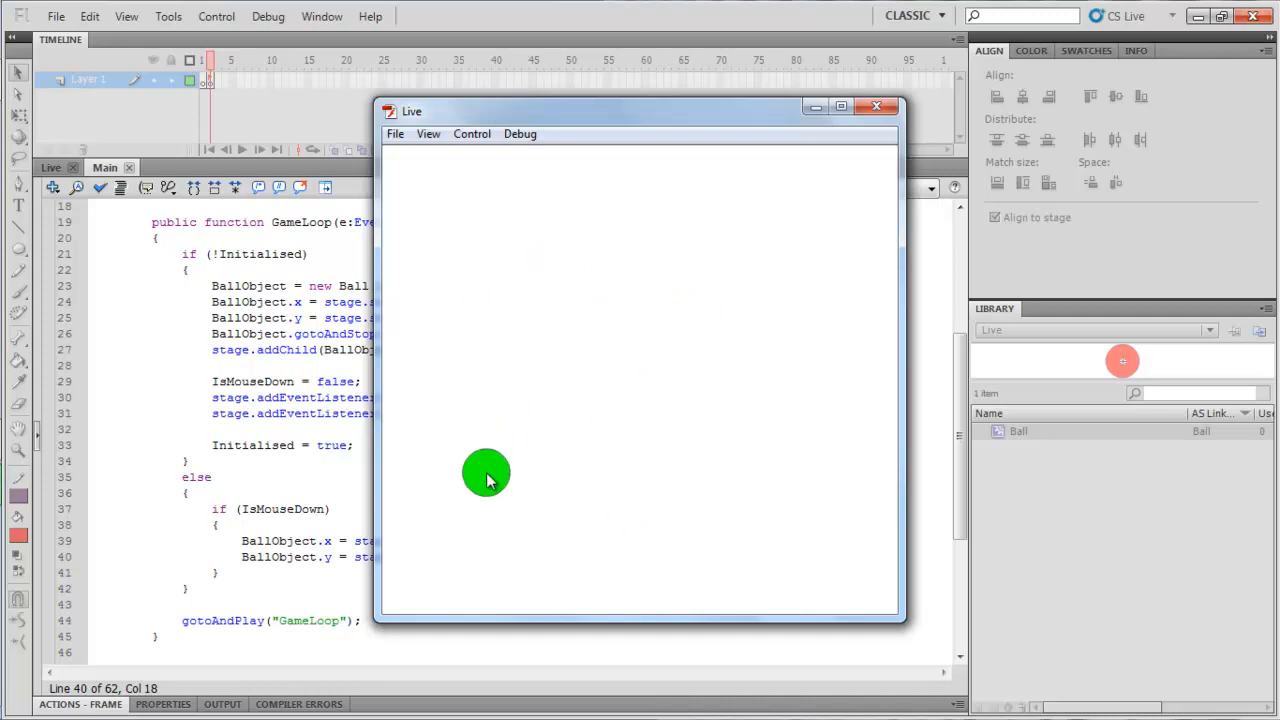
pyautogui.moveTo(488, 472); pyautogui.dragTo(656, 432)
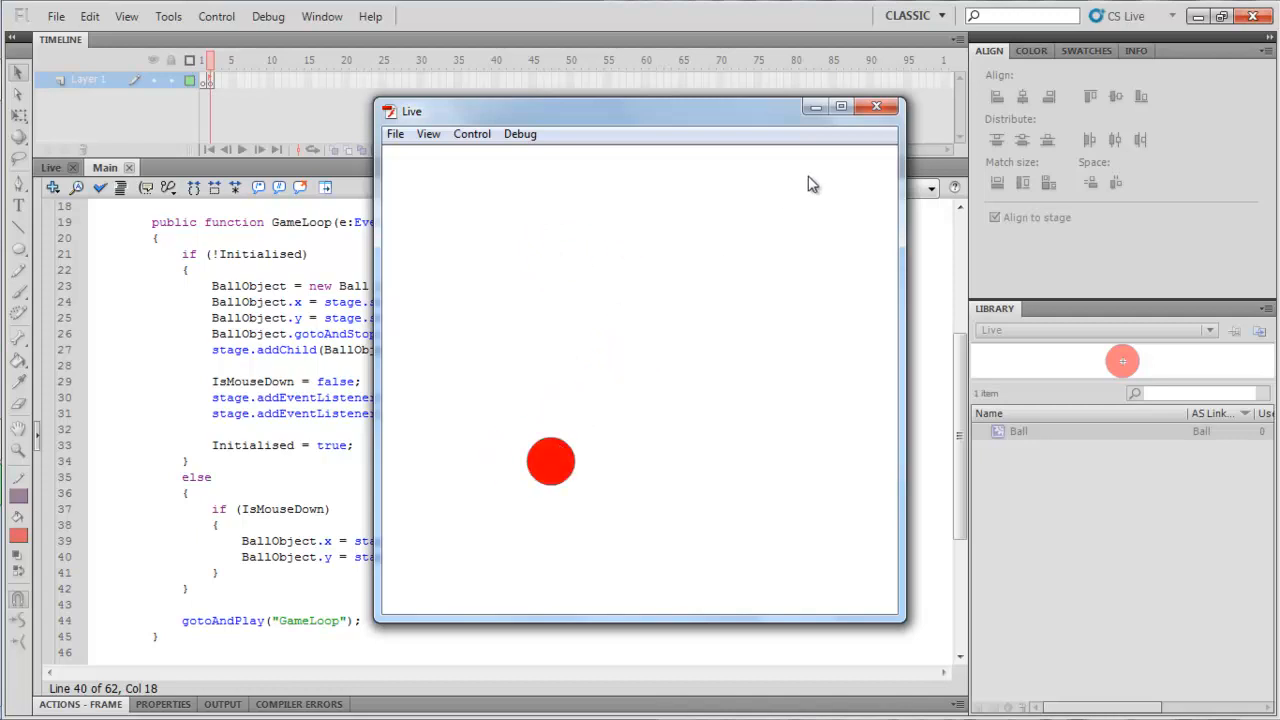
pyautogui.click(876, 106)
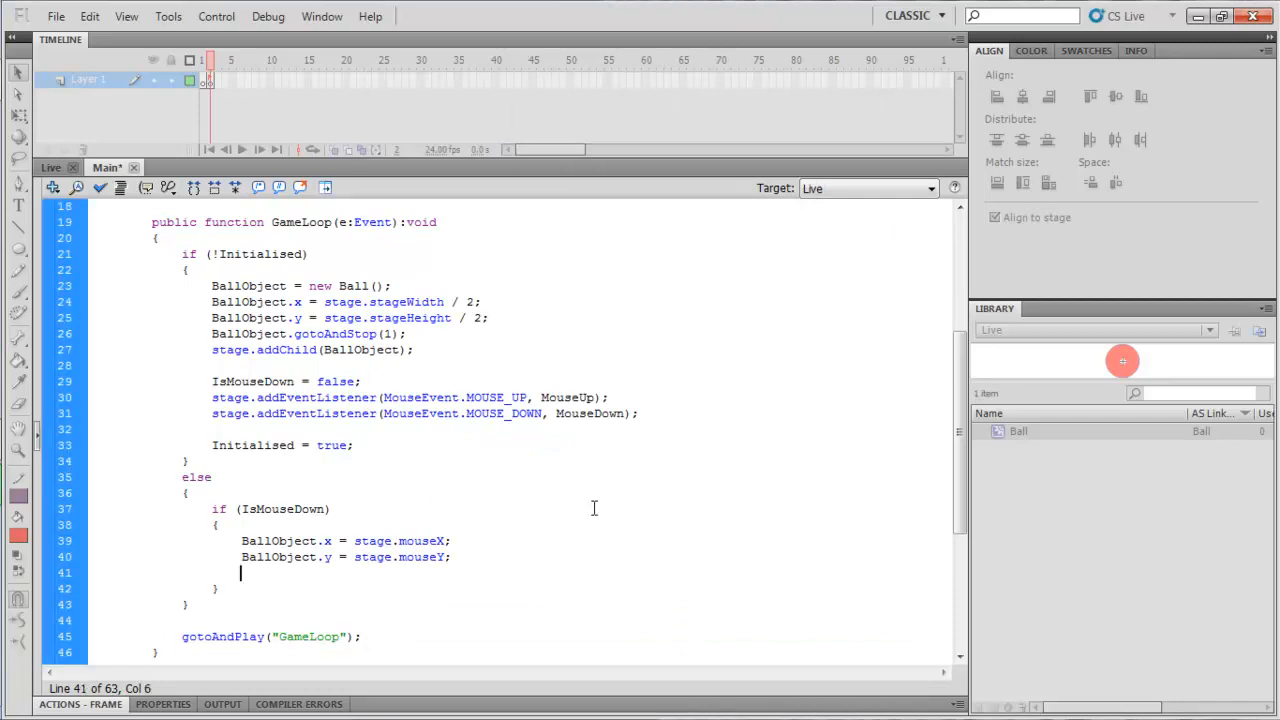
# Step: Declare var DiffX = stage.mouseX - BallObject.x and DiffY = stage.mouseY - BallObject.y in the mouse-down block
pyautogui.press('enter')
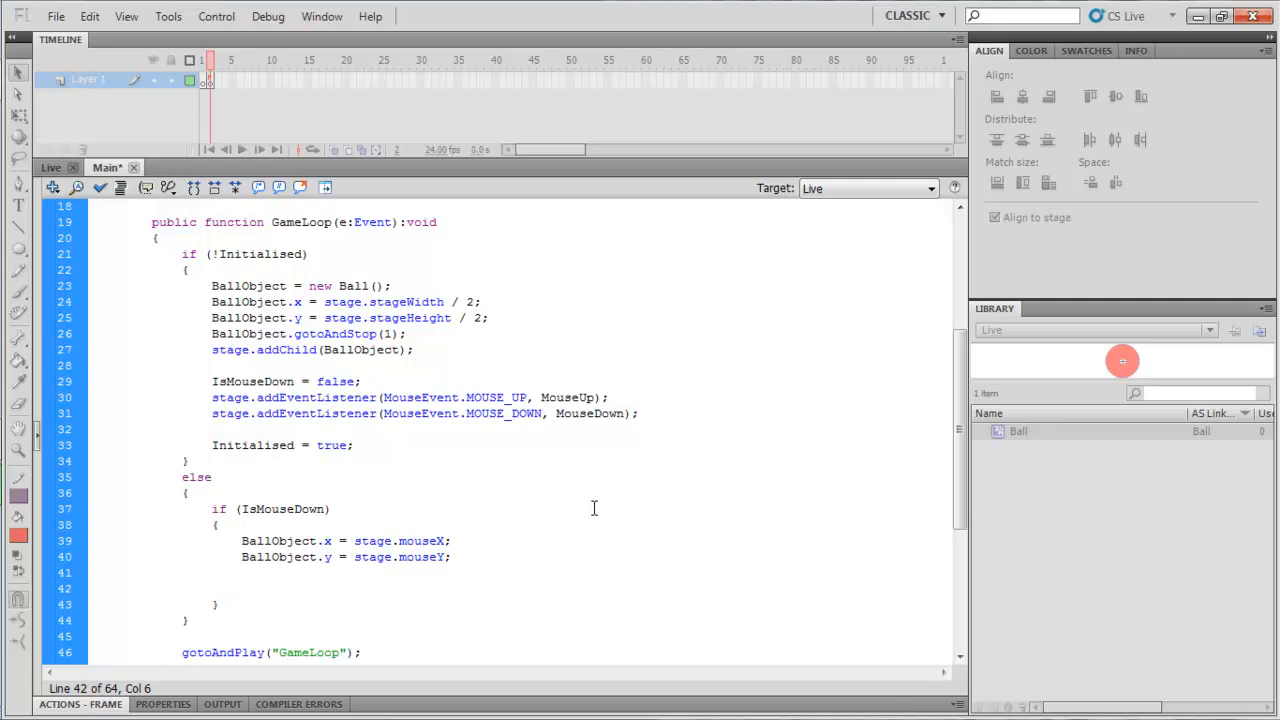
pyautogui.click(240, 588)
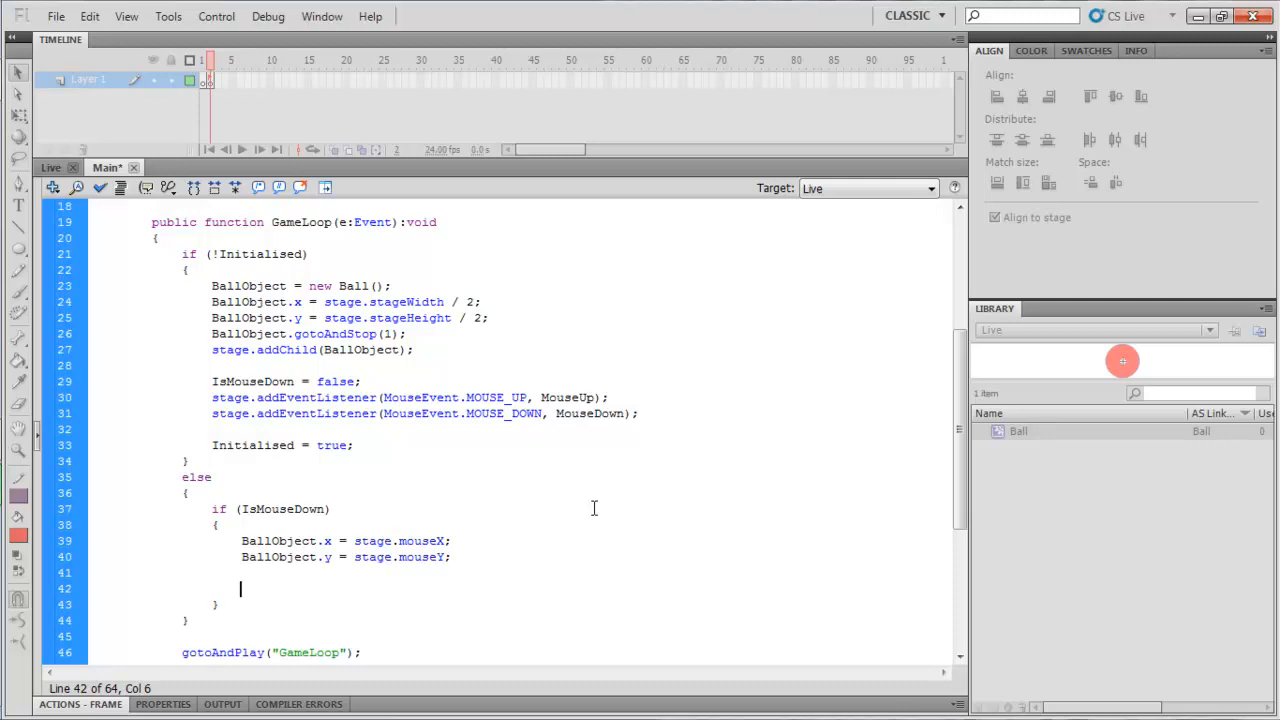
pyautogui.write('var D')
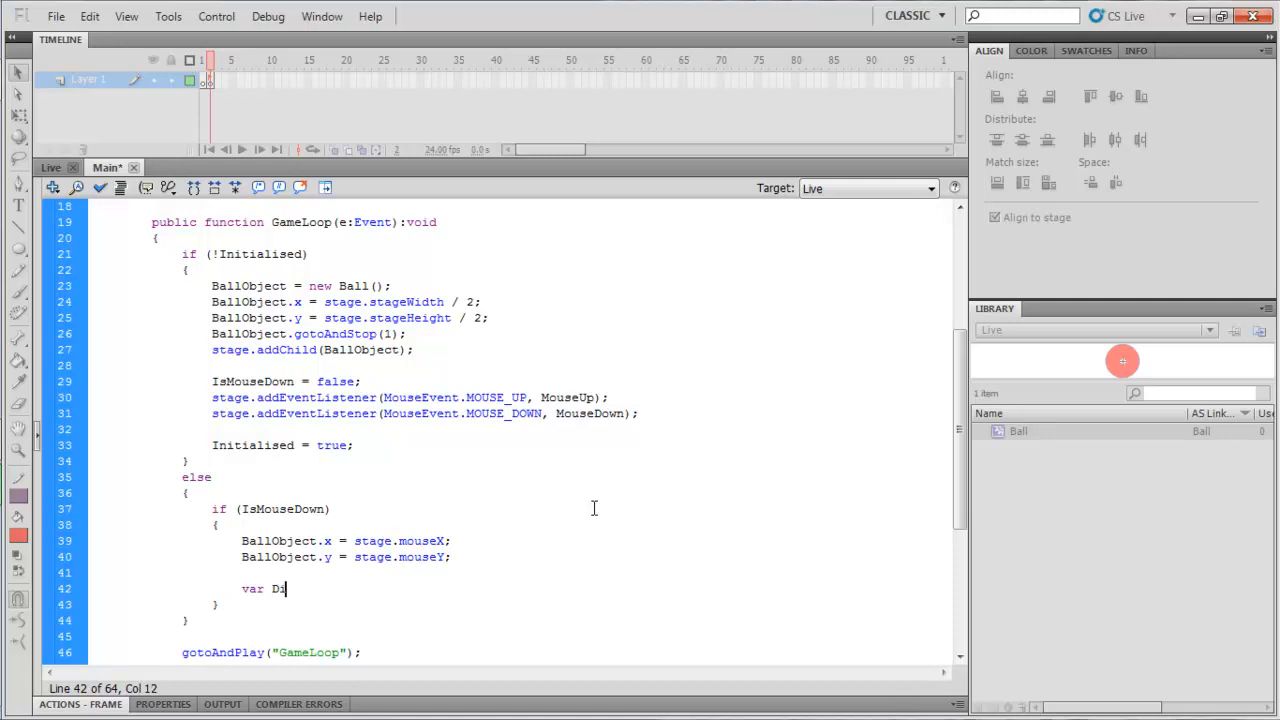
pyautogui.write('iffX:Number;')
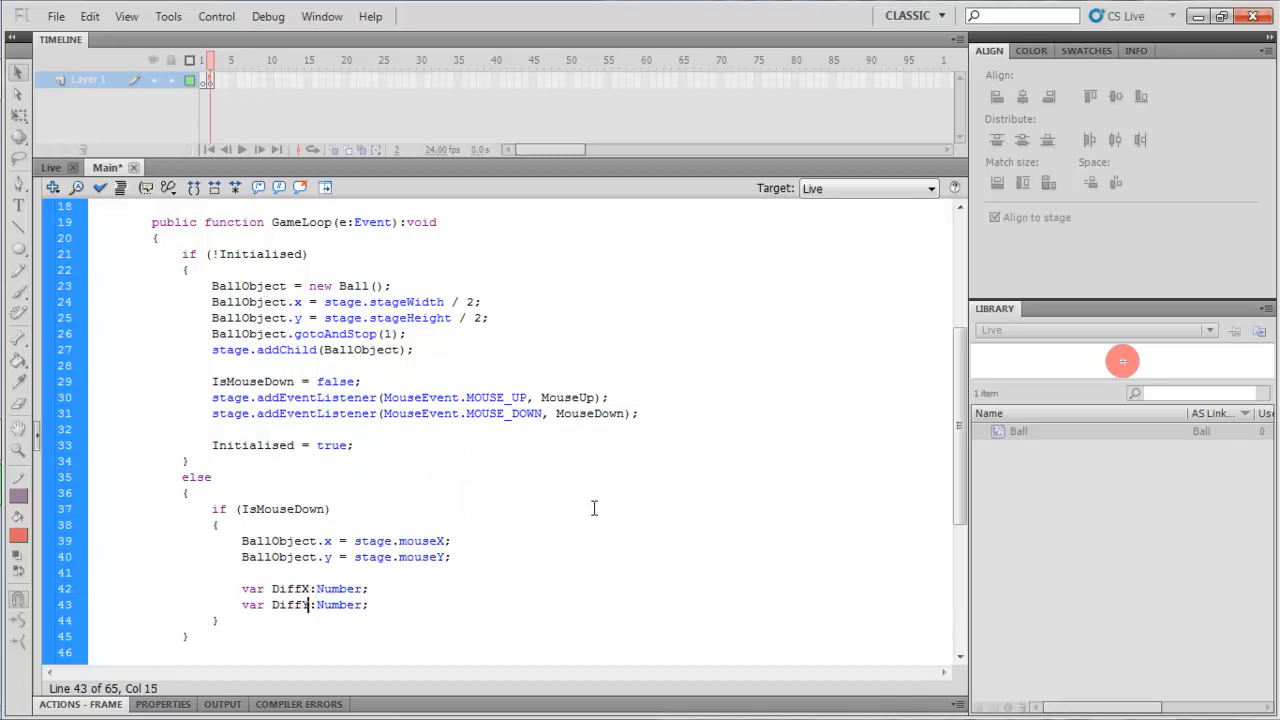
pyautogui.click(332, 588)
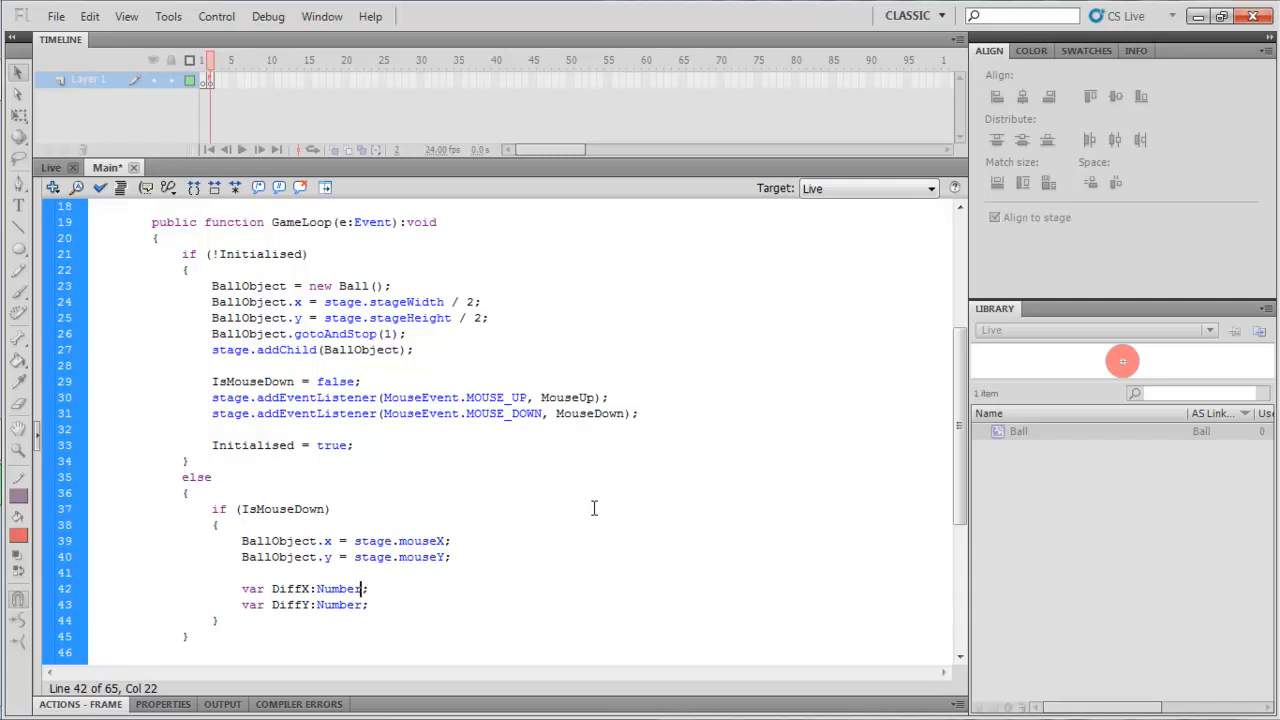
pyautogui.write('= ste')
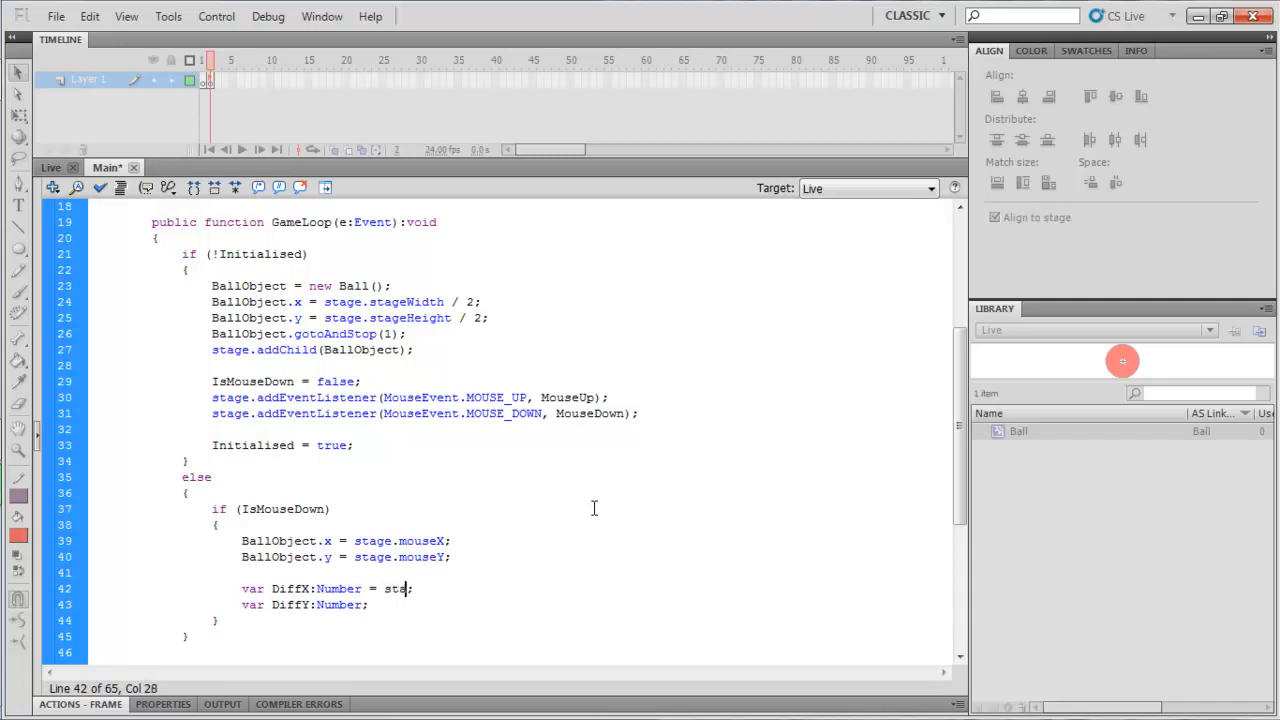
pyautogui.write('Mou')
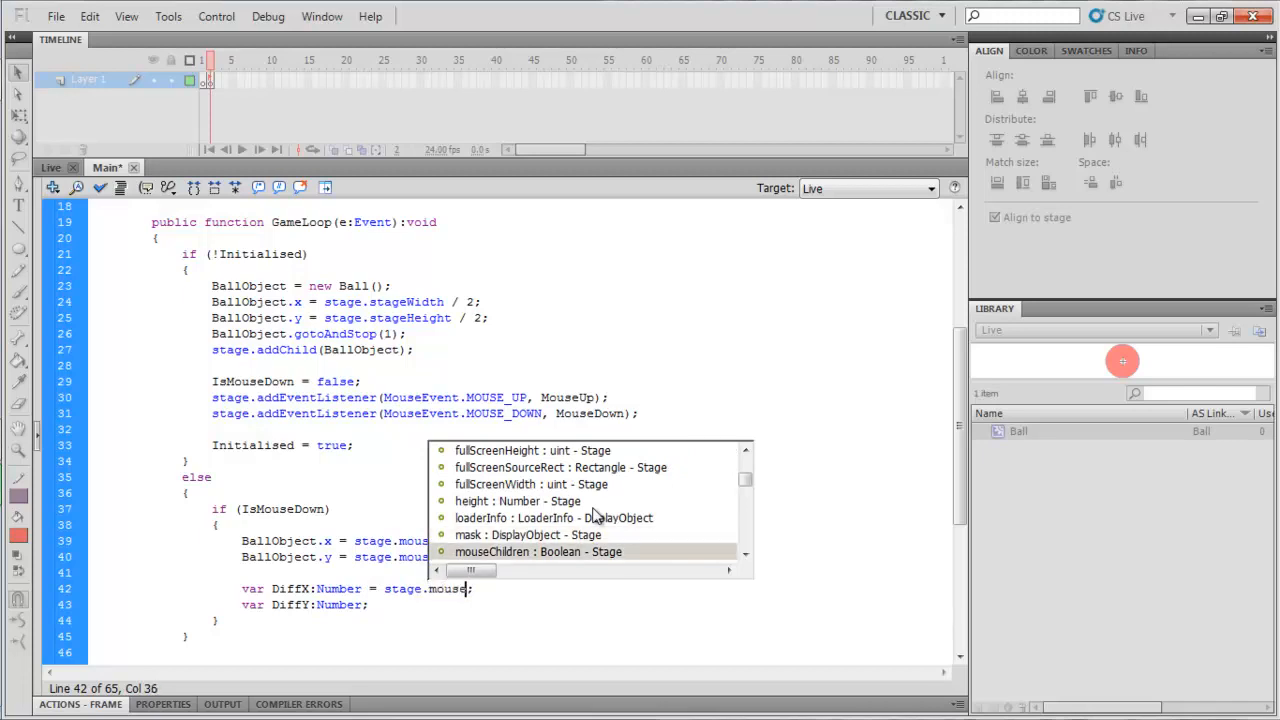
pyautogui.write('X')
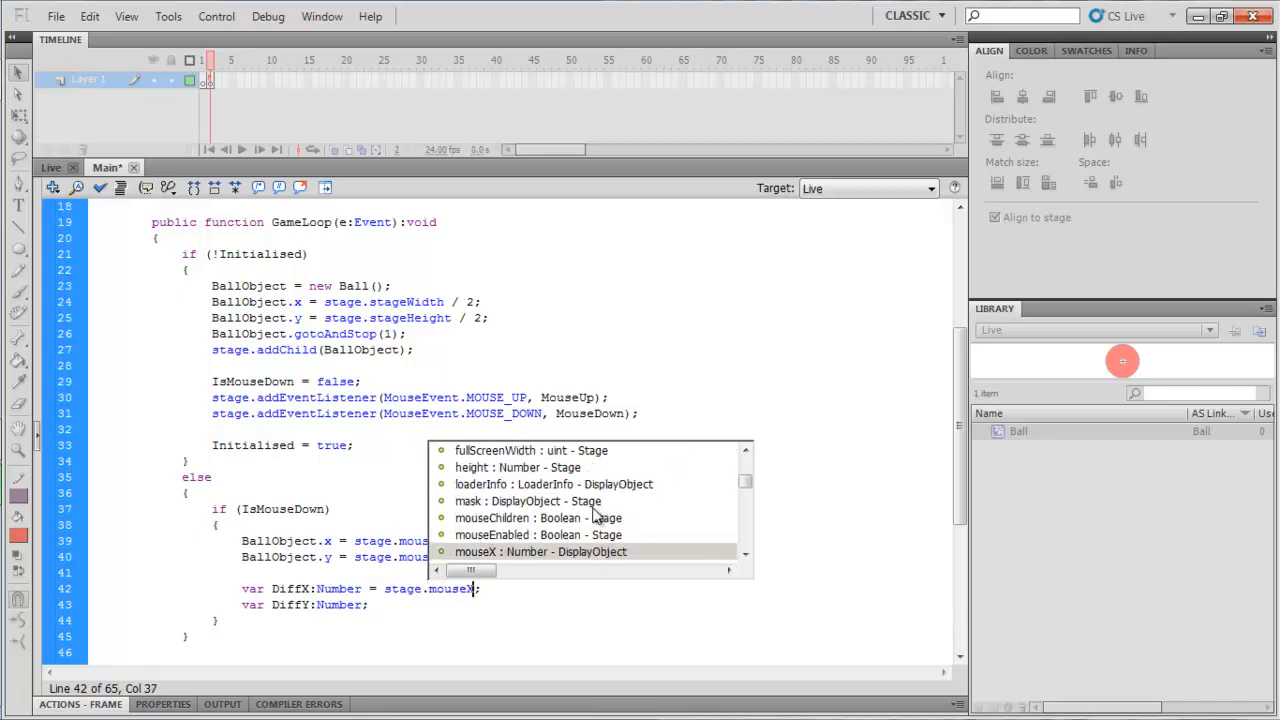
pyautogui.write('- Ball')
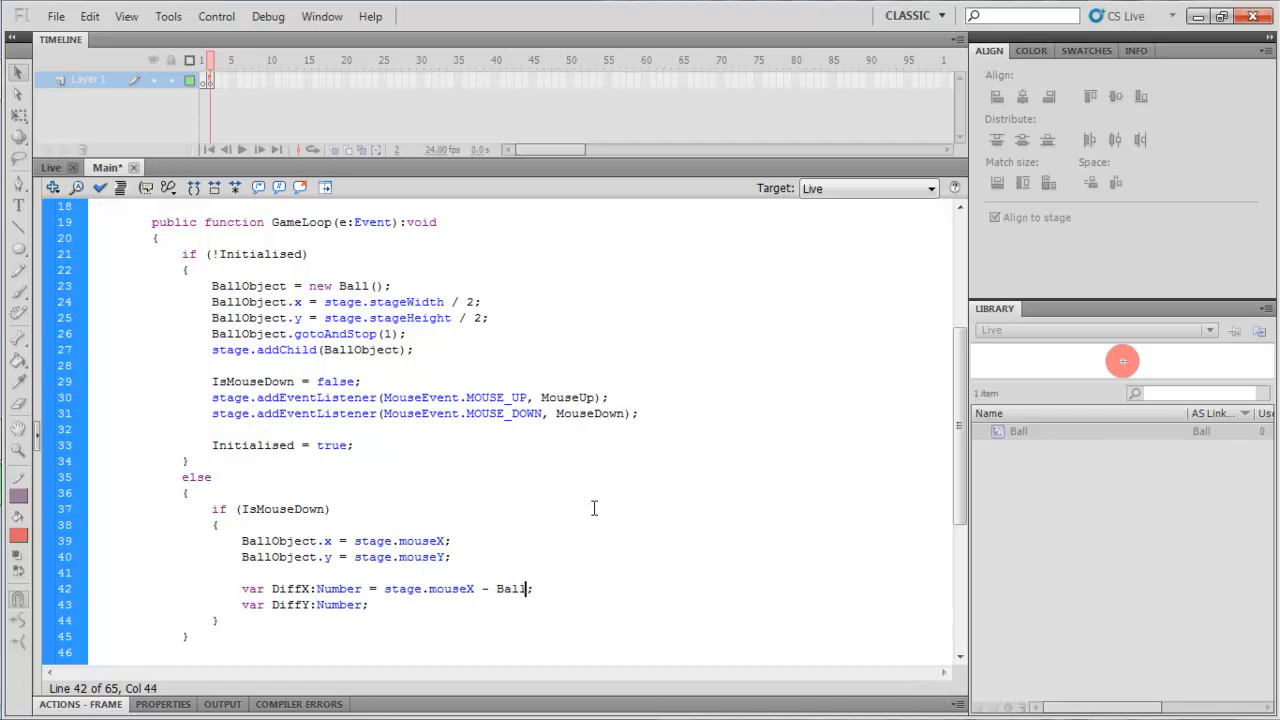
pyautogui.write('Object.')
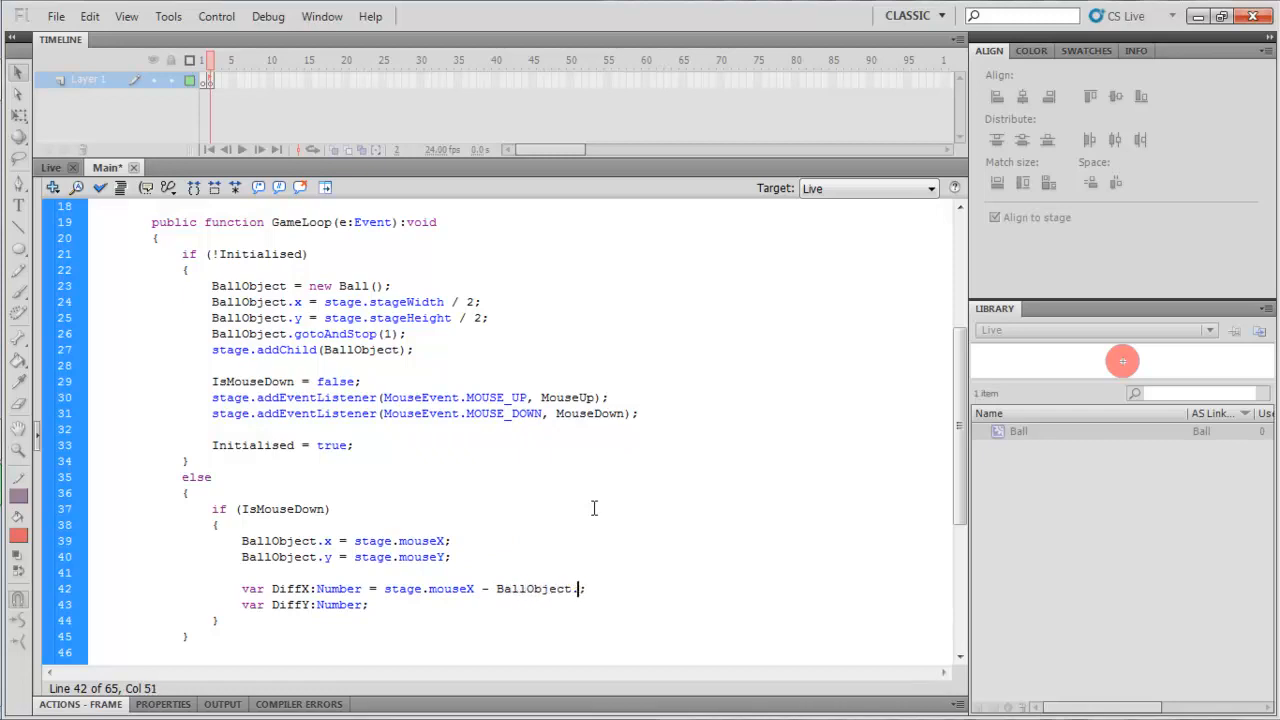
pyautogui.write('.x')
pyautogui.click(304, 604)
pyautogui.write(' = stage.mouseY - BallO')
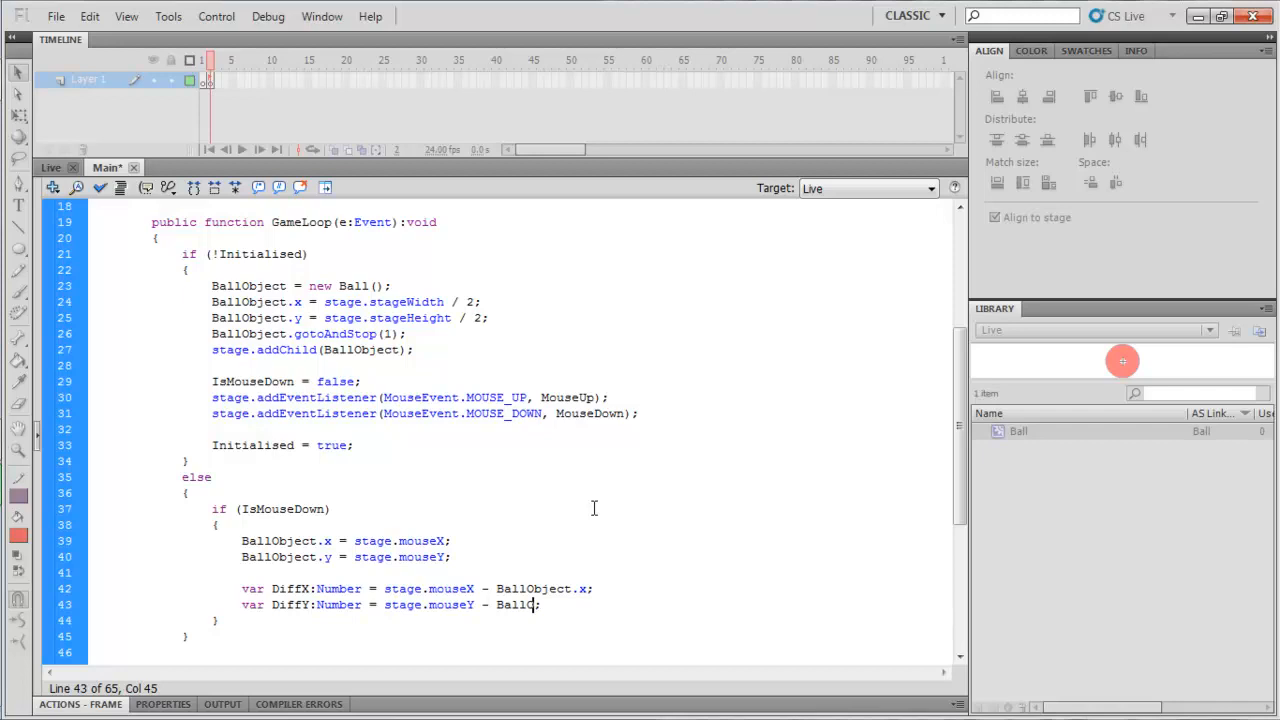
pyautogui.write('.y;')
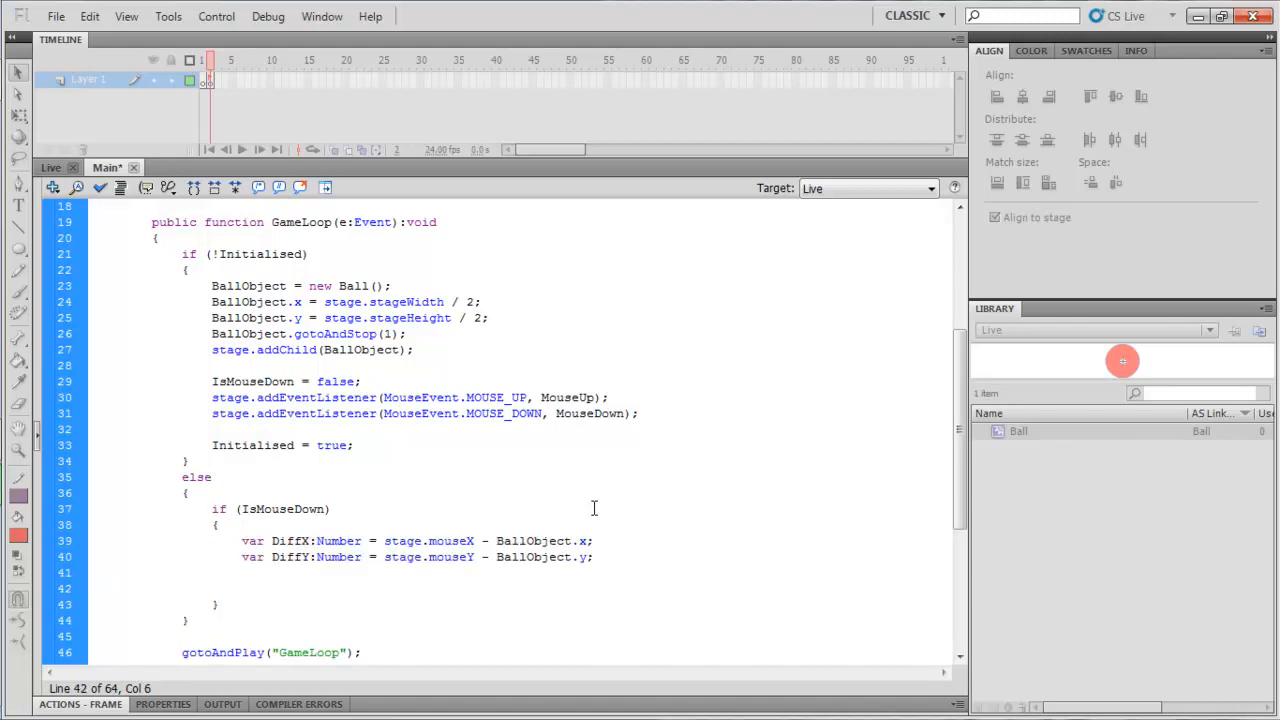
# Step: Add BallObject.x += (DiffX / 10); and BallObject.y += (DiffY / 10); below the Diff lines
pyautogui.click(240, 588)
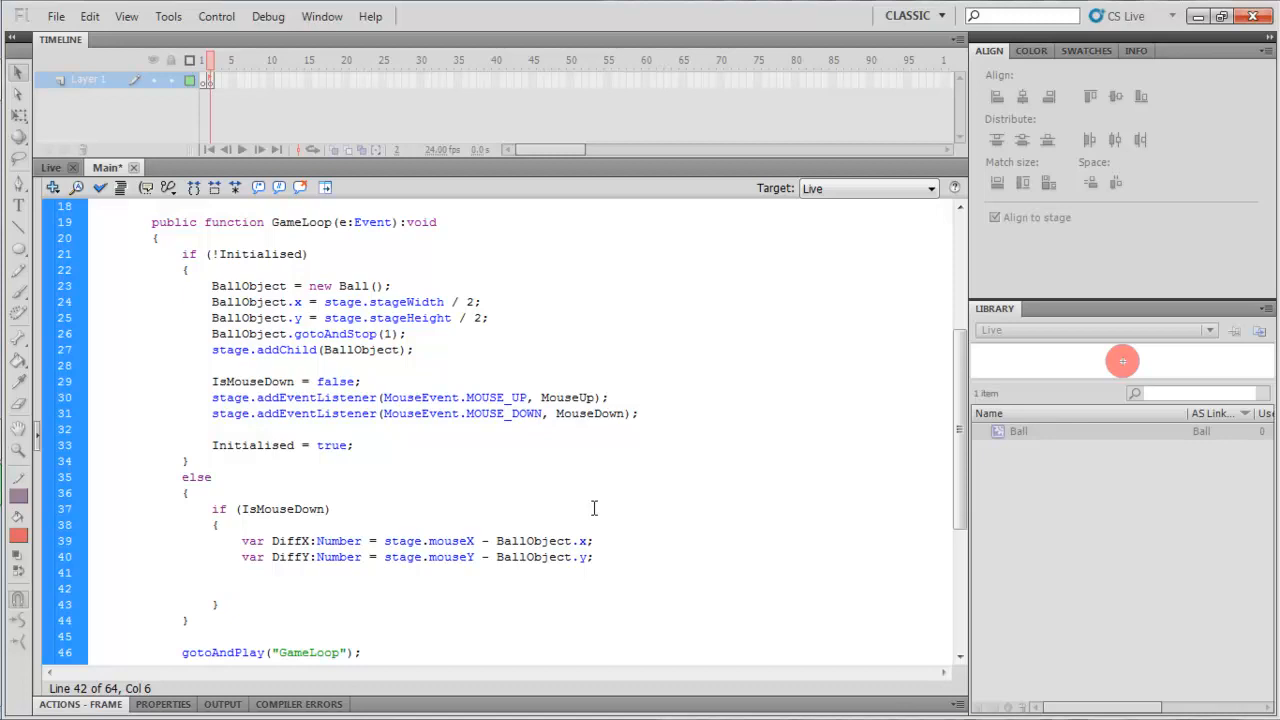
pyautogui.click(240, 588)
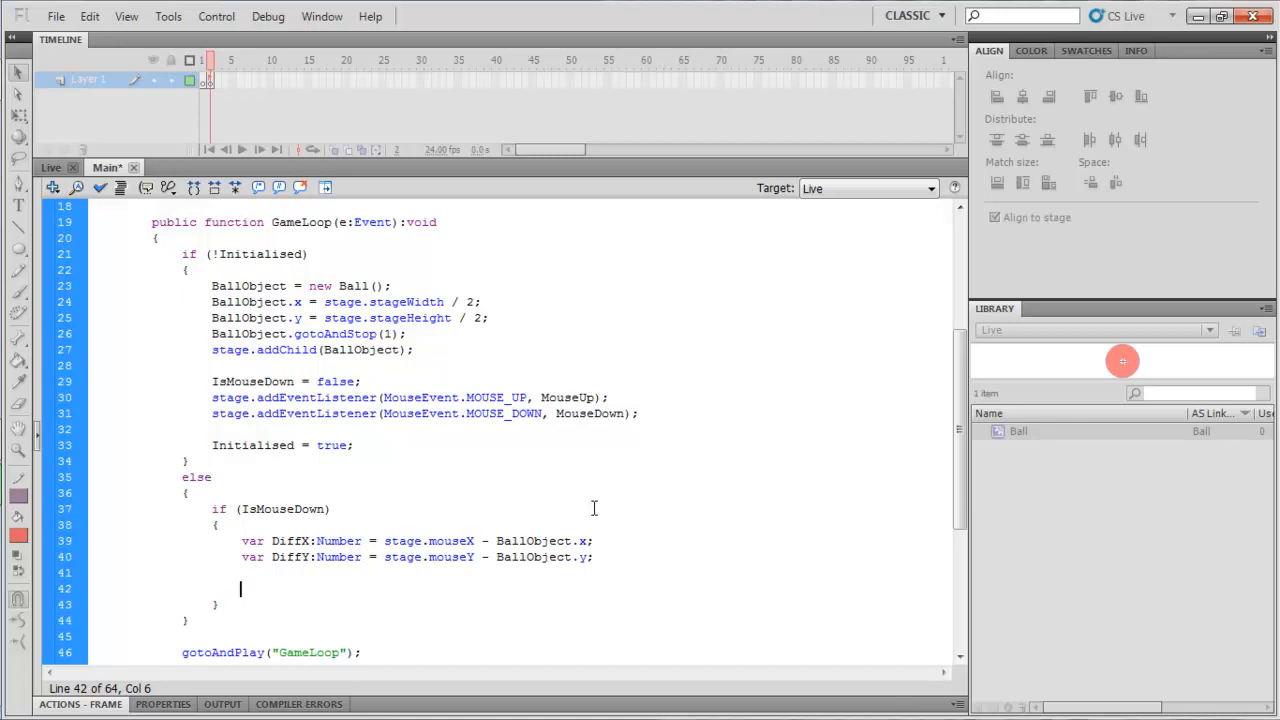
pyautogui.write('Bal')
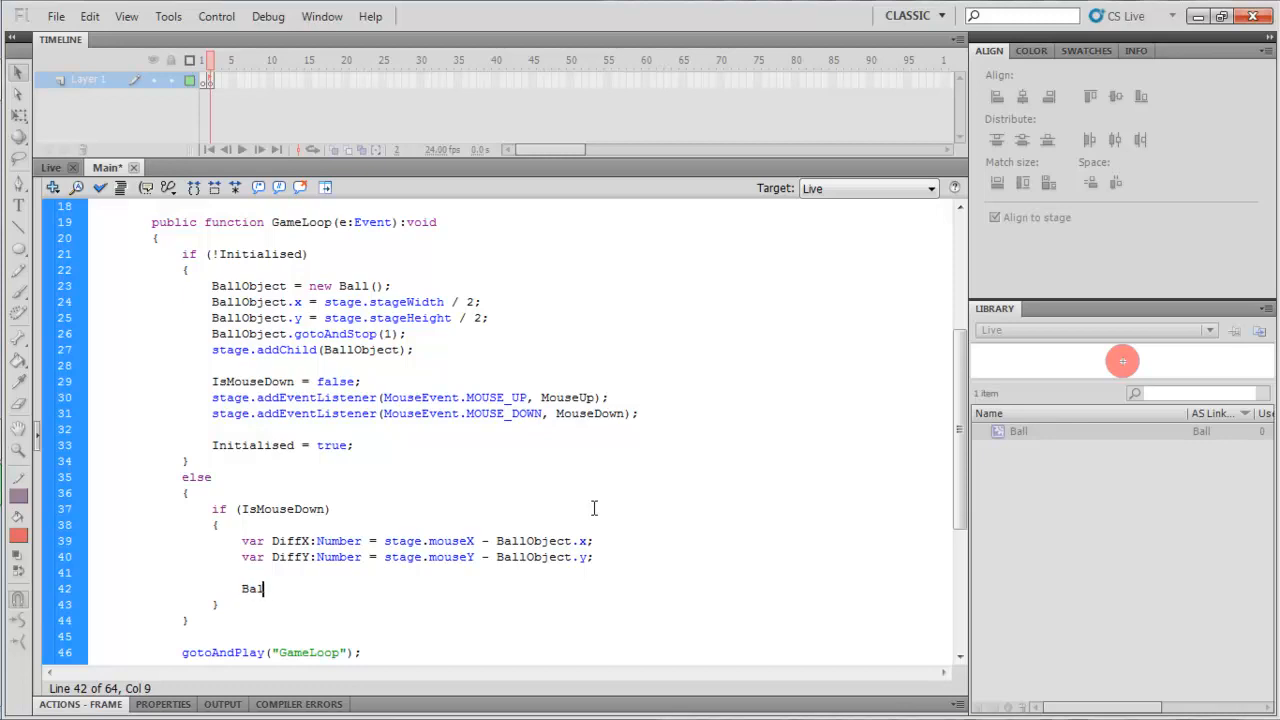
pyautogui.write('lObject')
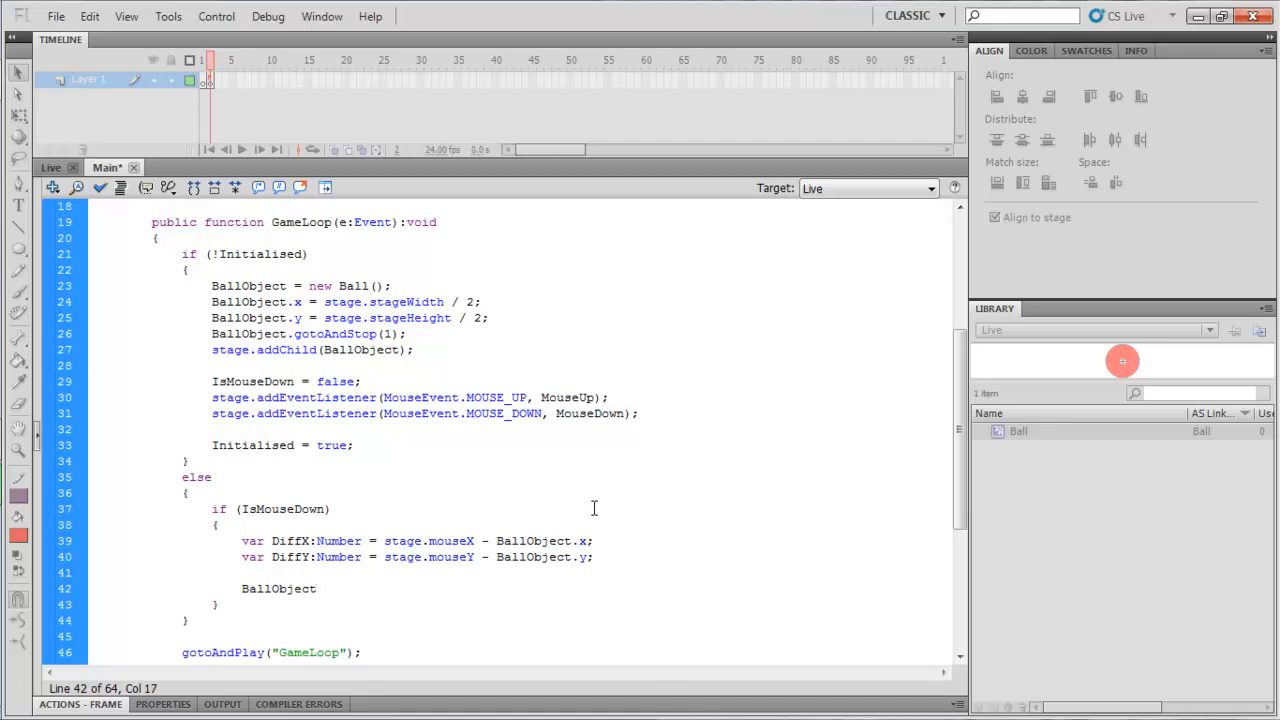
pyautogui.write('.x =')
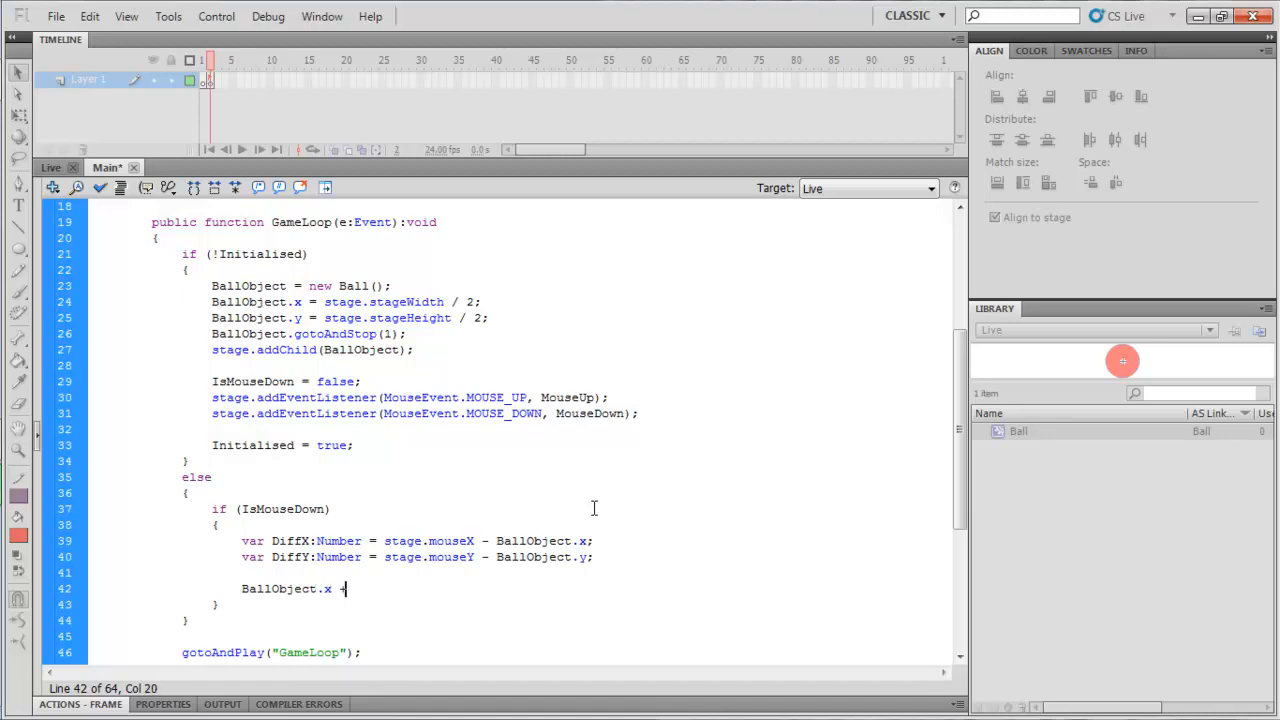
pyautogui.write('+')
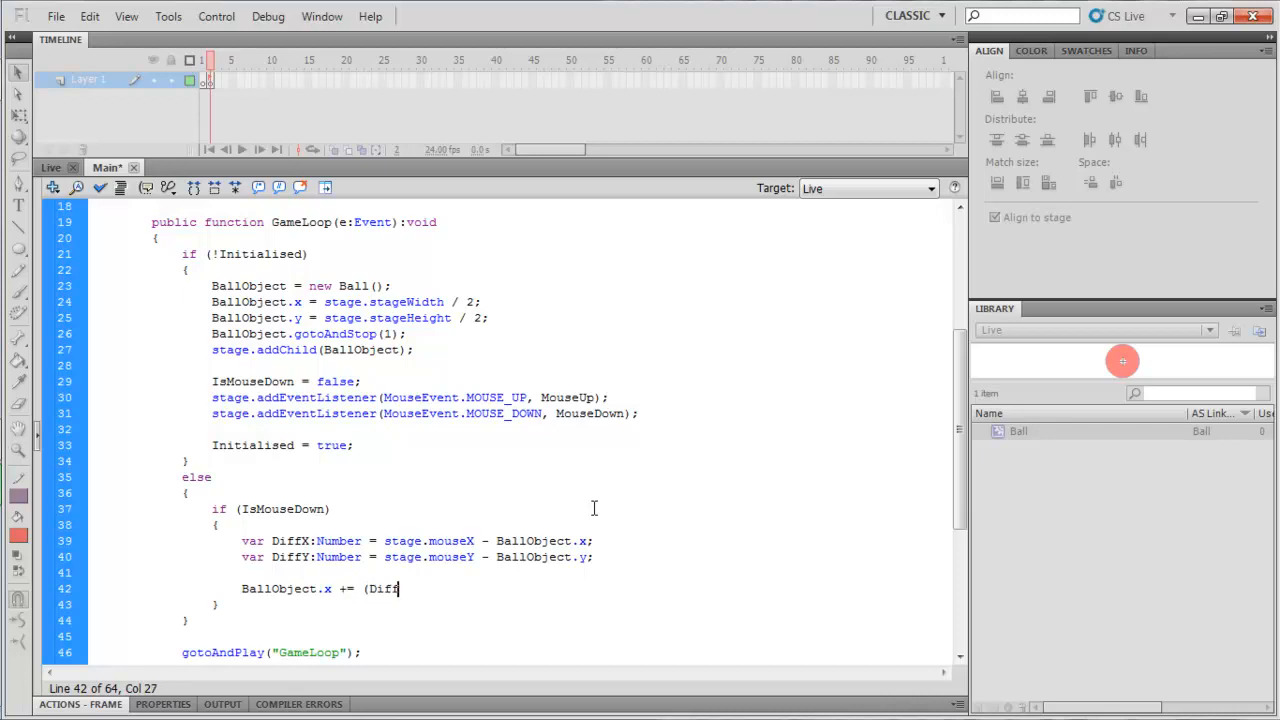
pyautogui.write('X / 10);')
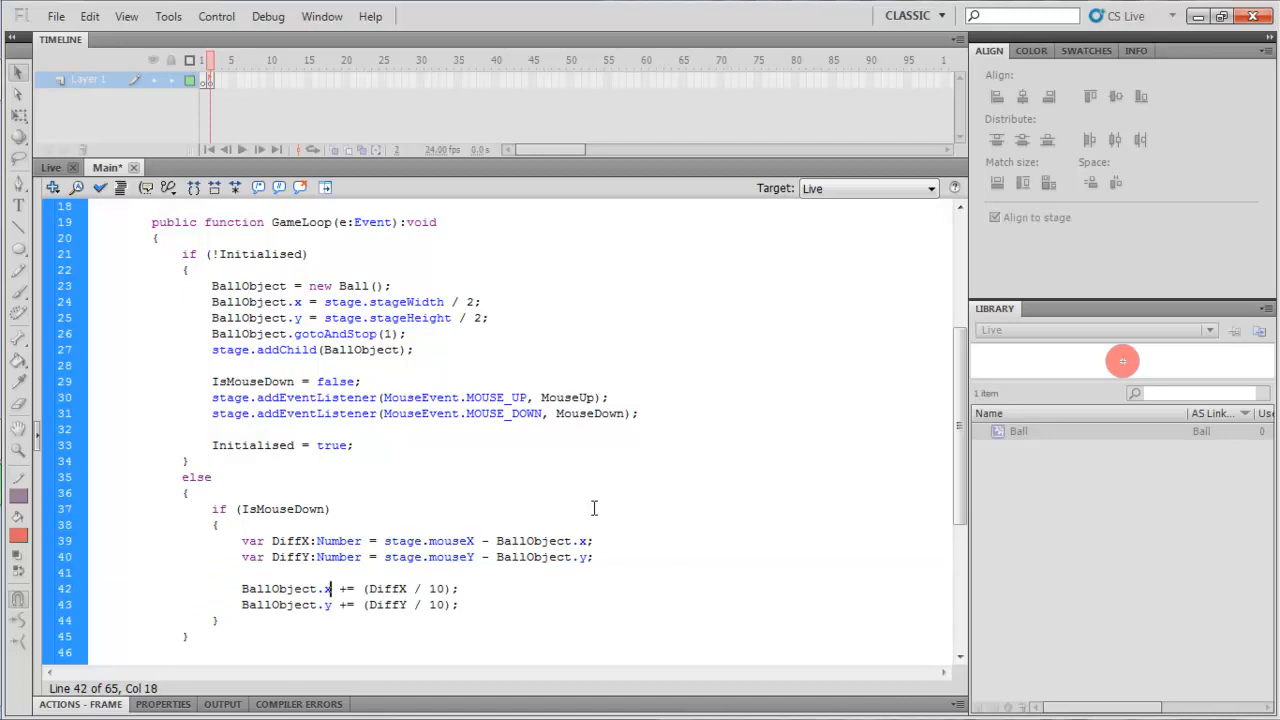
# Step: Check the DiffX and DiffY names and the DiffX / 10 term against their declarations
pyautogui.doubleClick(284, 588)
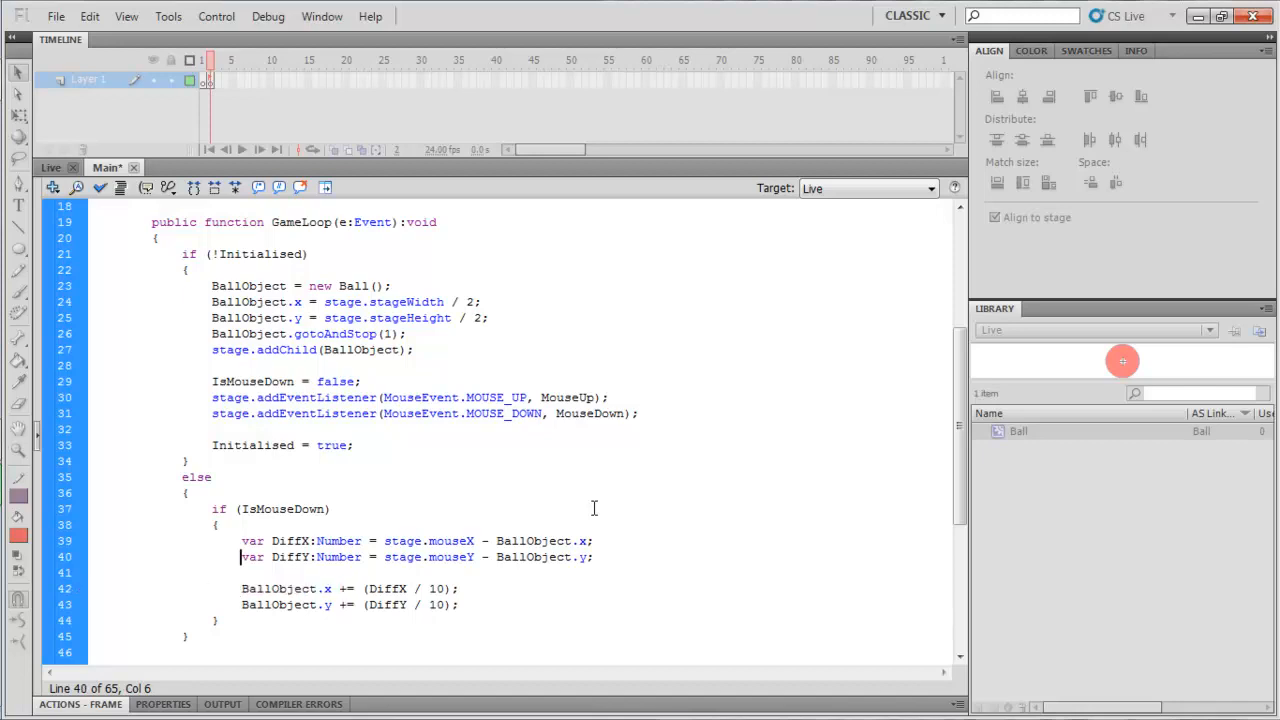
pyautogui.doubleClick(290, 540)
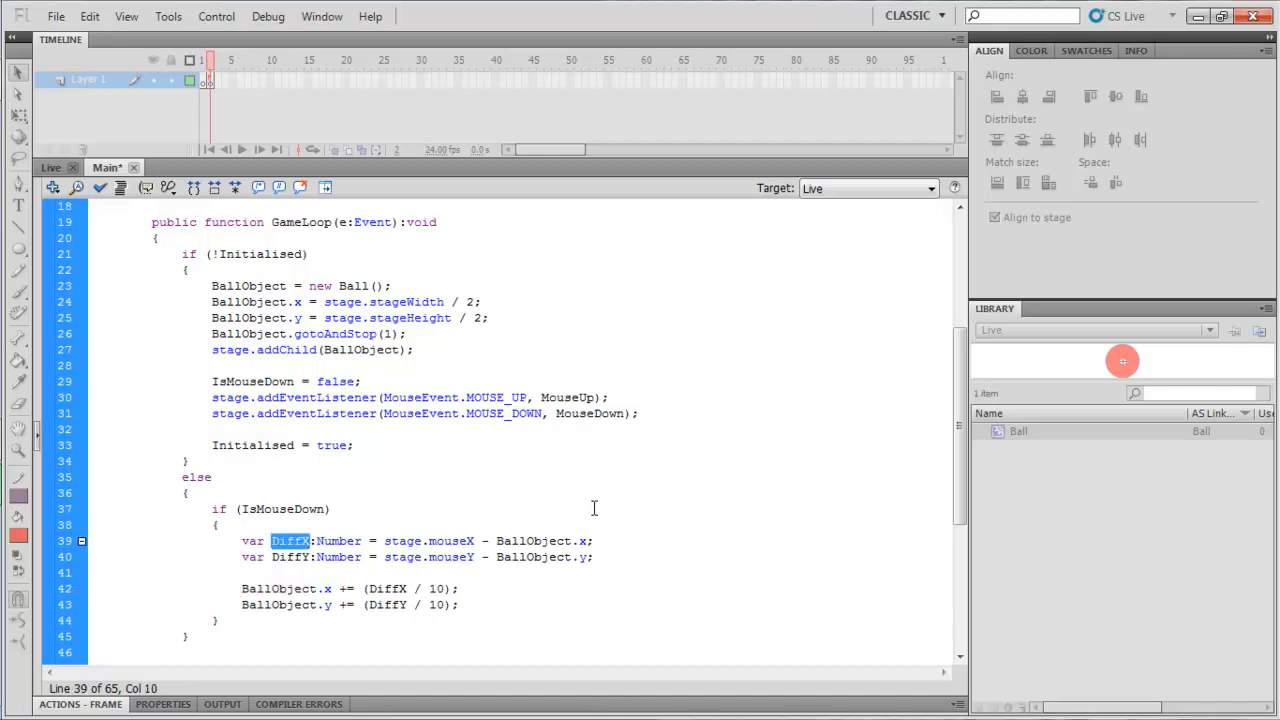
pyautogui.click(312, 588)
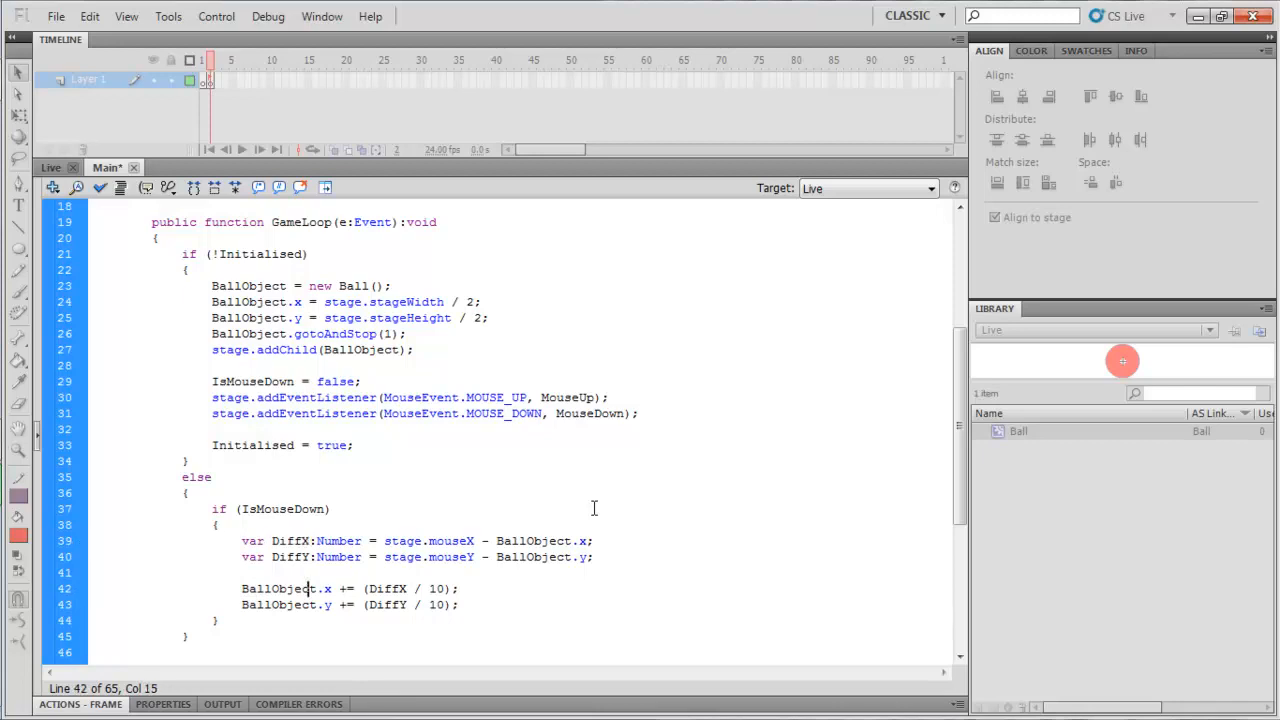
pyautogui.click(360, 588)
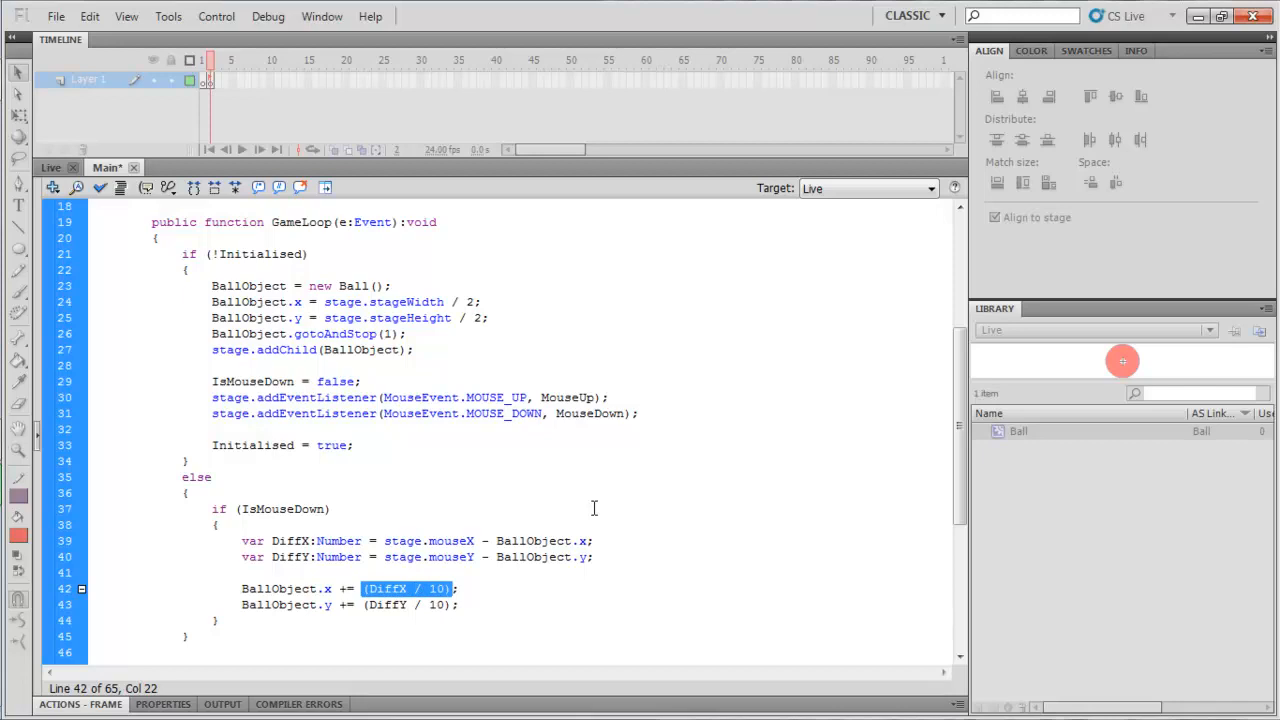
pyautogui.click(430, 588)
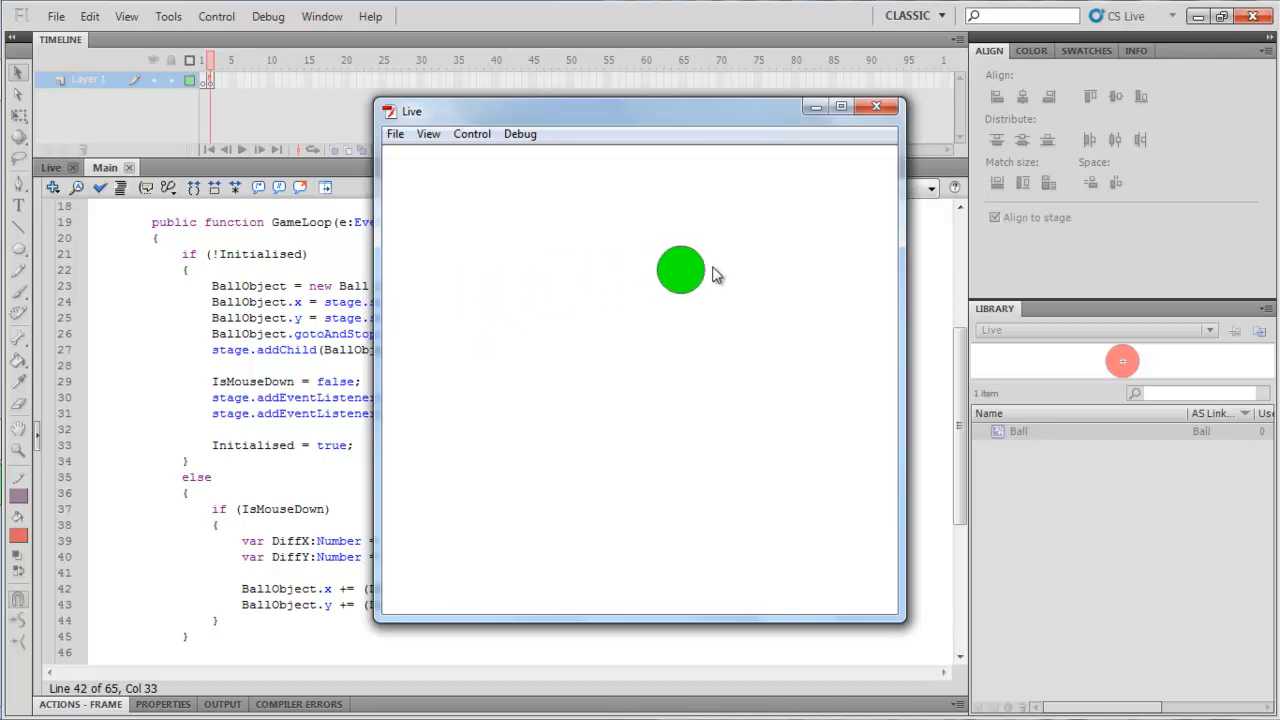
# Step: Hold the mouse in the test movie so the green ball follows, then close the preview and return to the script top
pyautogui.moveTo(680, 270); pyautogui.dragTo(716, 576)
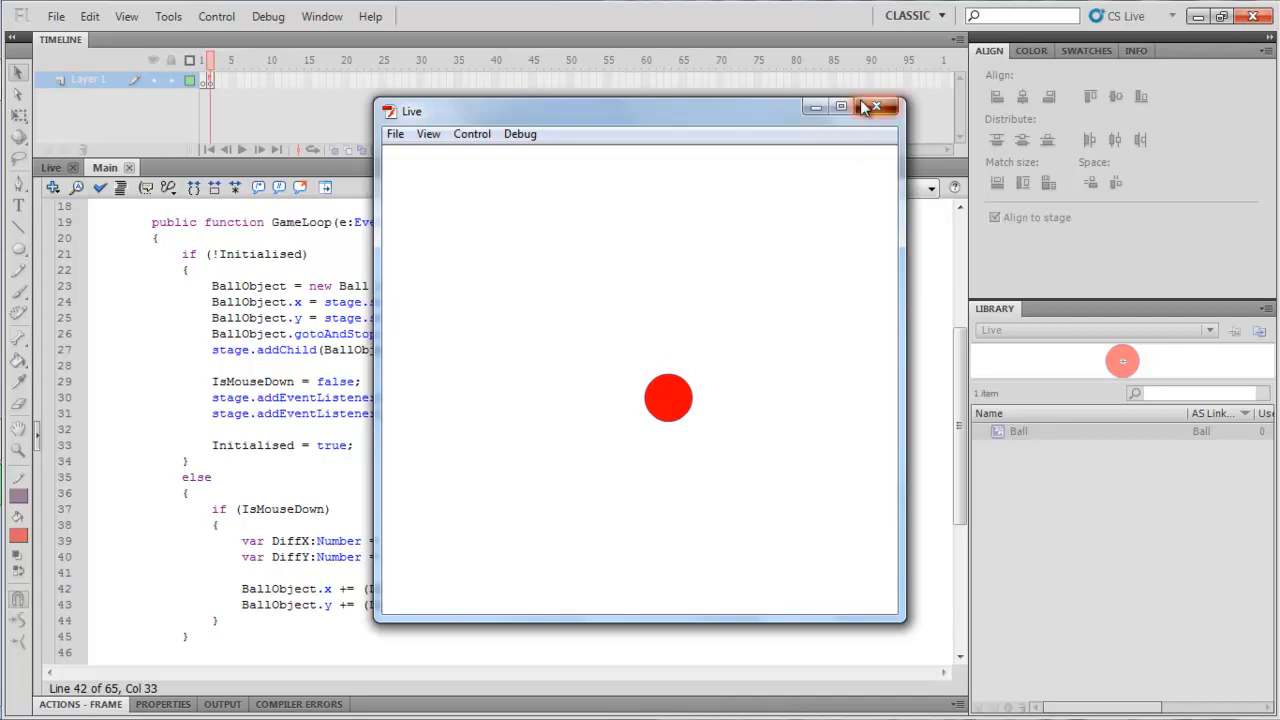
pyautogui.click(876, 108)
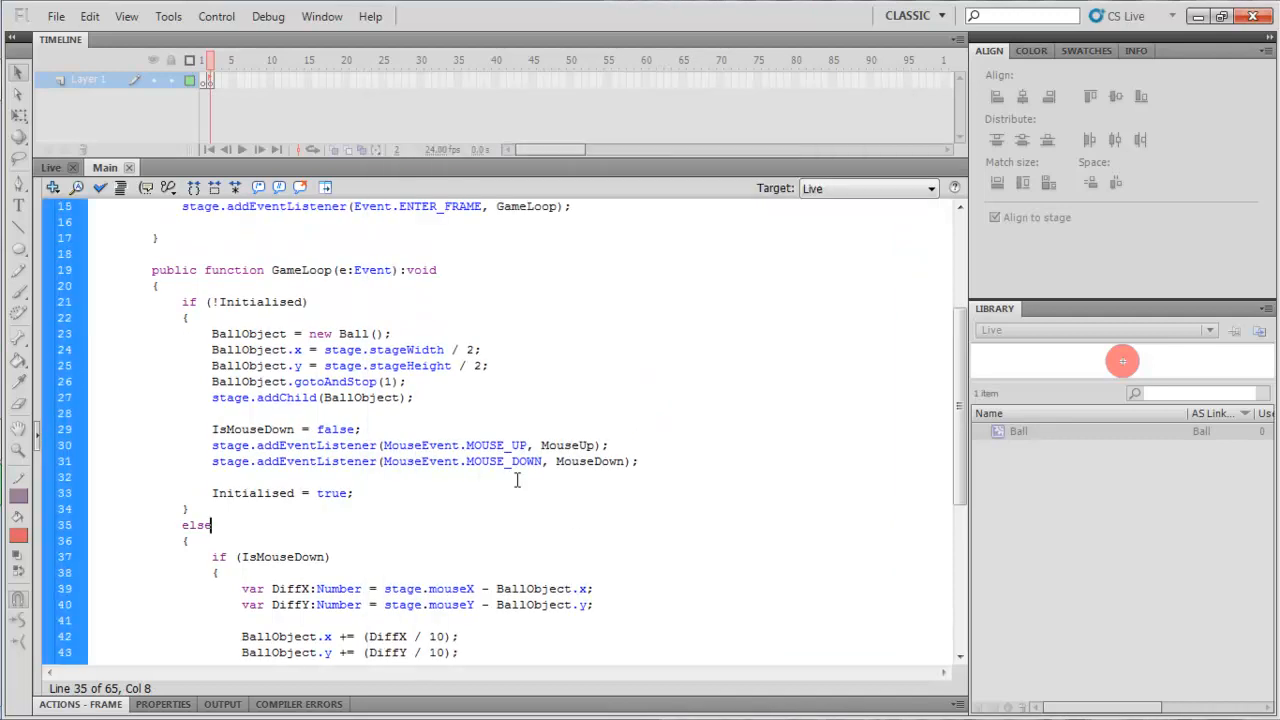
pyautogui.scroll(3)
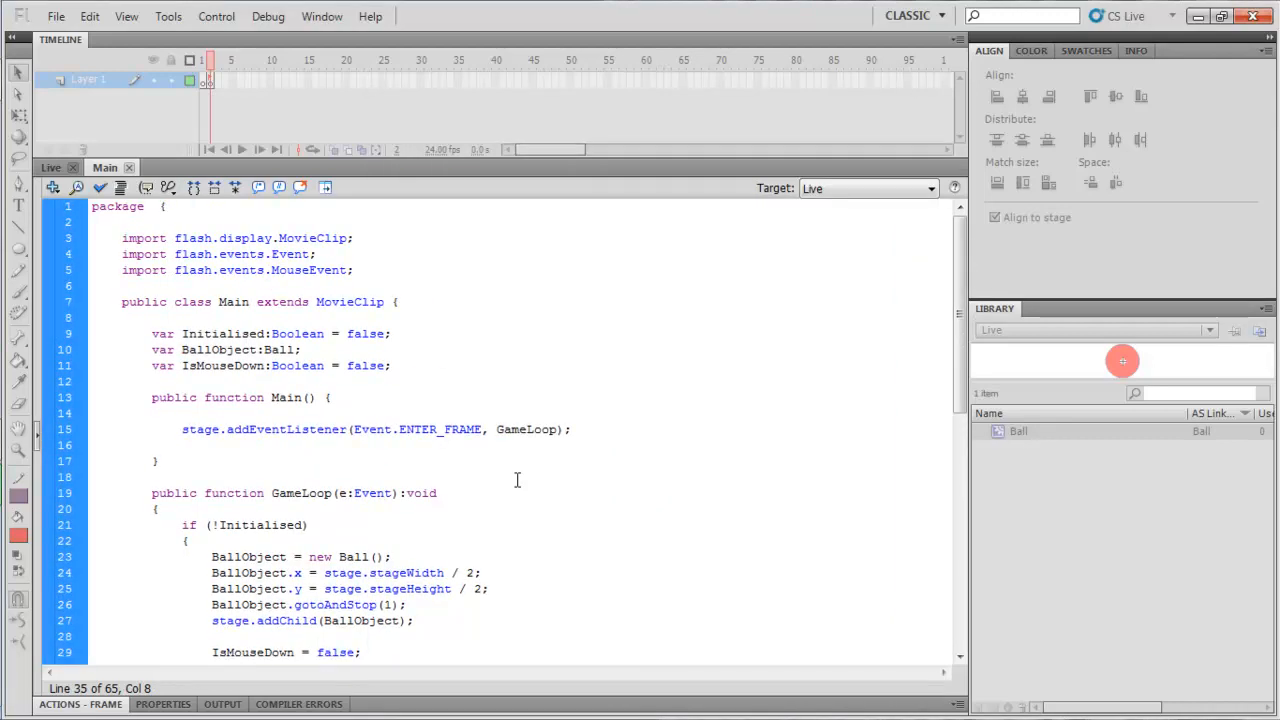